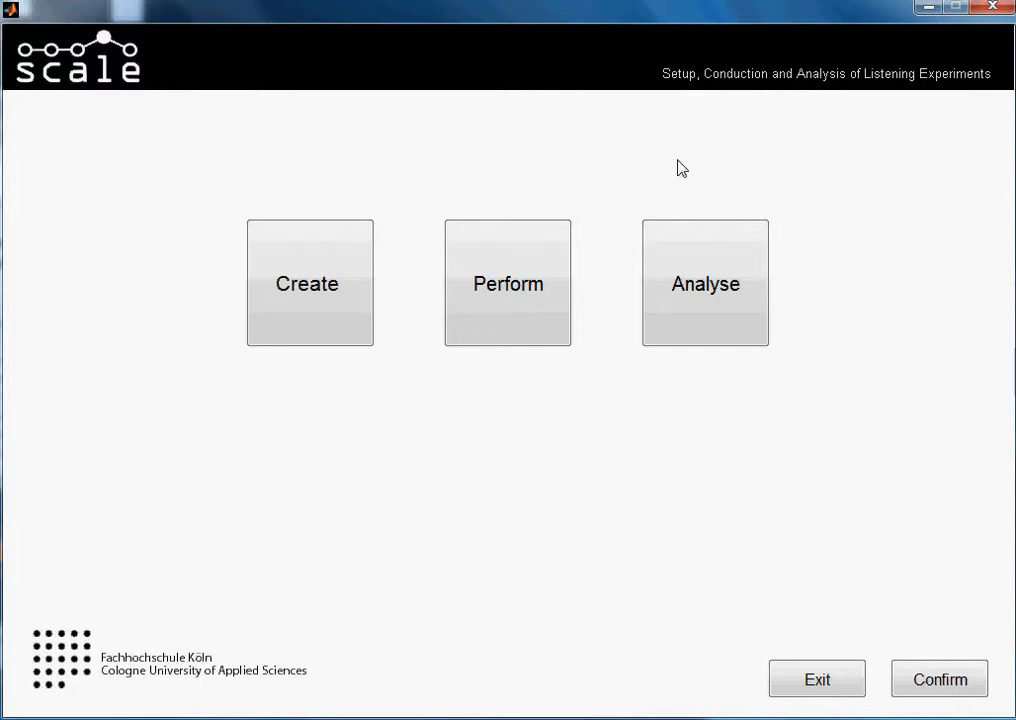
Step: Choose Analyse mode and select yes_no_rating_tutorial as the test to analyse
left_click(704, 284)
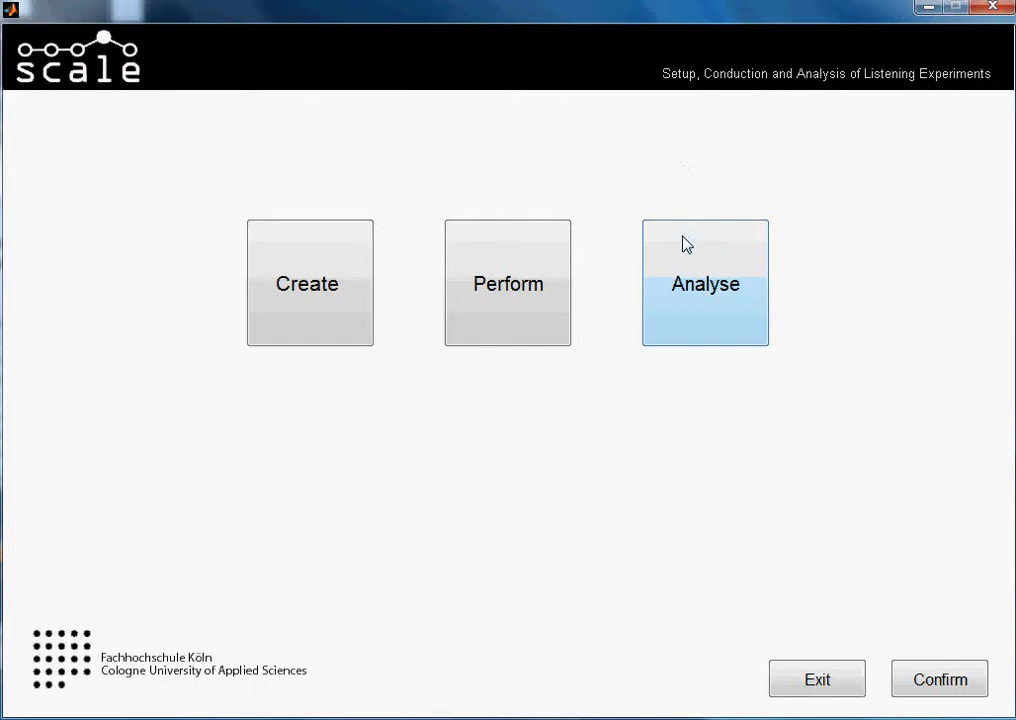
left_click(704, 284)
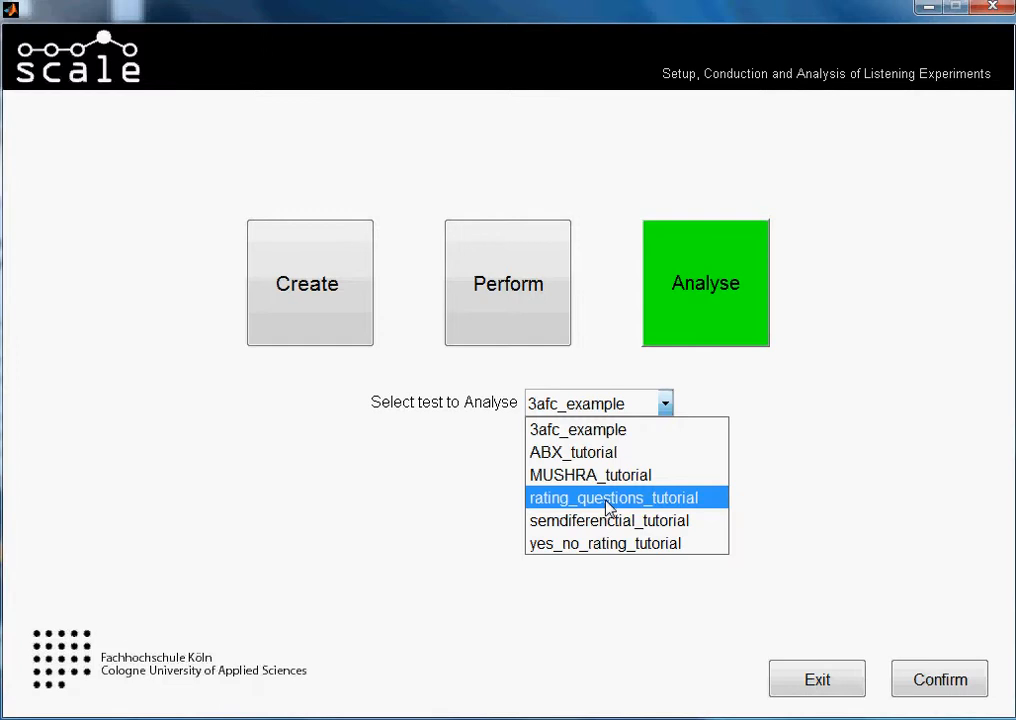
mouse_move(578, 428)
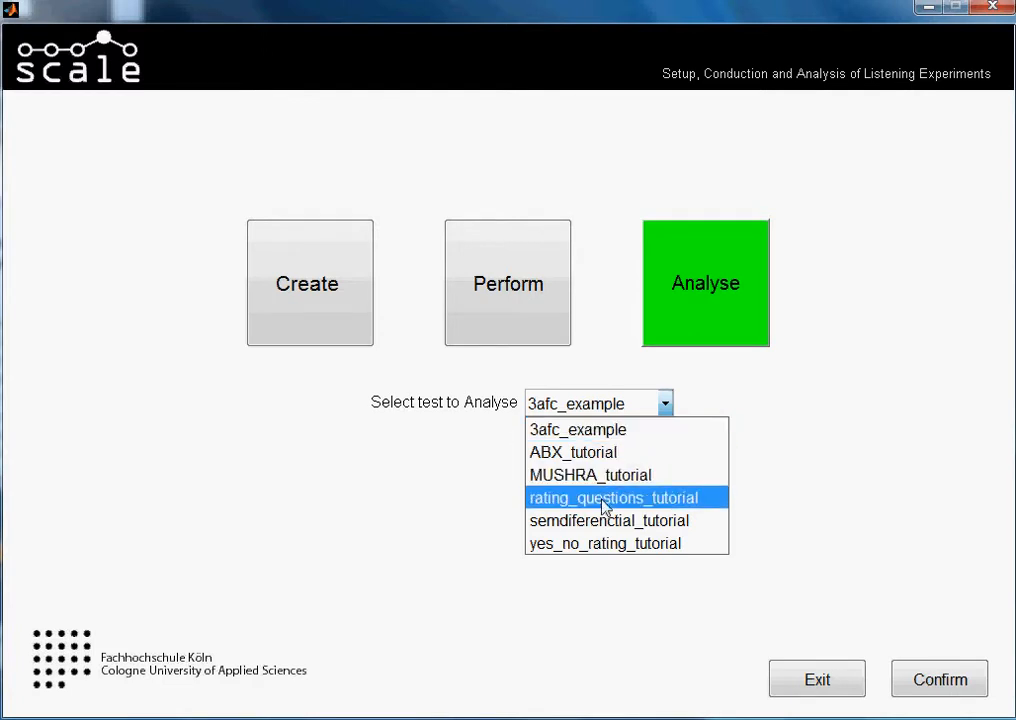
mouse_move(604, 544)
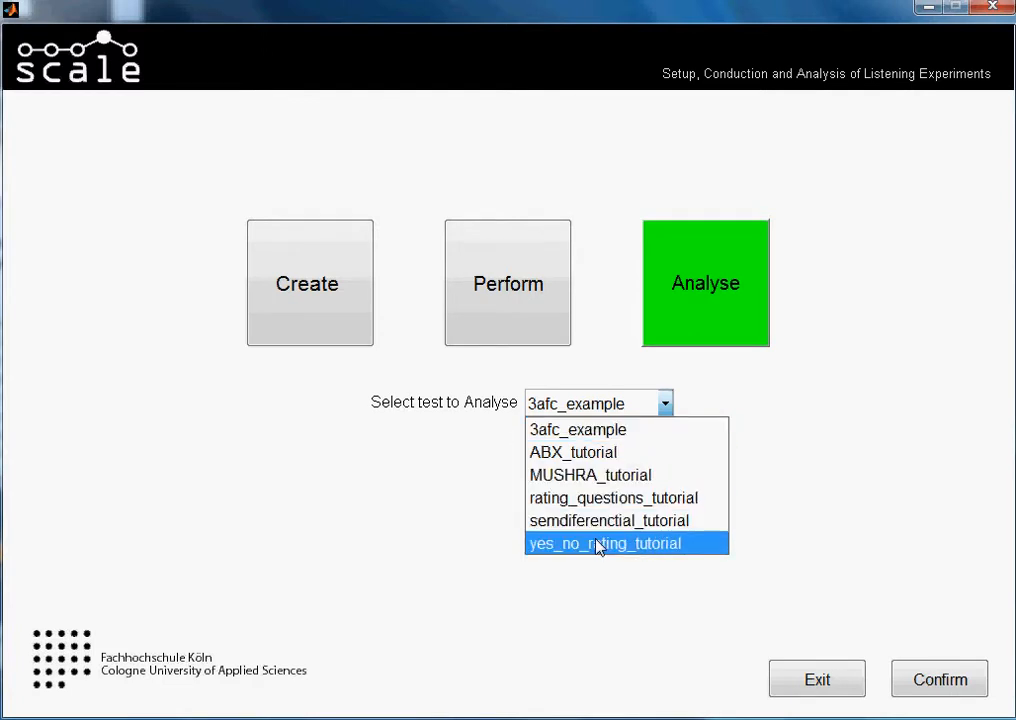
left_click(604, 544)
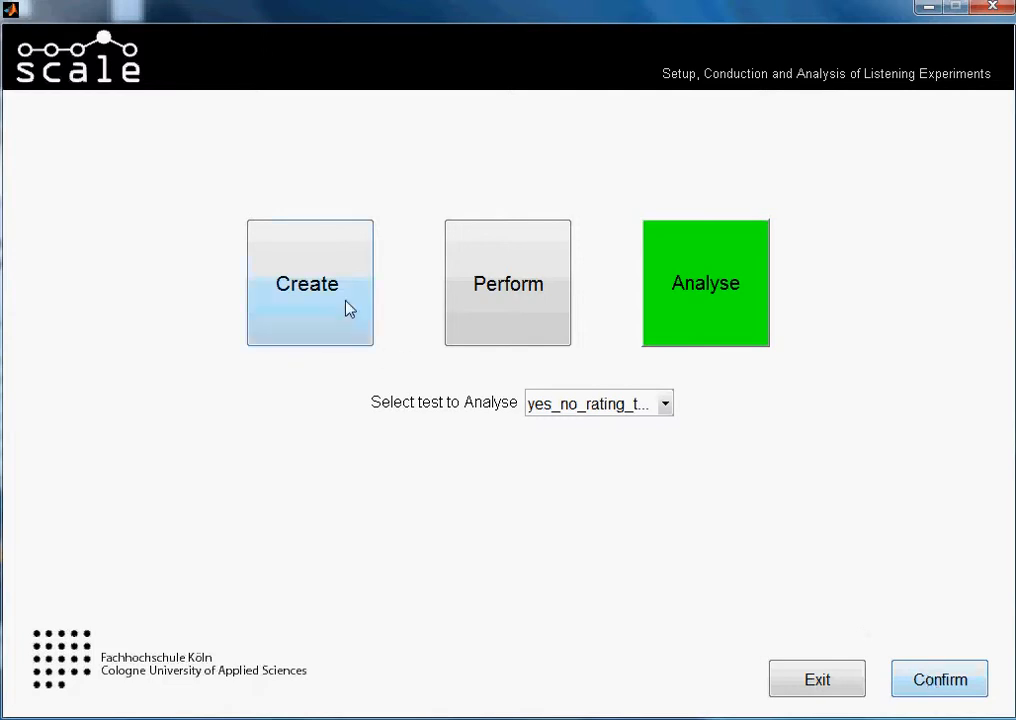
mouse_move(938, 680)
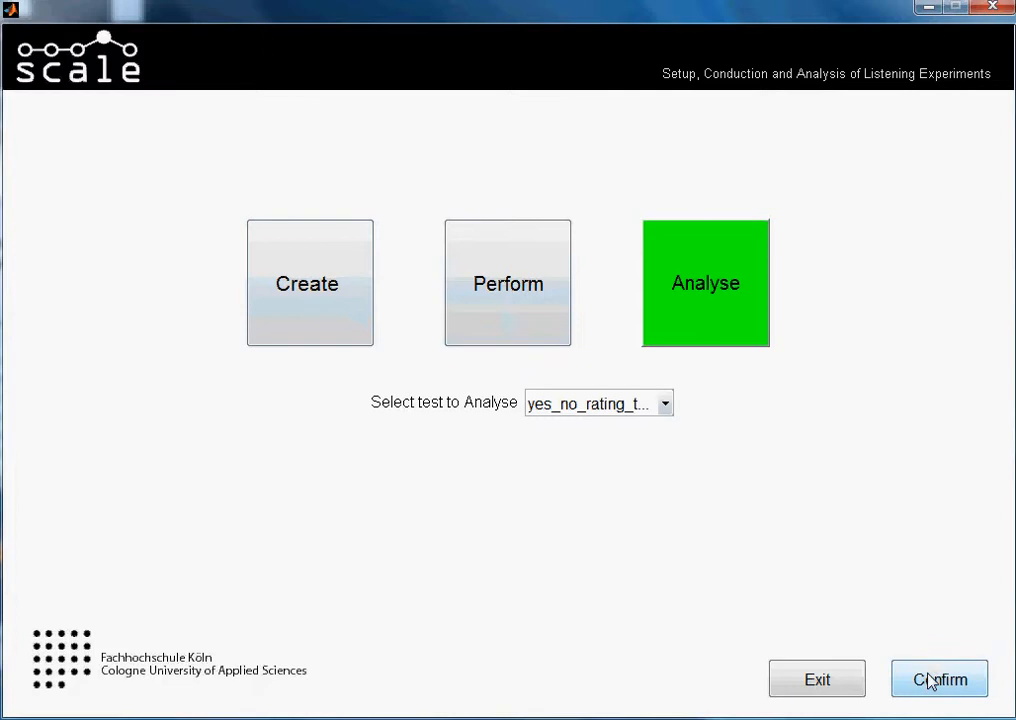
Step: Confirm the test, add the first subject's result to the selected results and show scenario 1
left_click(938, 680)
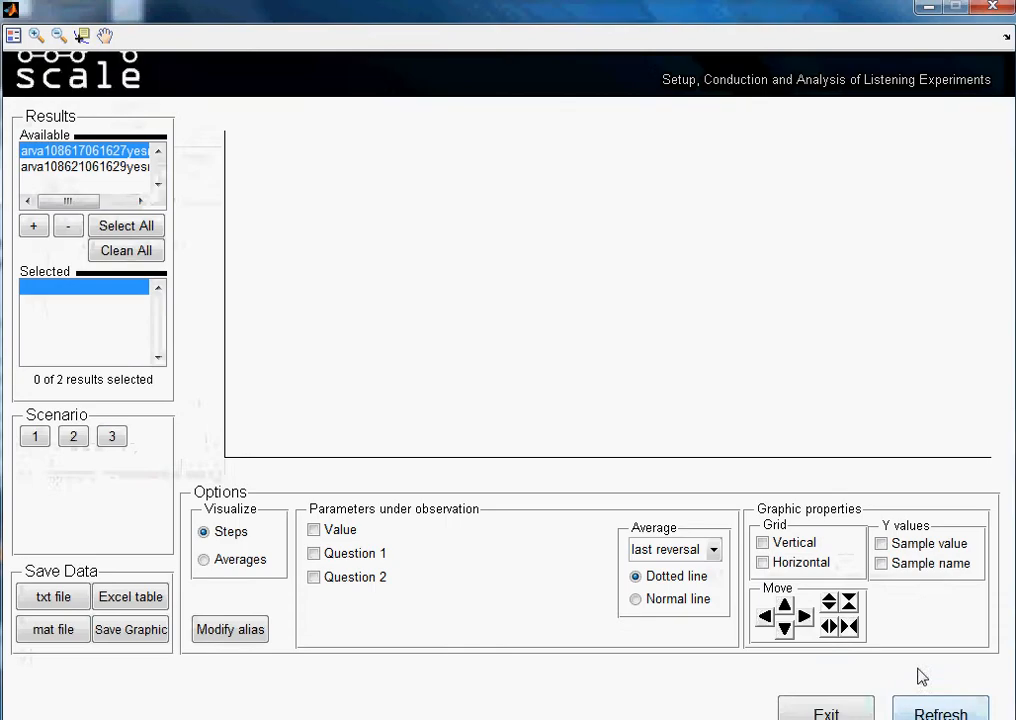
left_click(90, 168)
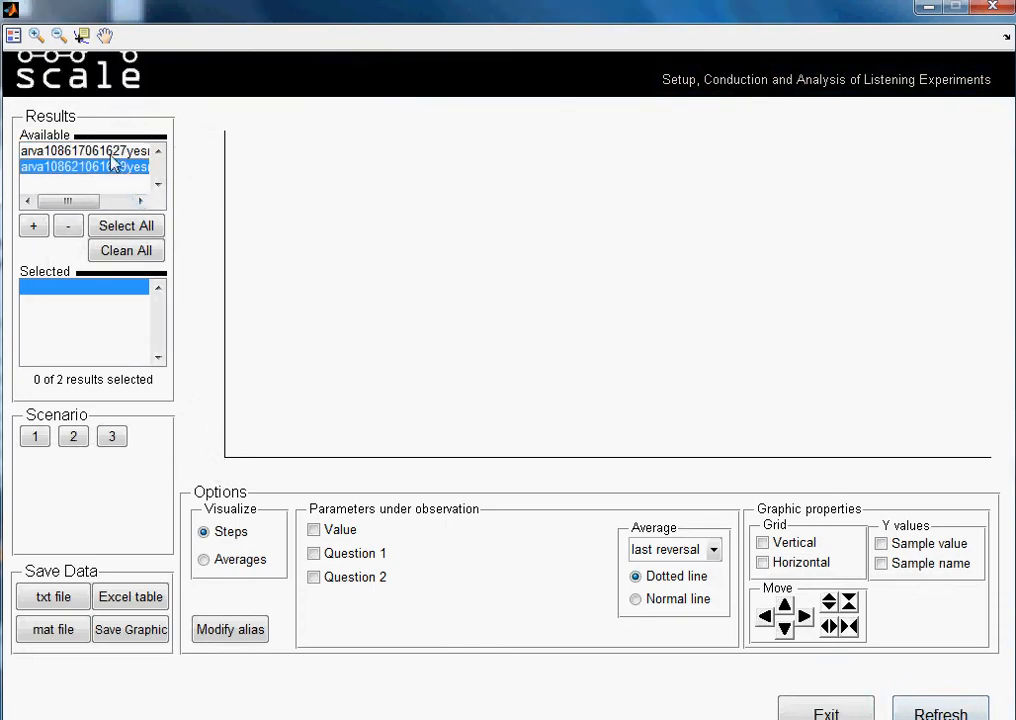
left_click(32, 224)
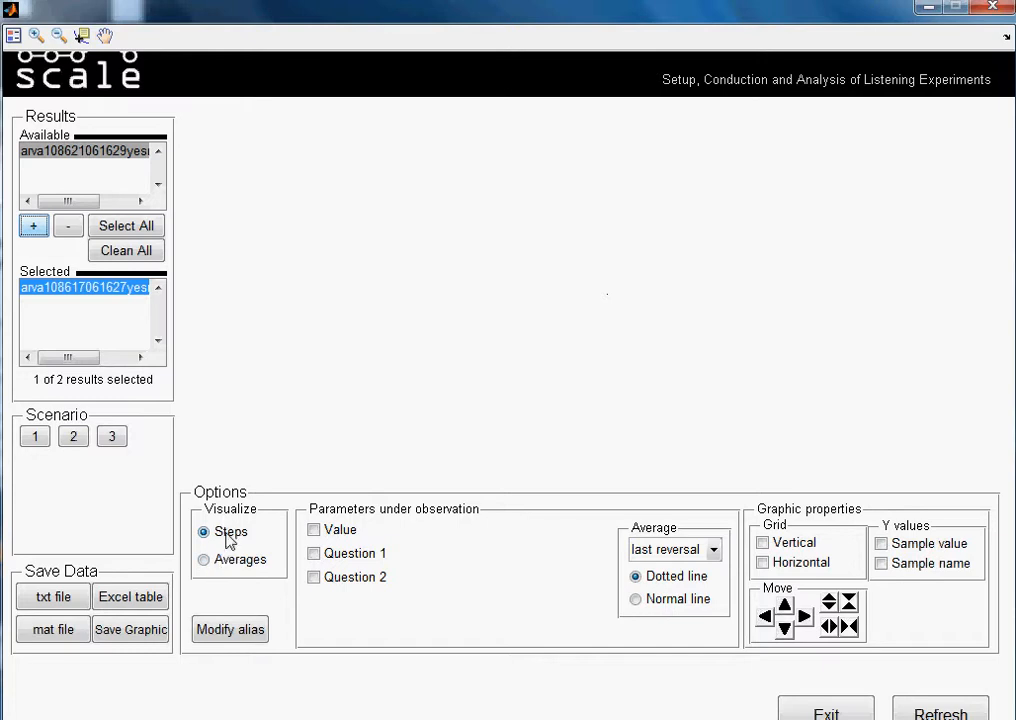
left_click(34, 436)
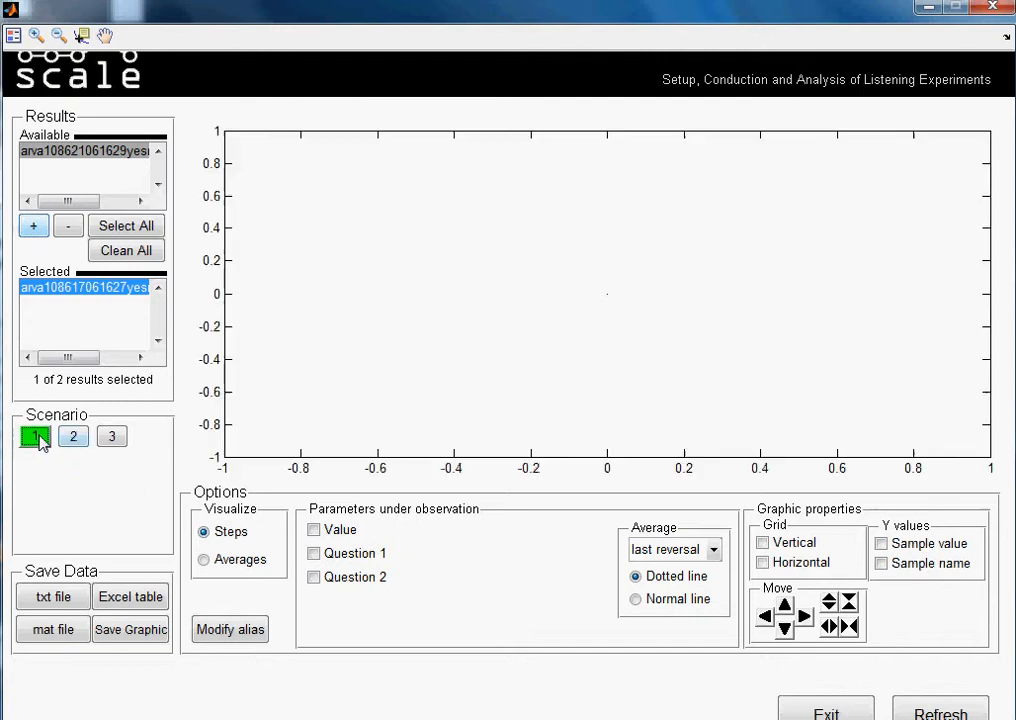
Step: Plot the run values, compare scenarios 2 and 3, then return to scenario 1
left_click(314, 530)
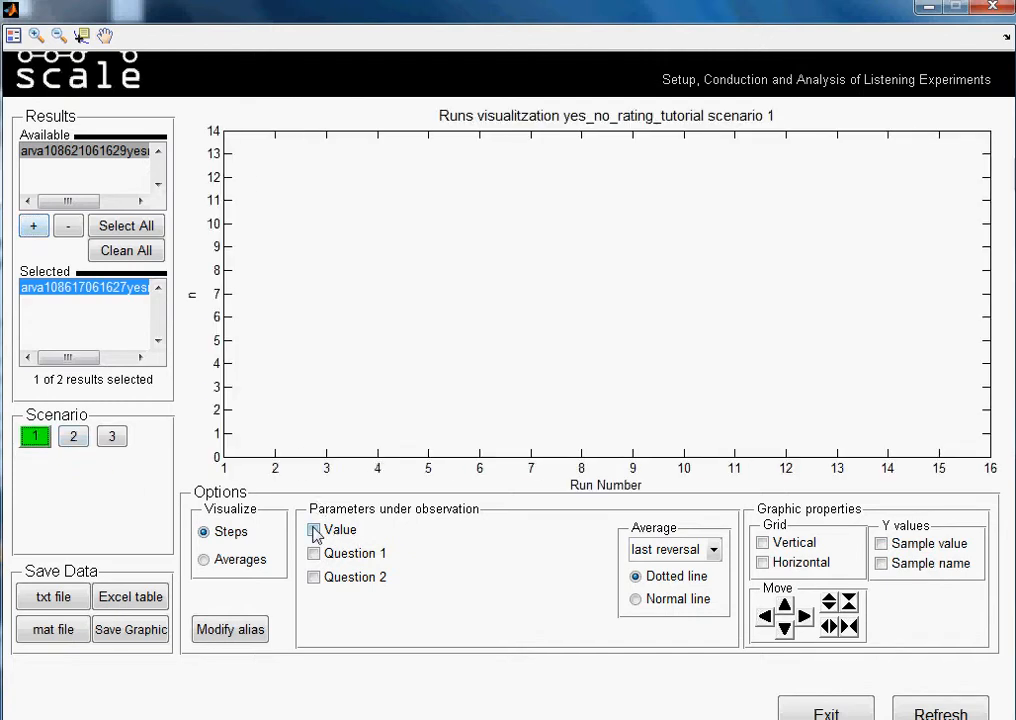
left_click(314, 530)
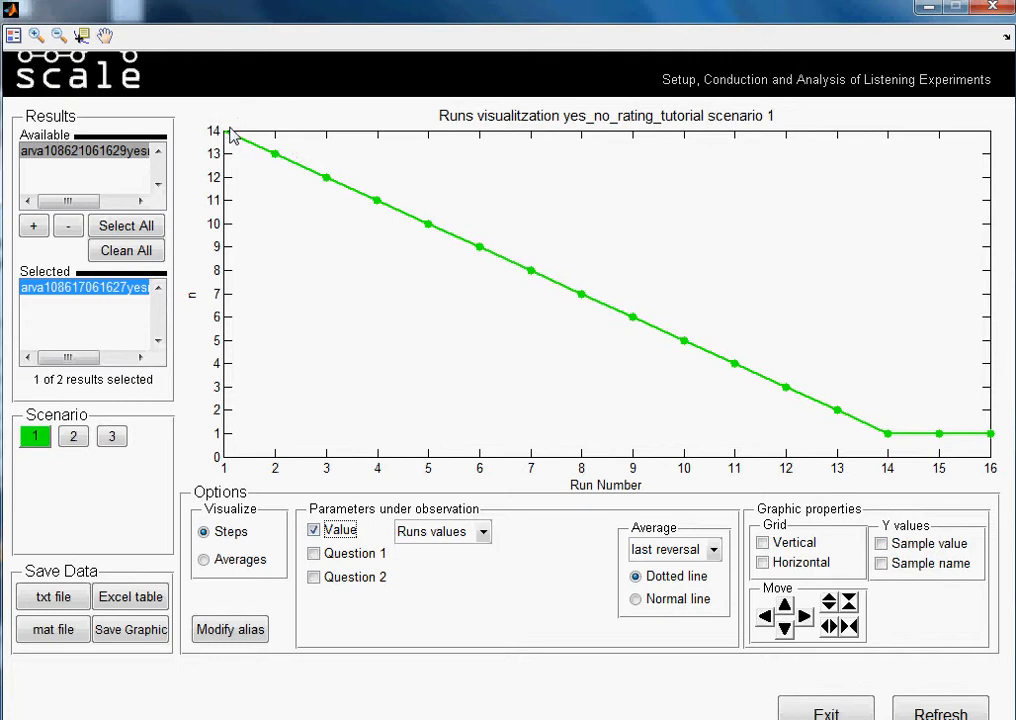
mouse_move(294, 168)
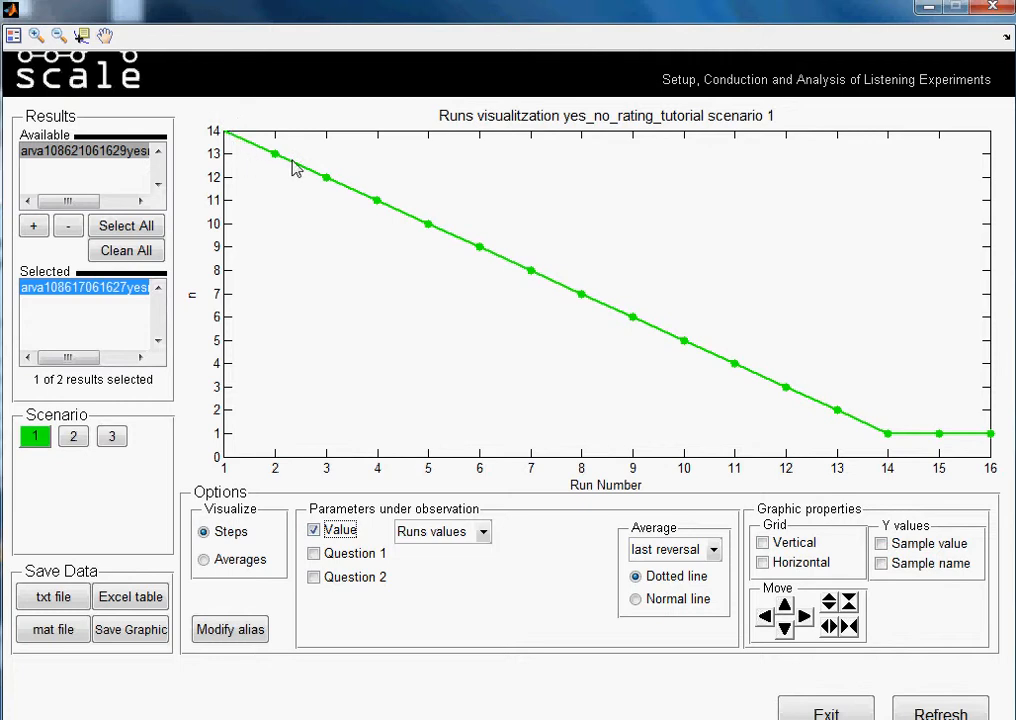
mouse_move(892, 444)
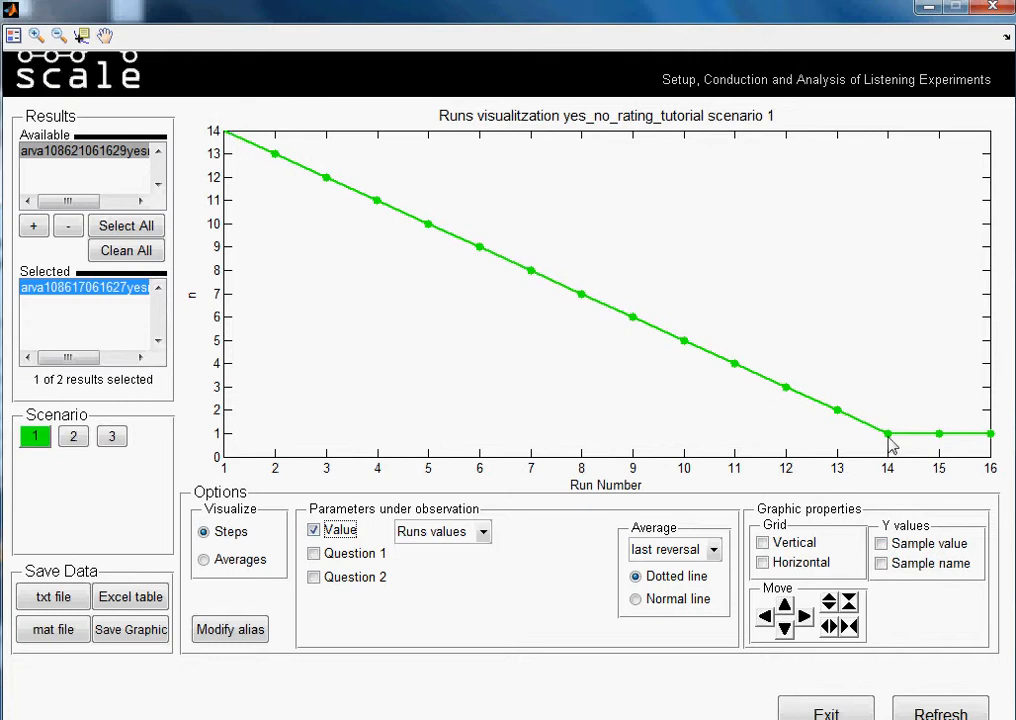
mouse_move(230, 144)
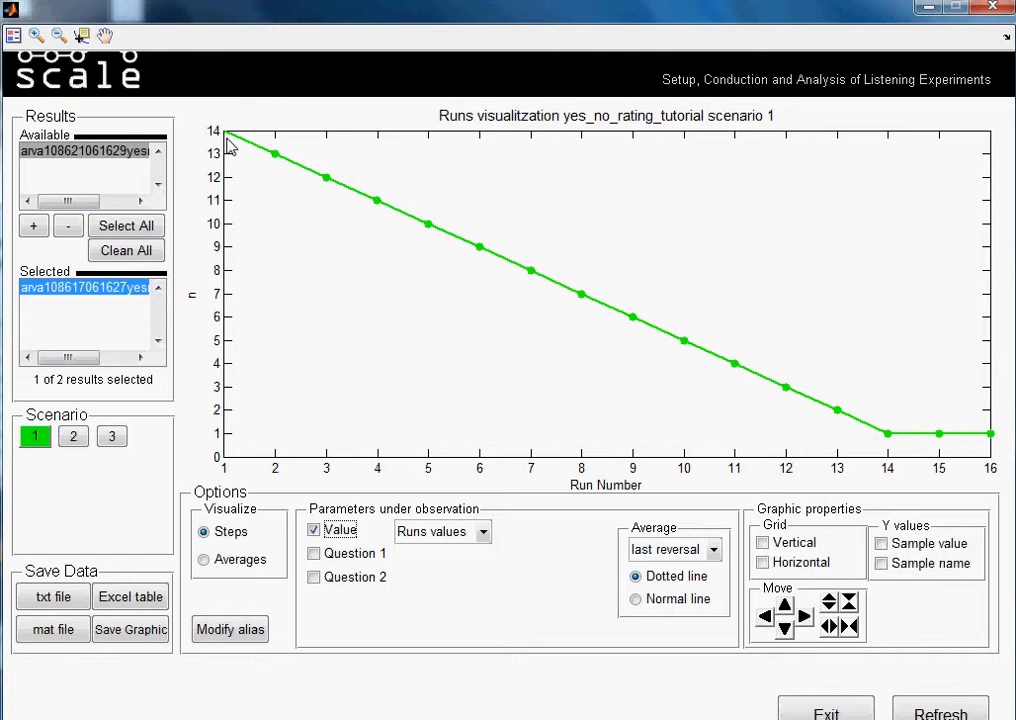
mouse_move(228, 148)
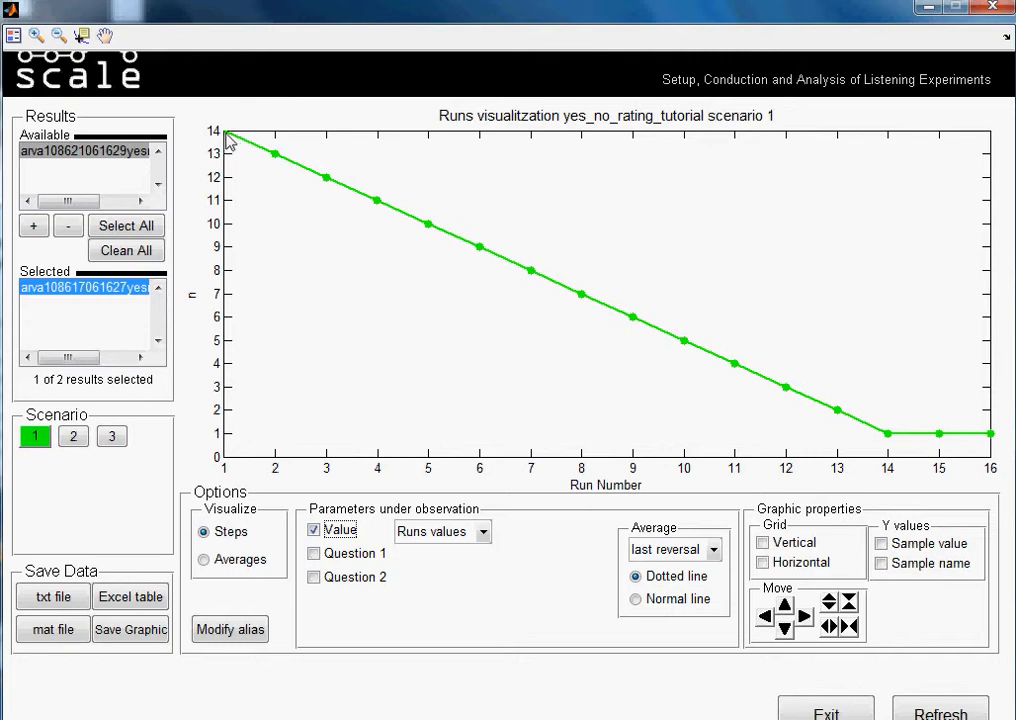
mouse_move(324, 182)
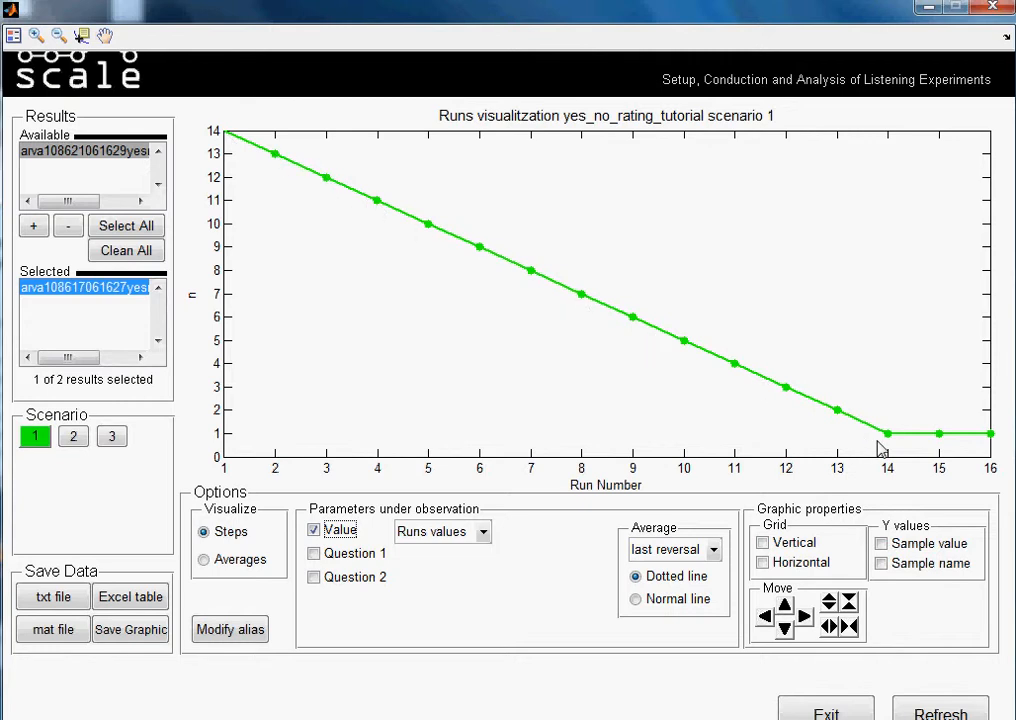
mouse_move(908, 446)
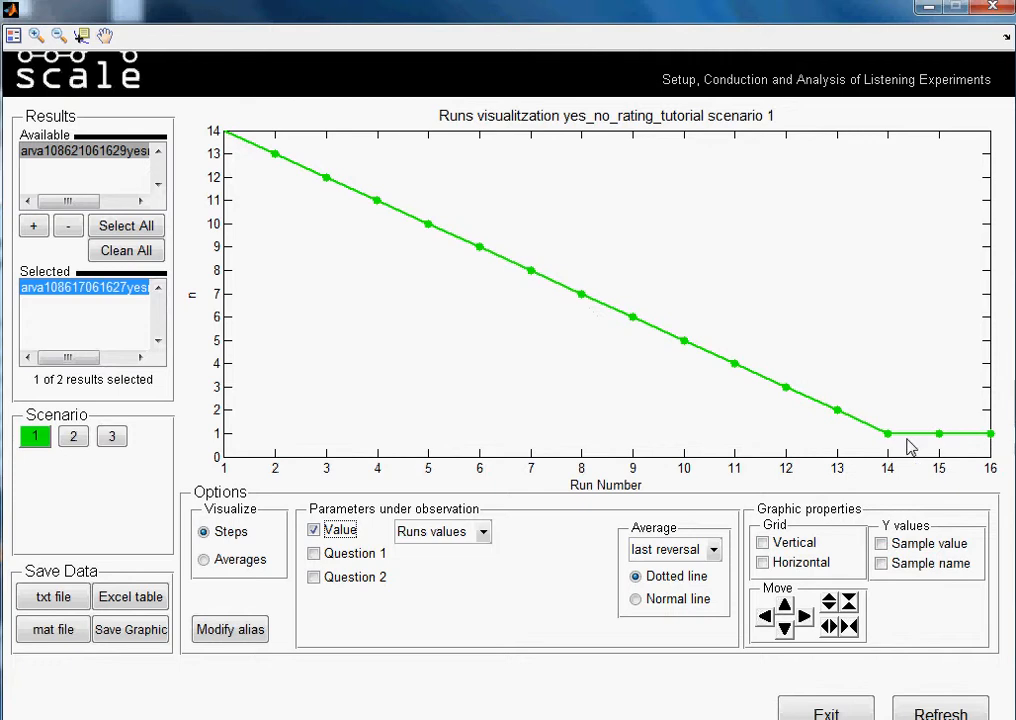
mouse_move(892, 444)
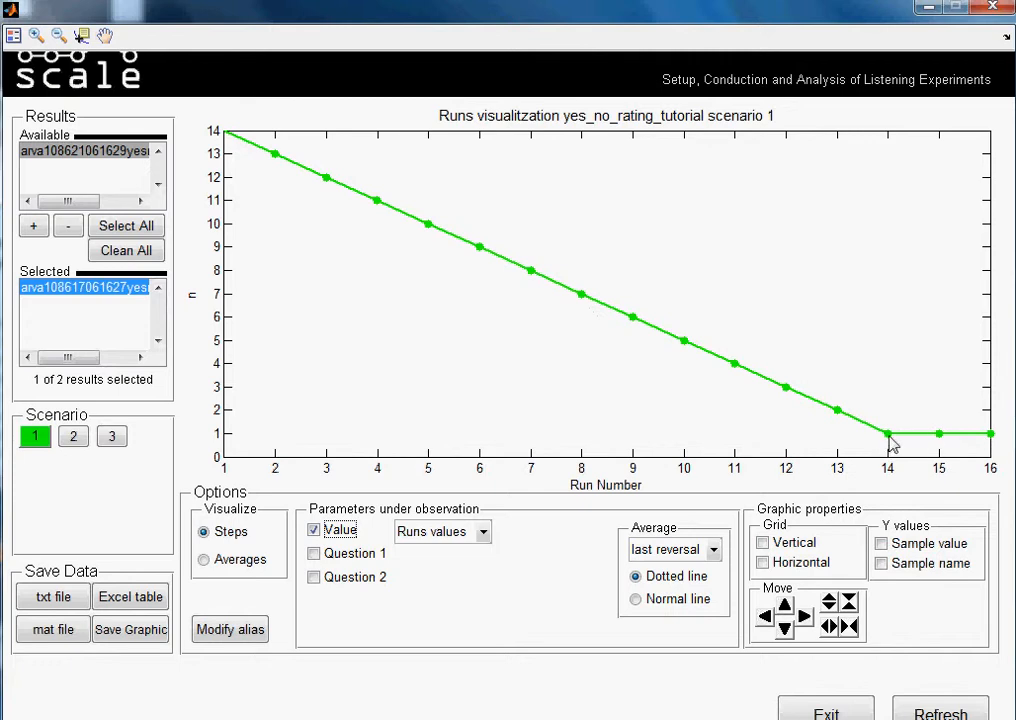
mouse_move(900, 444)
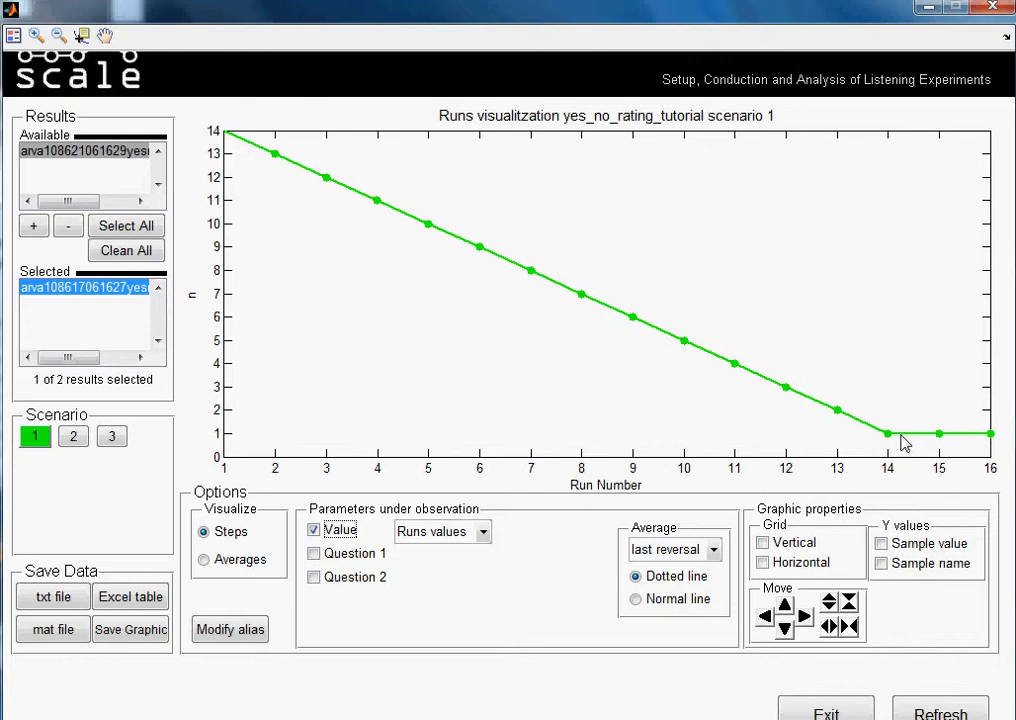
mouse_move(990, 440)
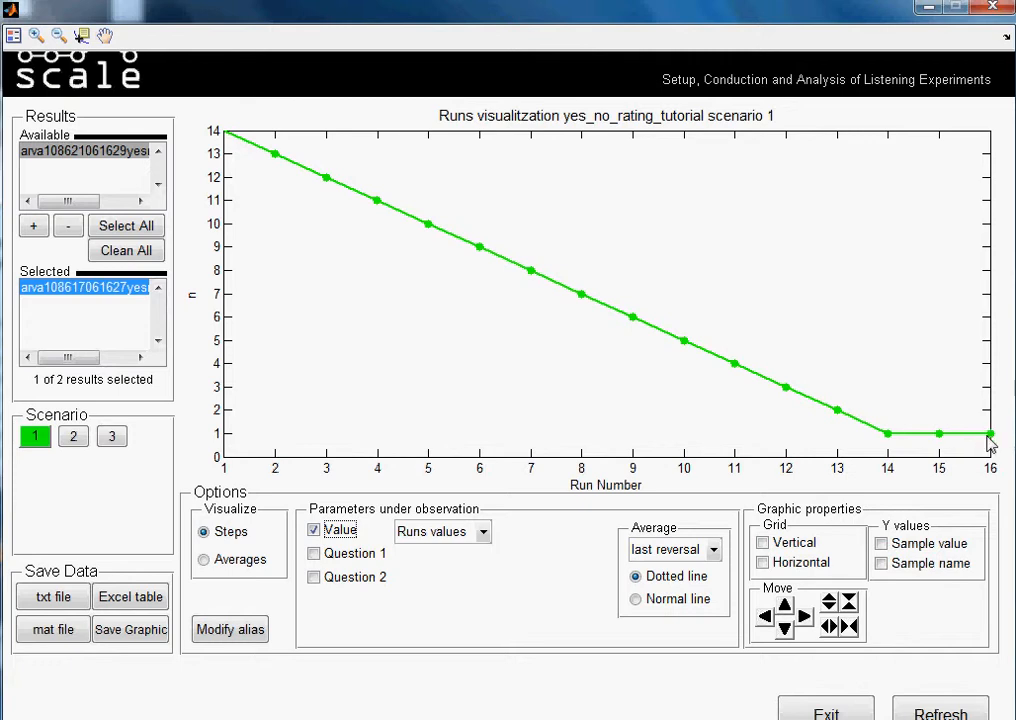
mouse_move(448, 396)
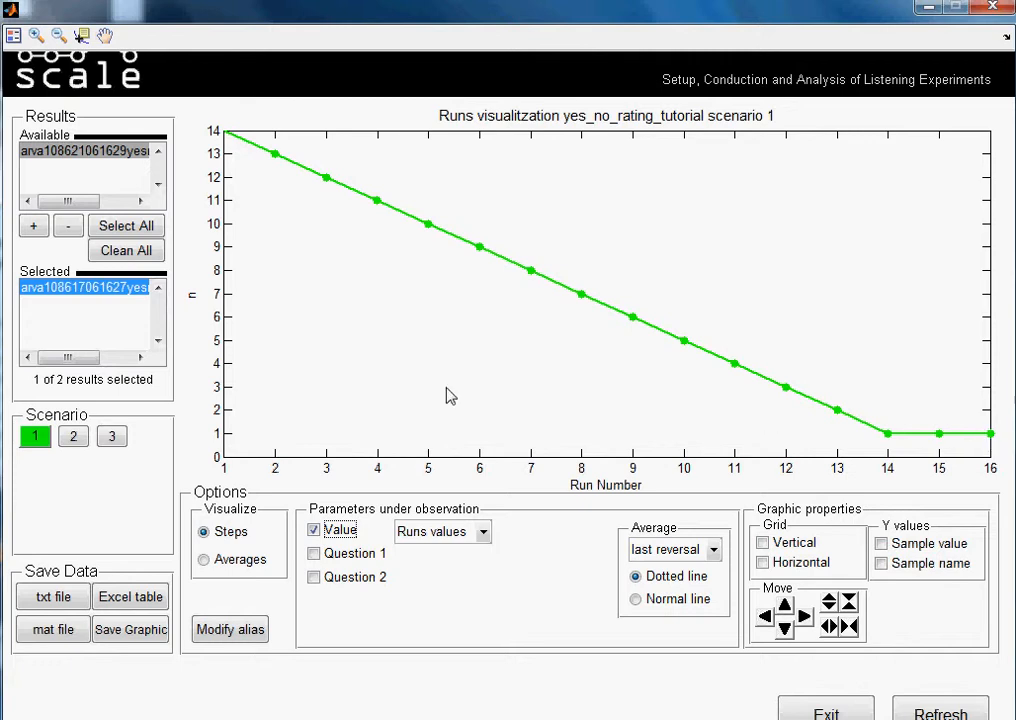
left_click(72, 436)
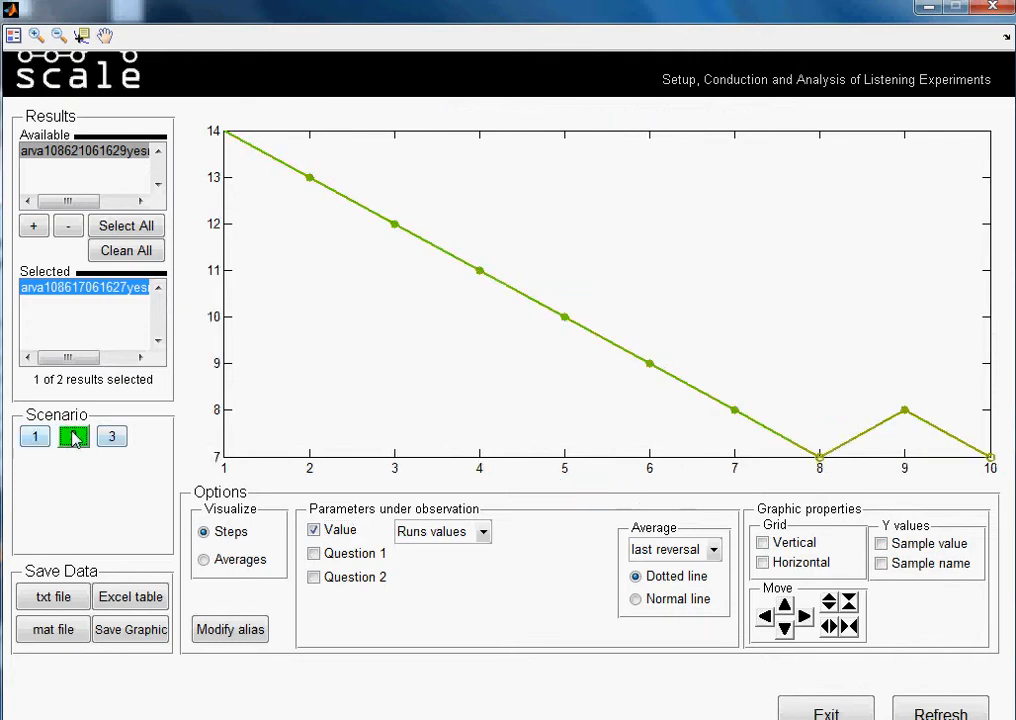
left_click(112, 436)
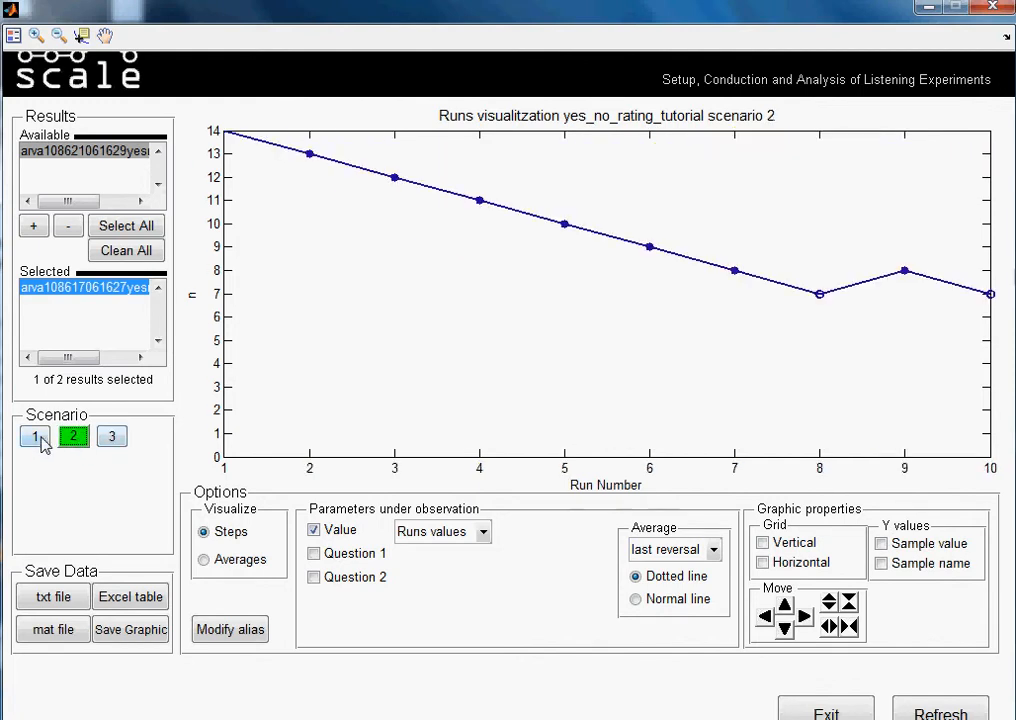
left_click(32, 436)
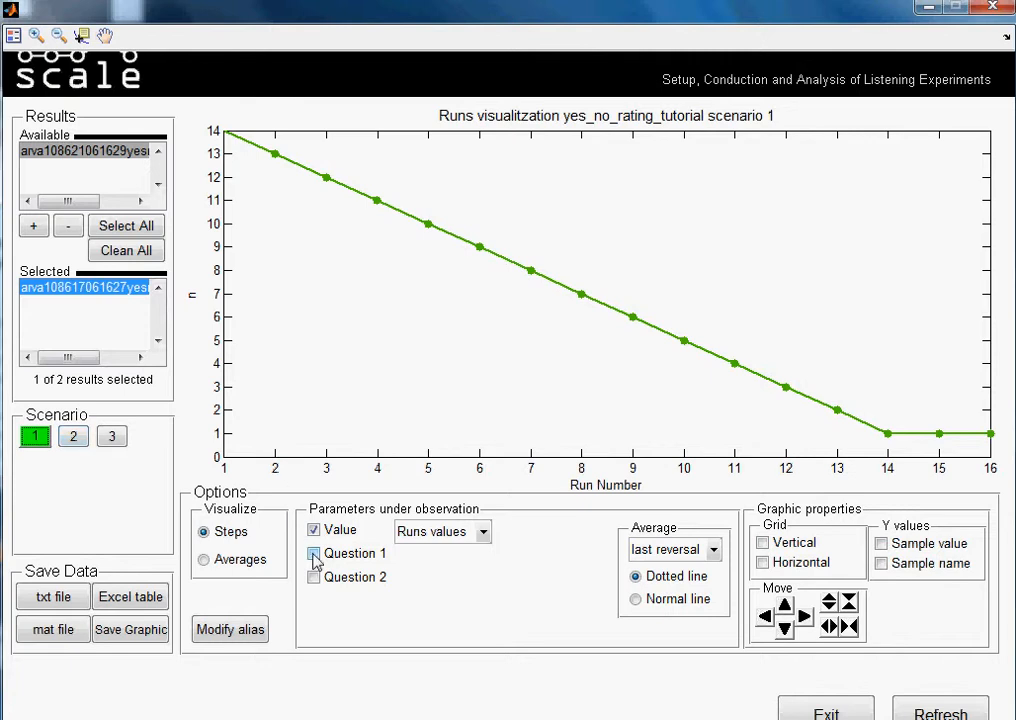
left_click(312, 552)
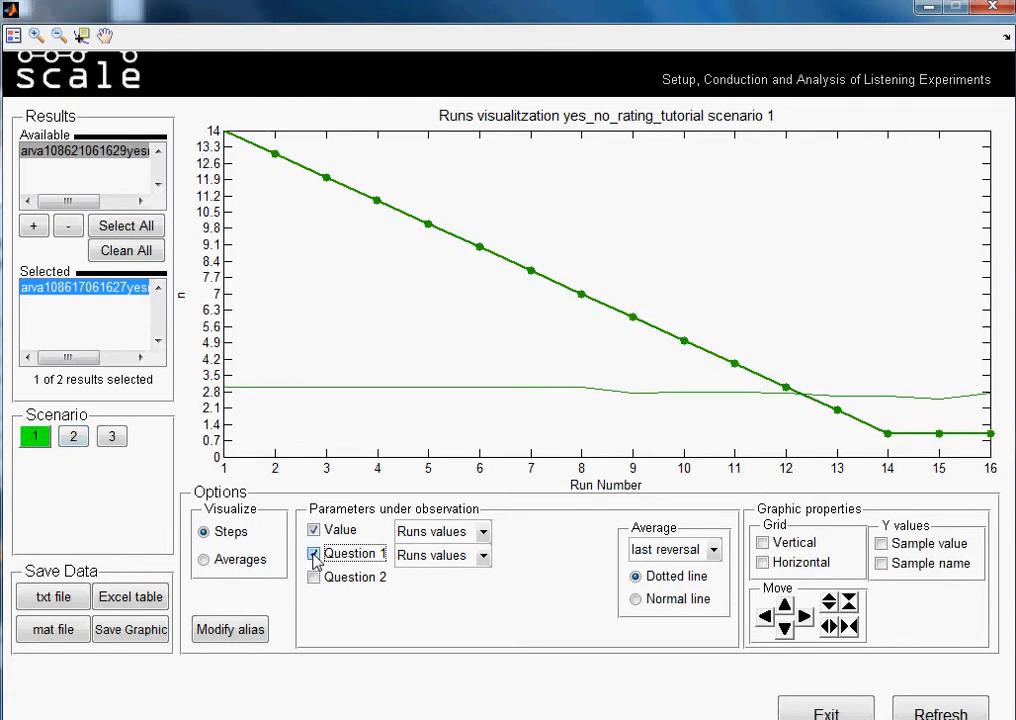
left_click(314, 552)
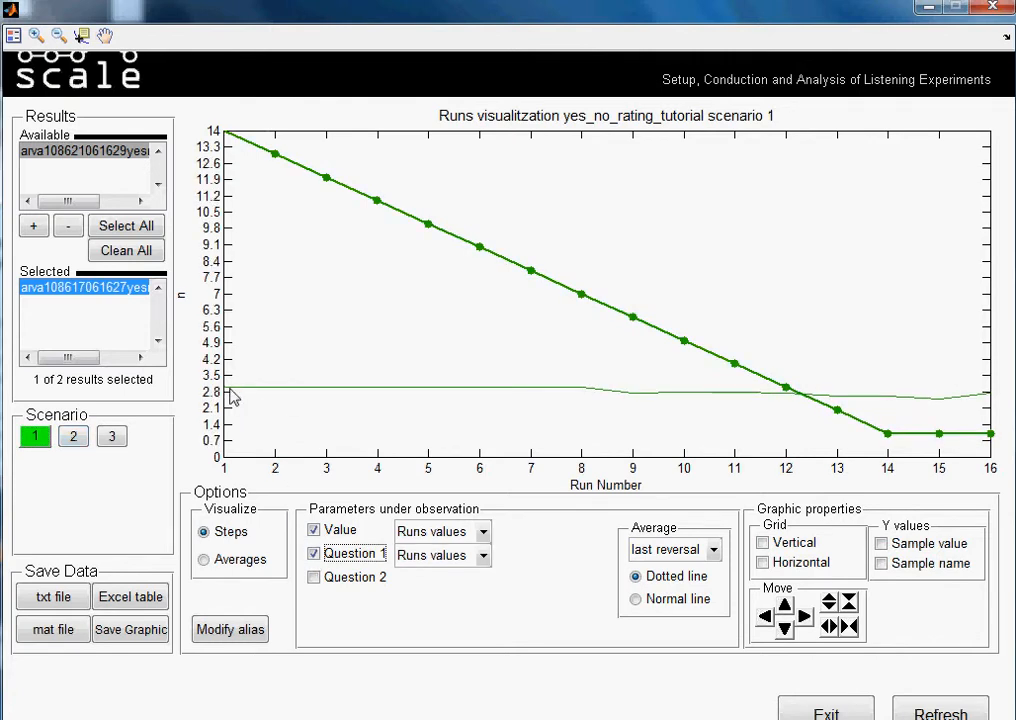
mouse_move(272, 398)
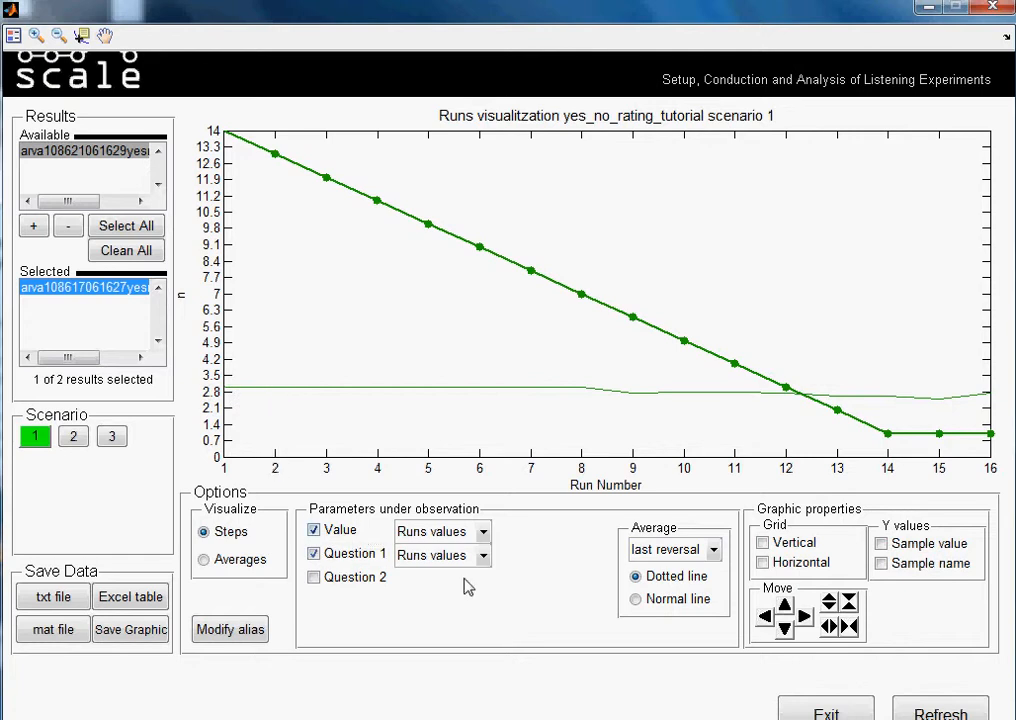
mouse_move(224, 324)
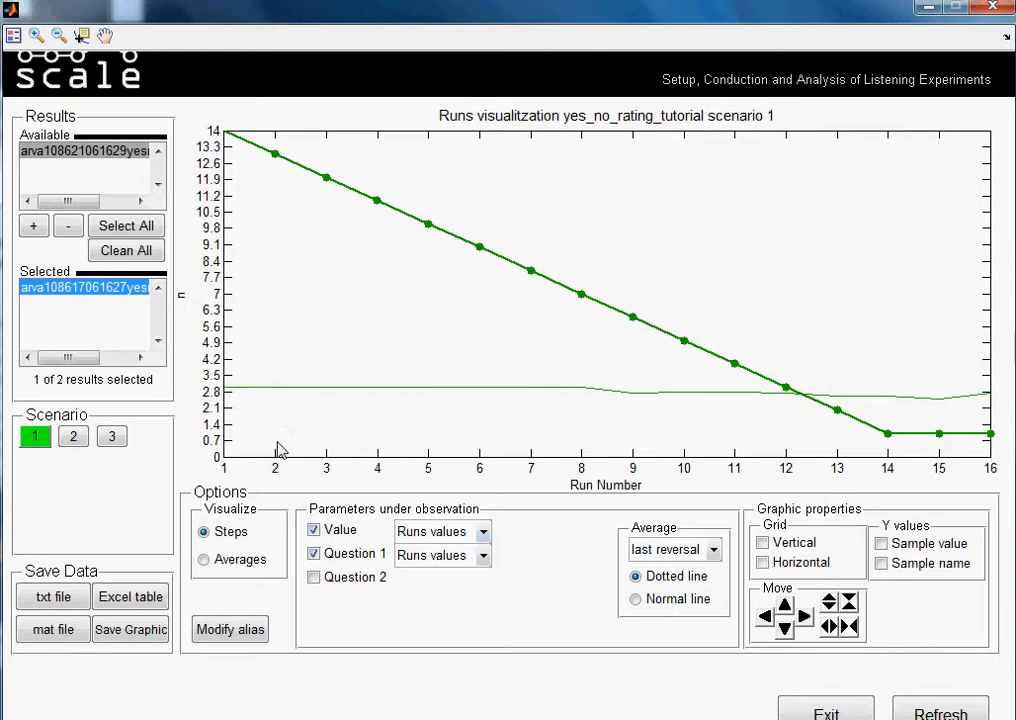
mouse_move(282, 472)
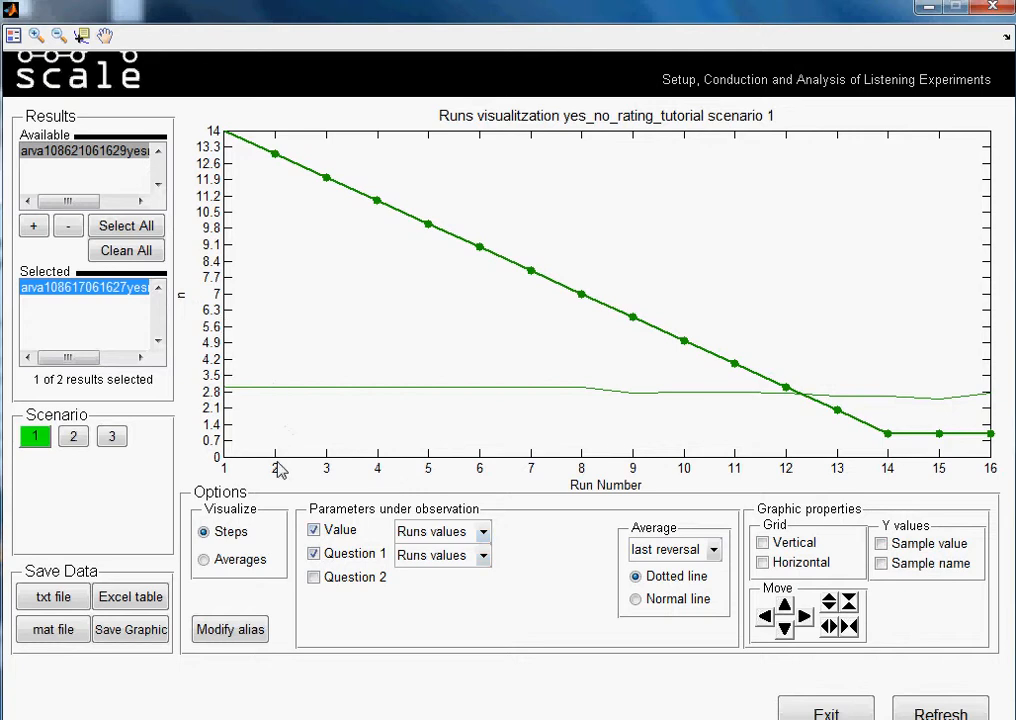
mouse_move(280, 470)
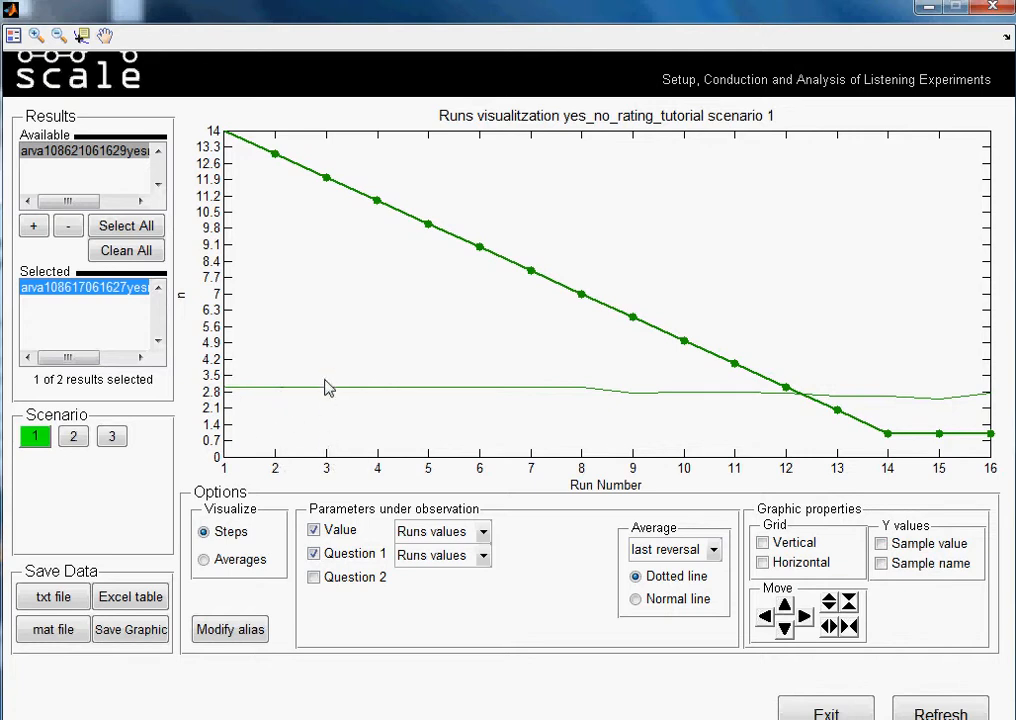
Step: Hide the Value curve and label Question 1's y axis with answer names
left_click(314, 530)
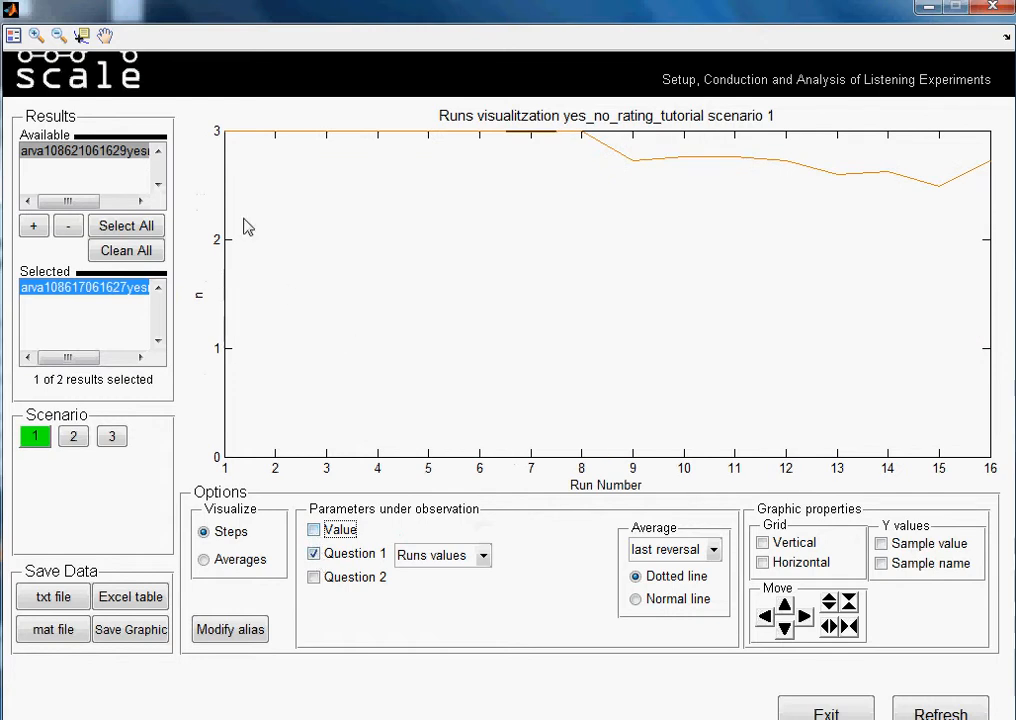
mouse_move(212, 480)
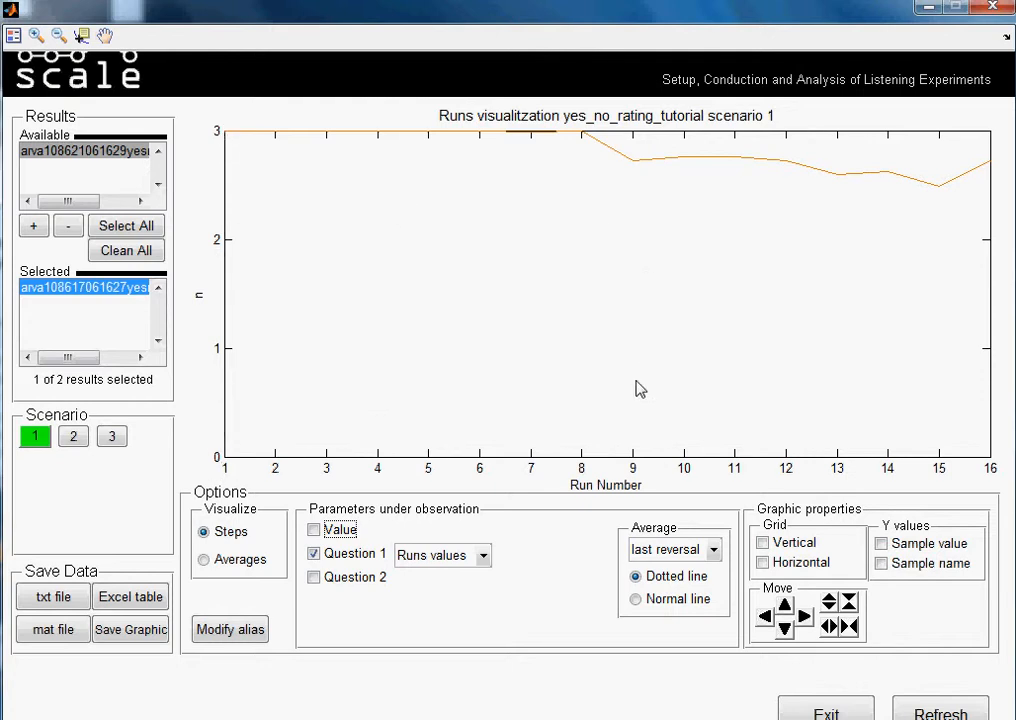
mouse_move(222, 476)
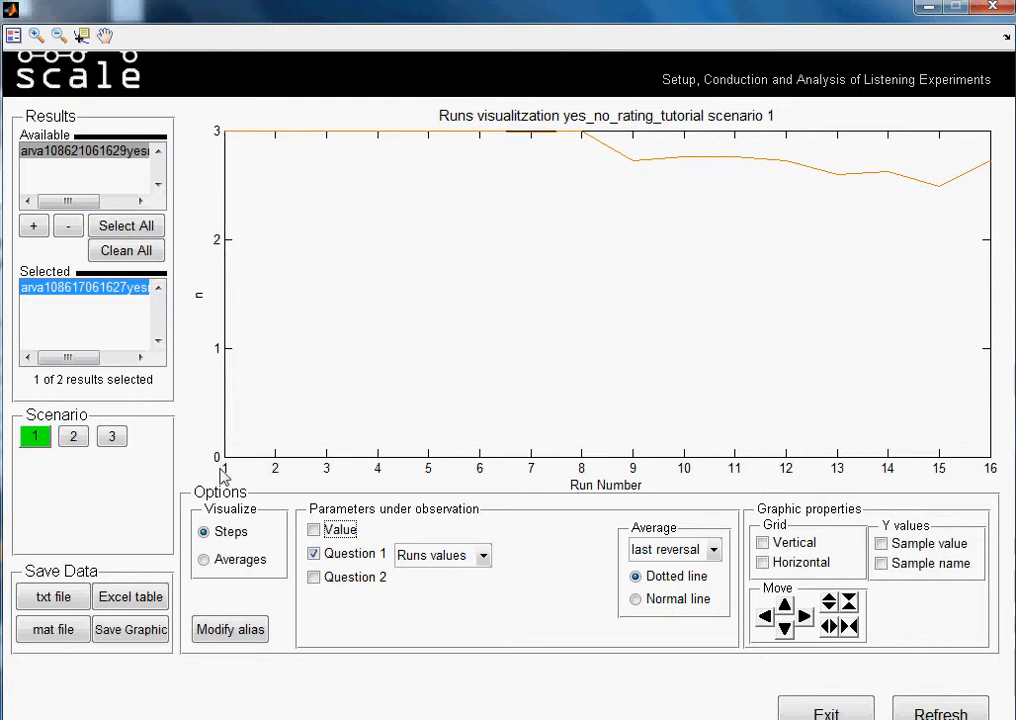
mouse_move(228, 462)
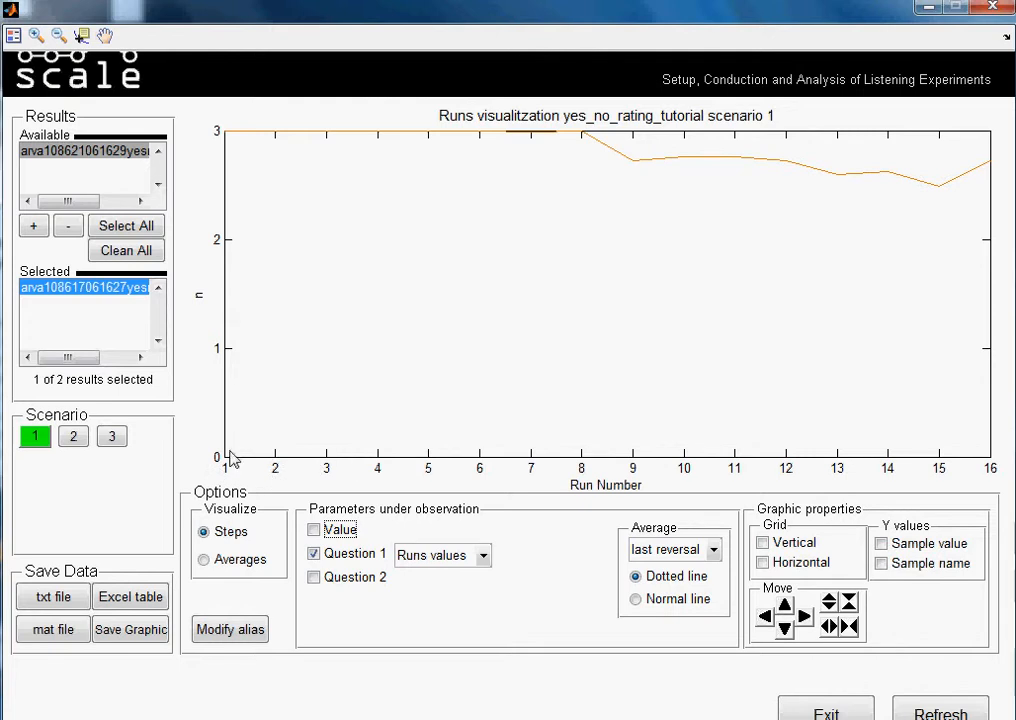
mouse_move(896, 580)
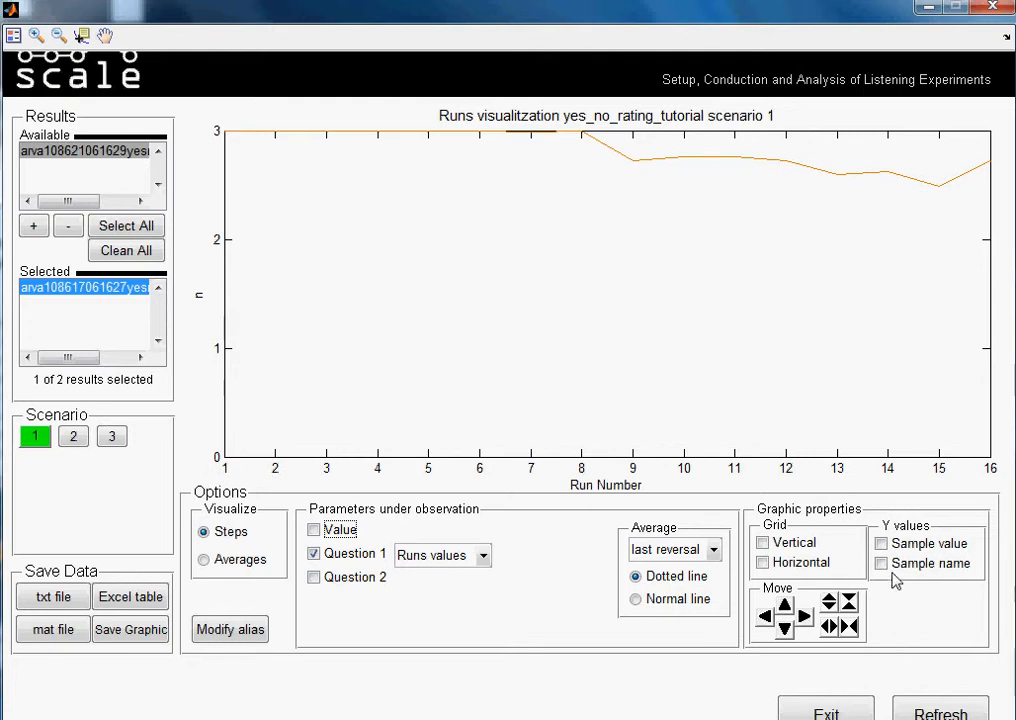
left_click(880, 564)
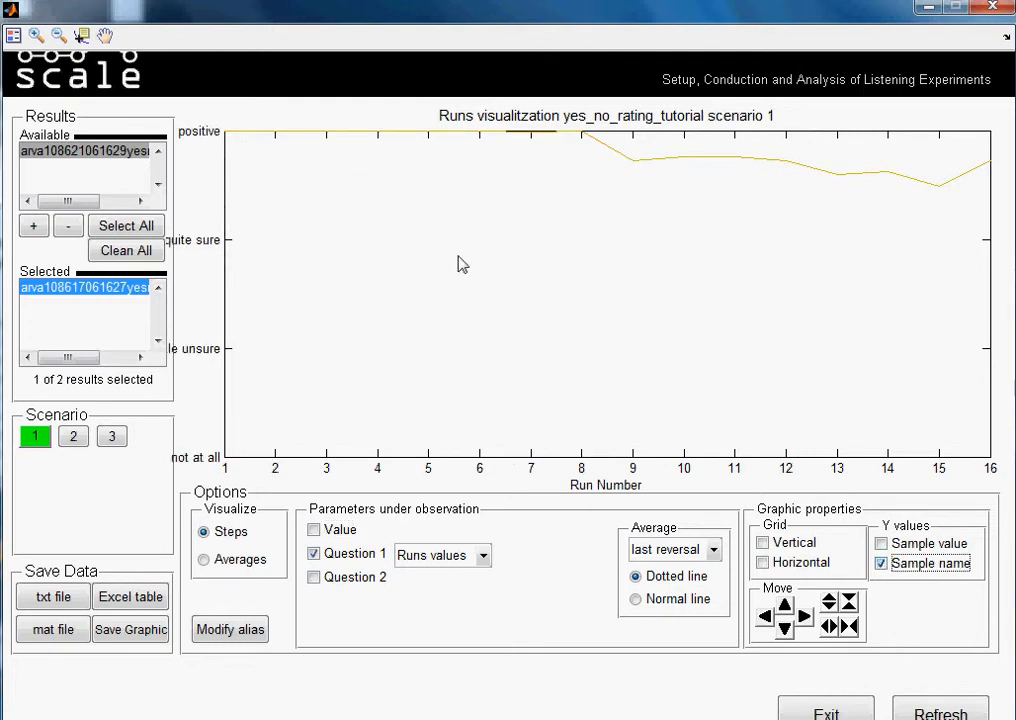
mouse_move(200, 336)
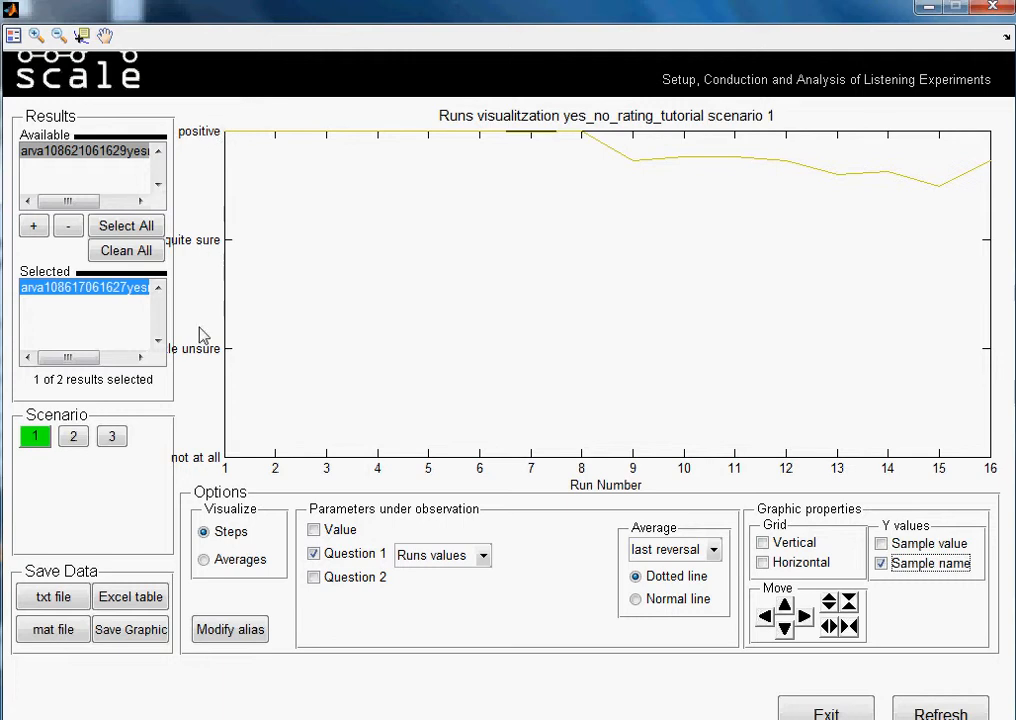
mouse_move(212, 204)
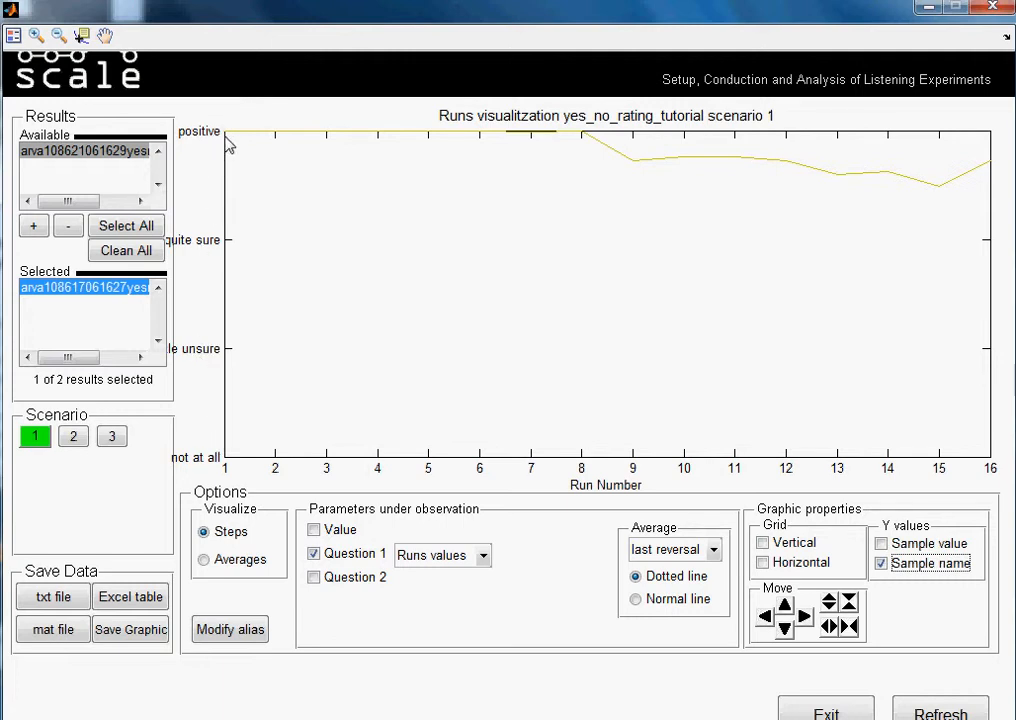
mouse_move(268, 32)
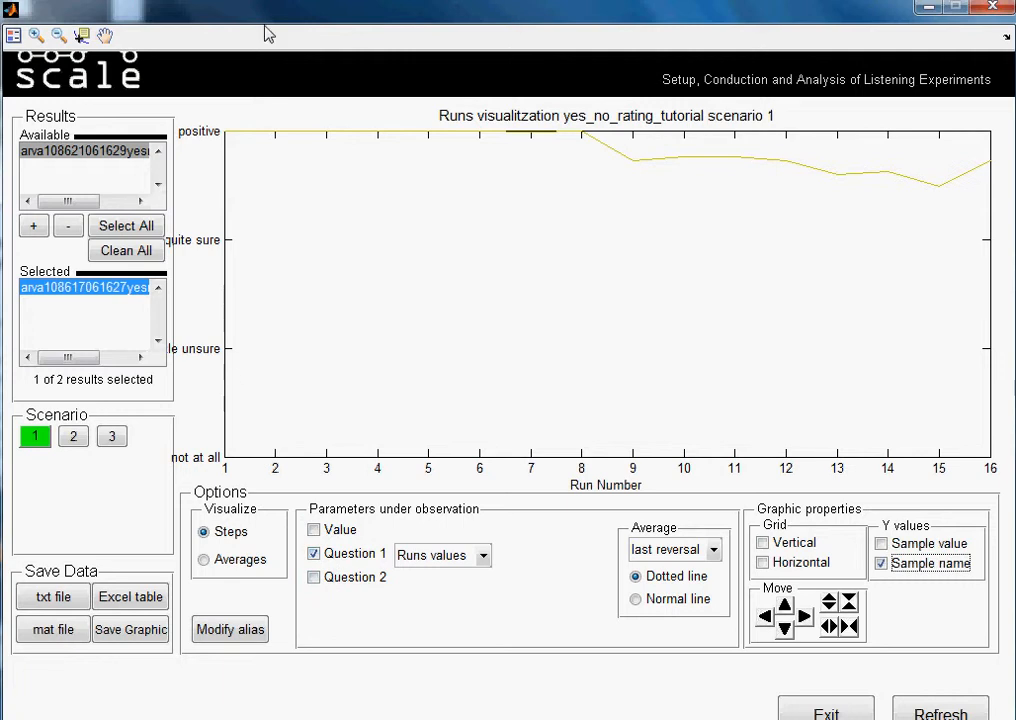
mouse_move(576, 144)
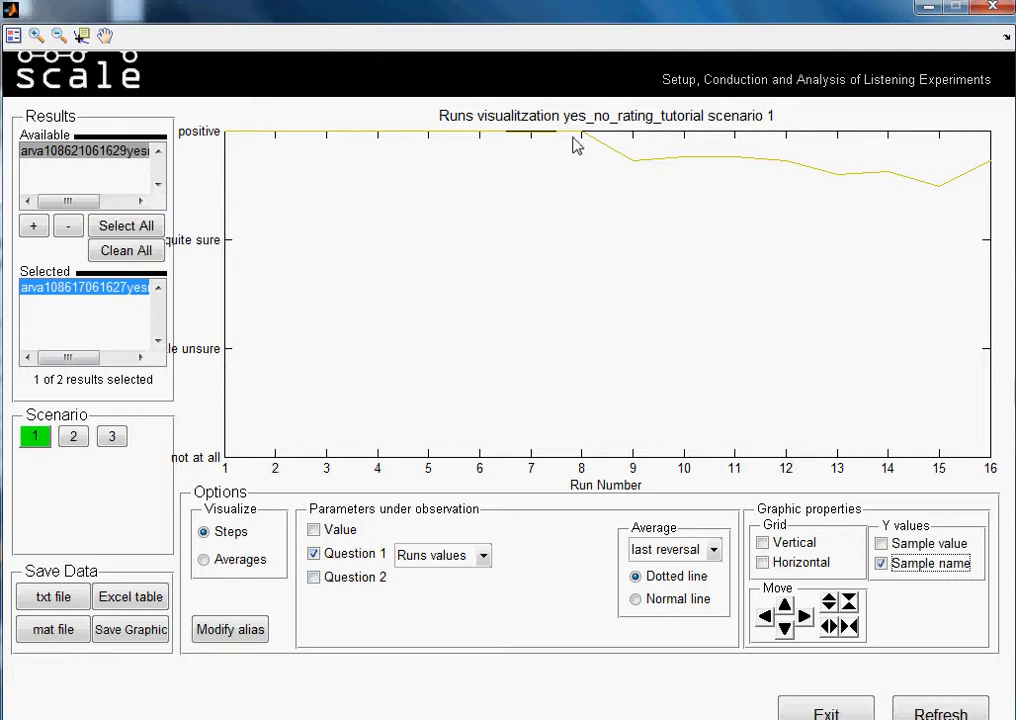
mouse_move(810, 178)
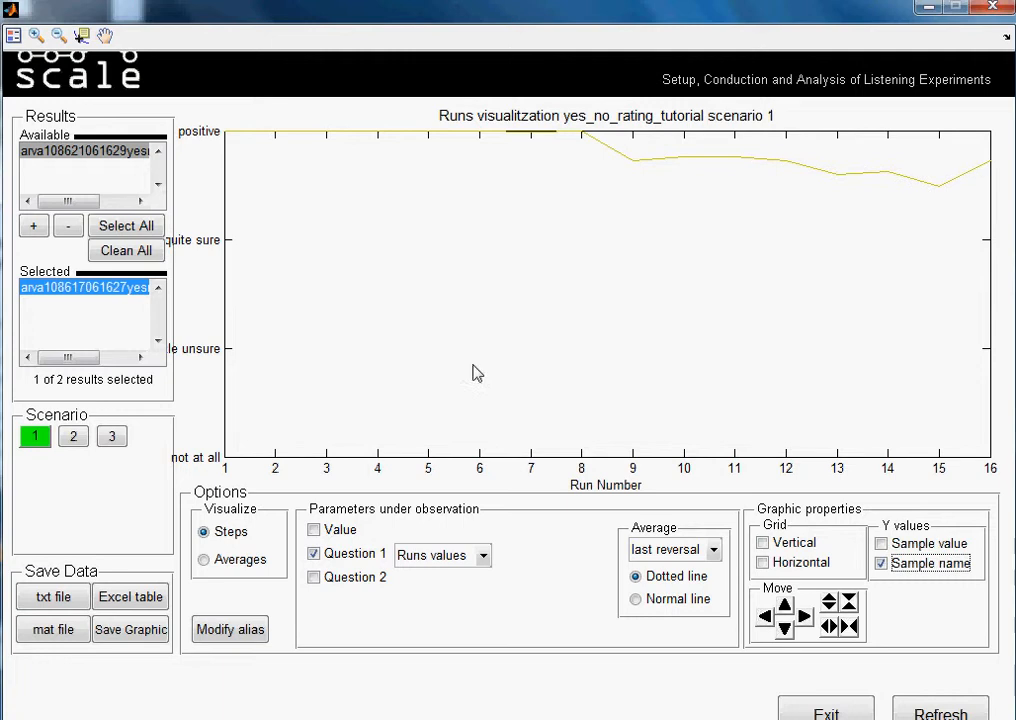
Step: Add the Question 2 curve beside Question 1 on a numeric axis
left_click(312, 578)
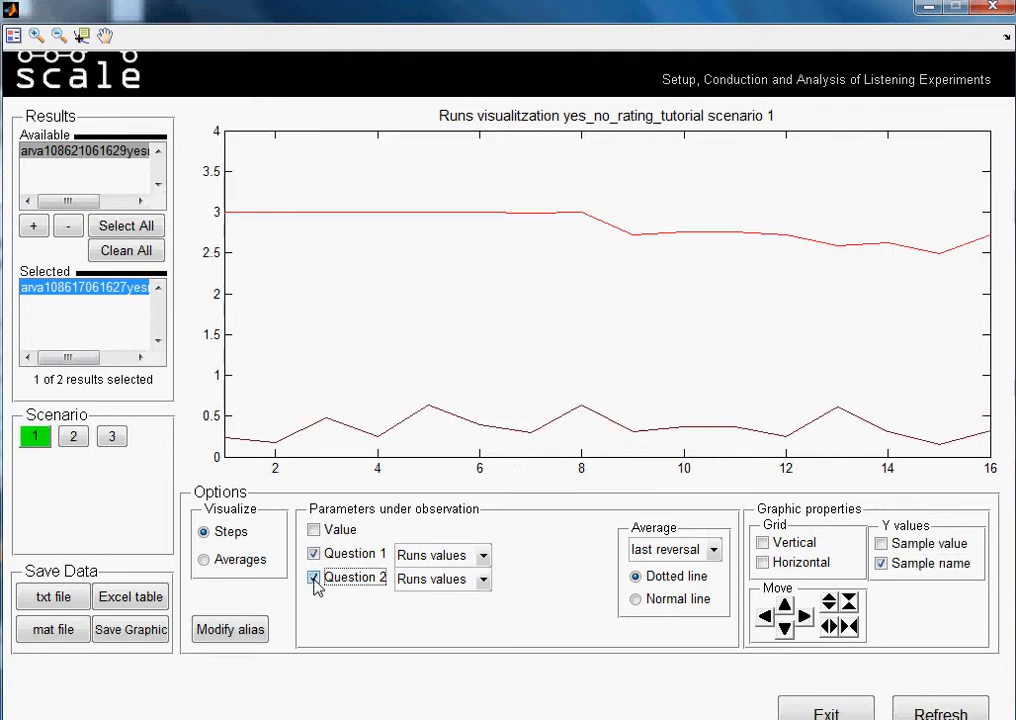
left_click(312, 578)
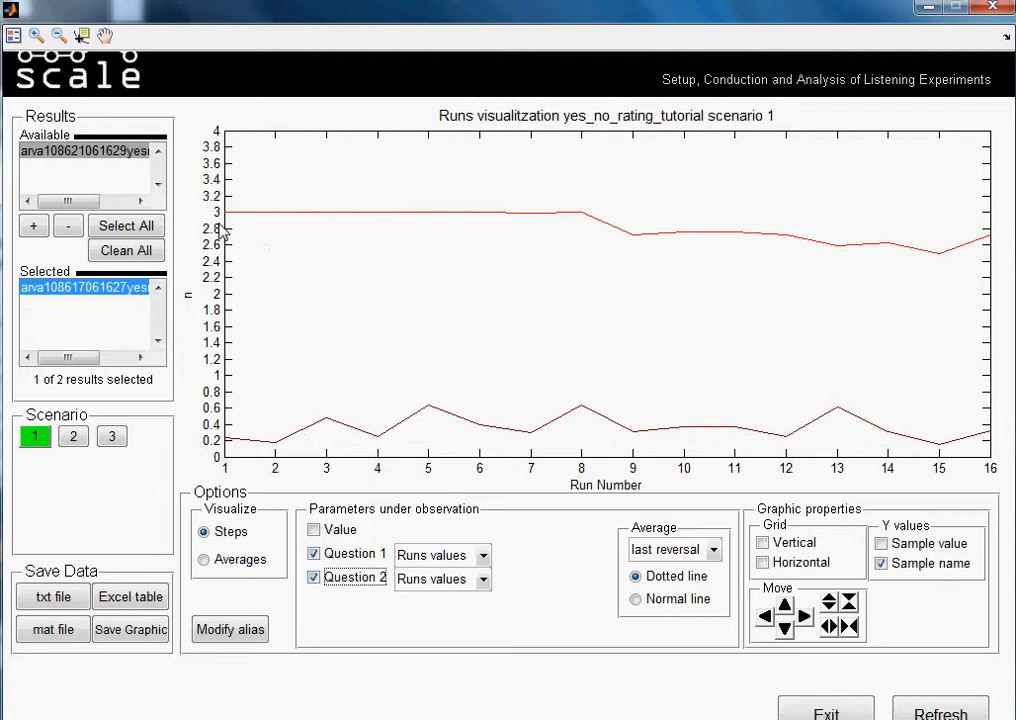
mouse_move(200, 308)
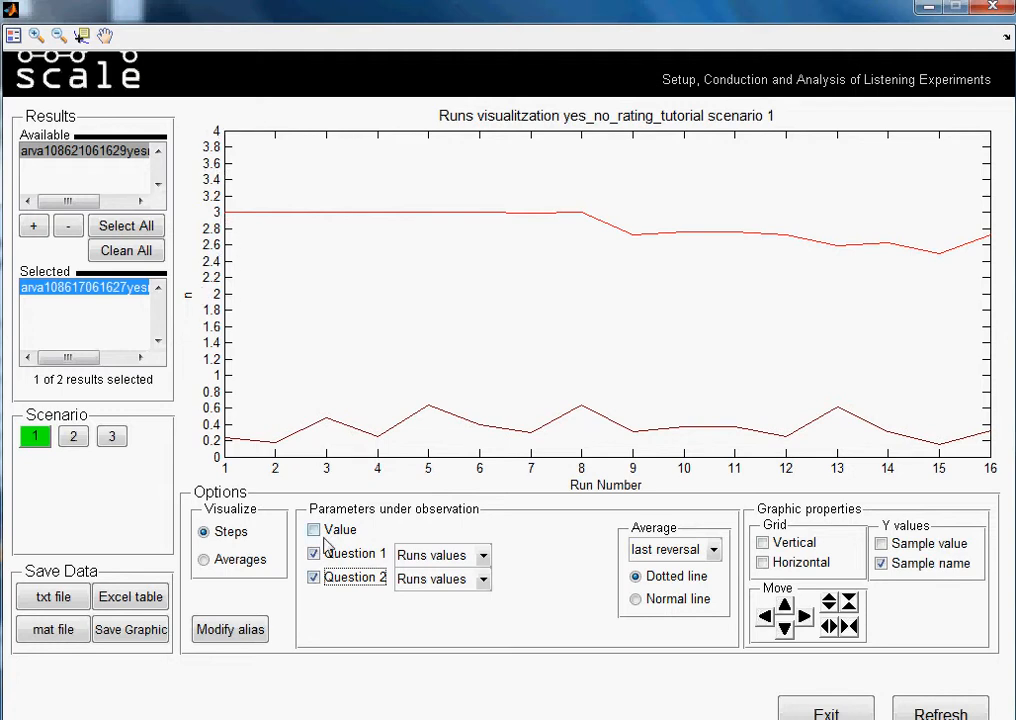
left_click(314, 576)
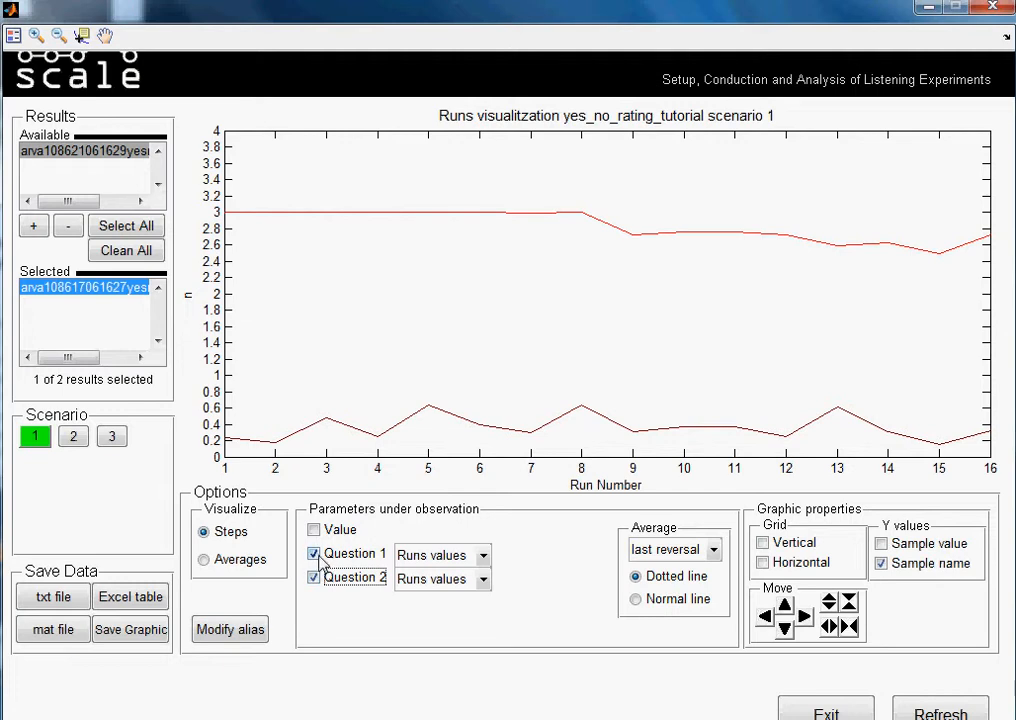
Step: Hide Question 1 so only Question 2 is plotted with answer-name labels
left_click(314, 552)
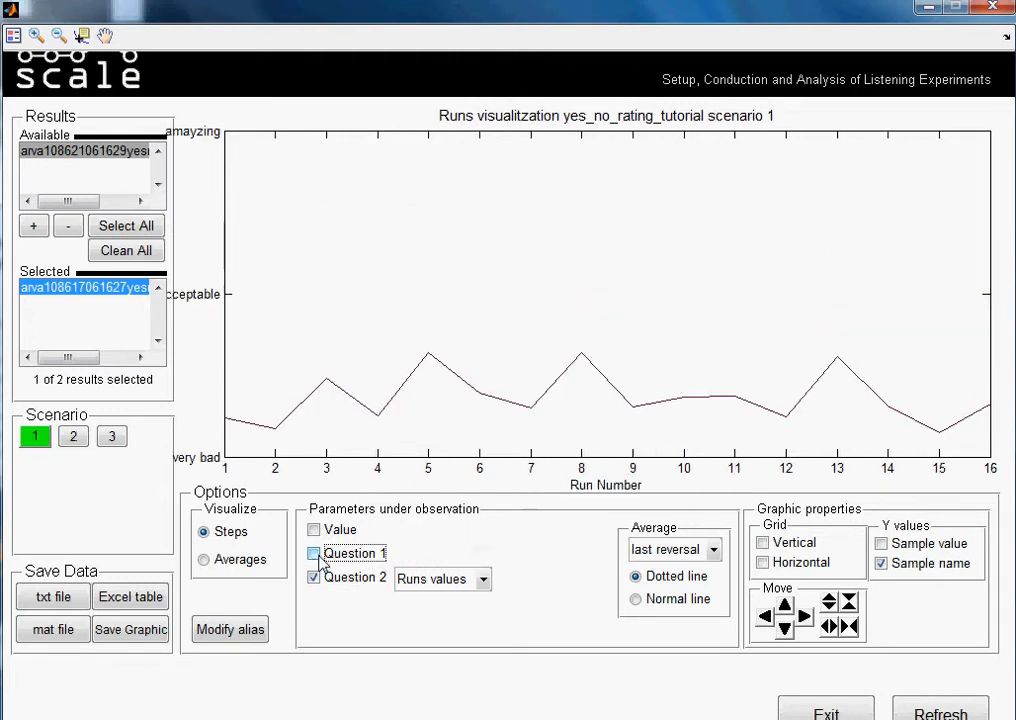
left_click(314, 552)
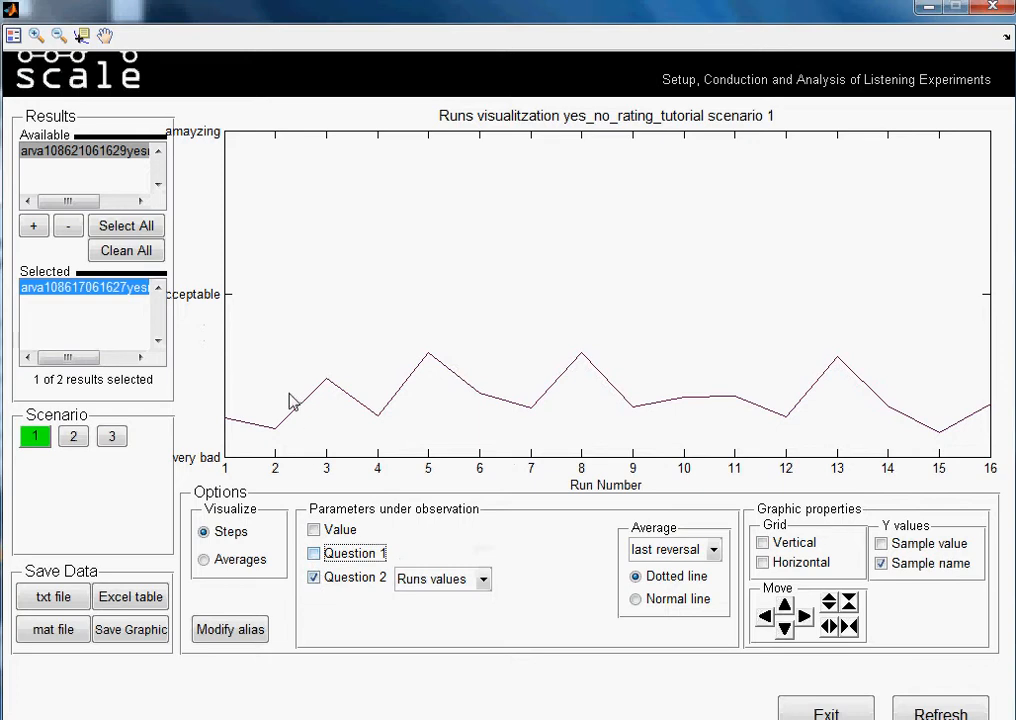
mouse_move(196, 452)
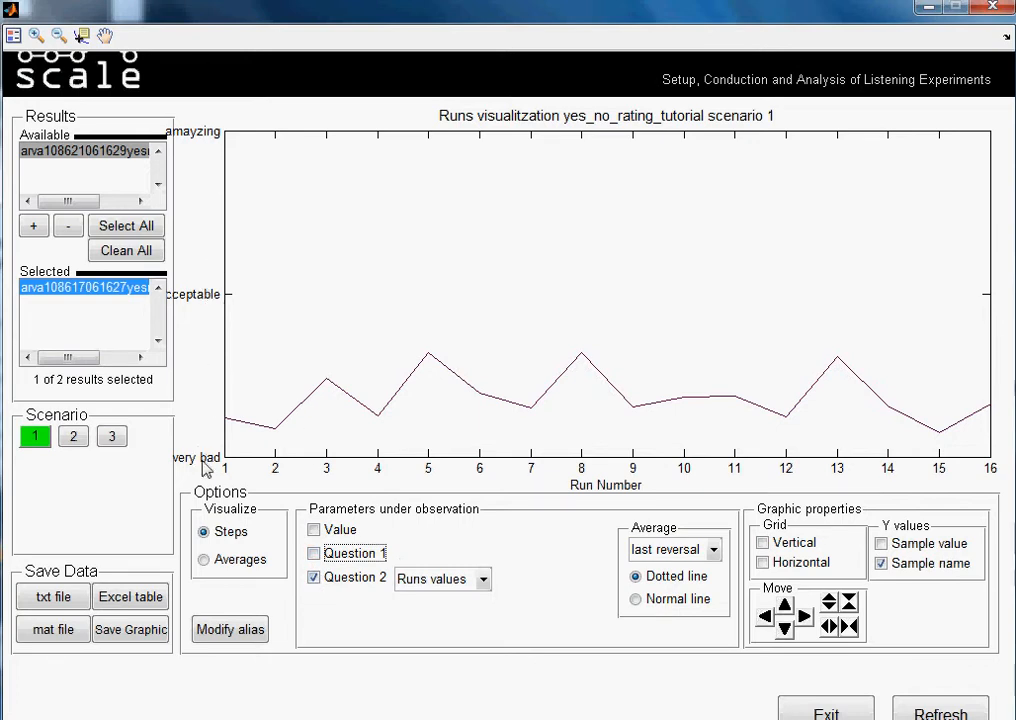
mouse_move(218, 150)
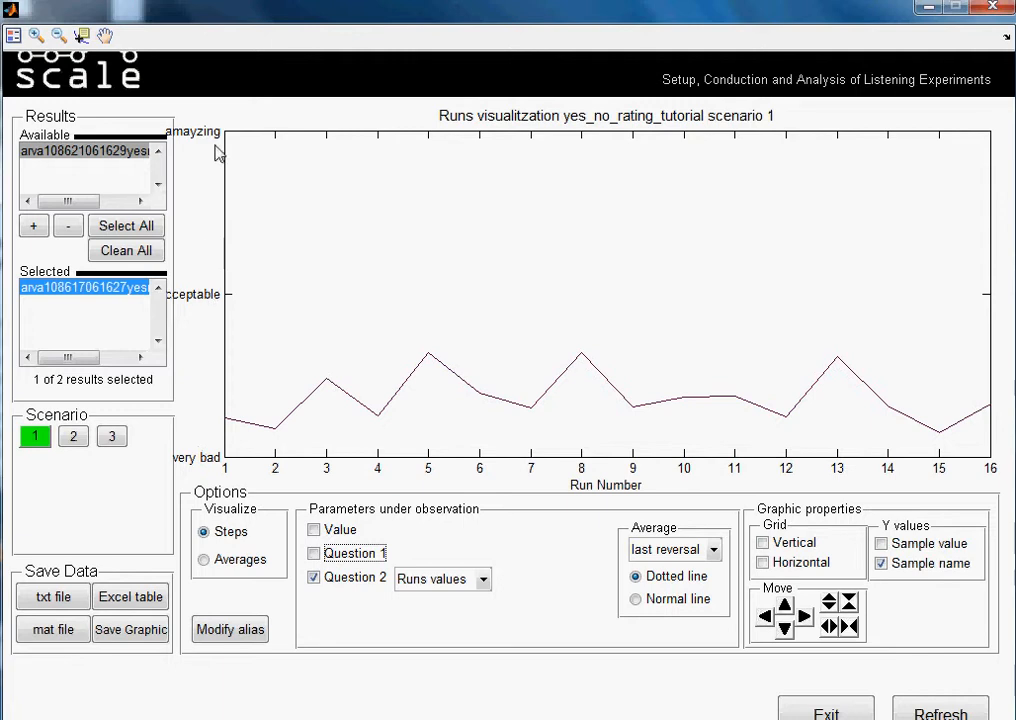
mouse_move(658, 392)
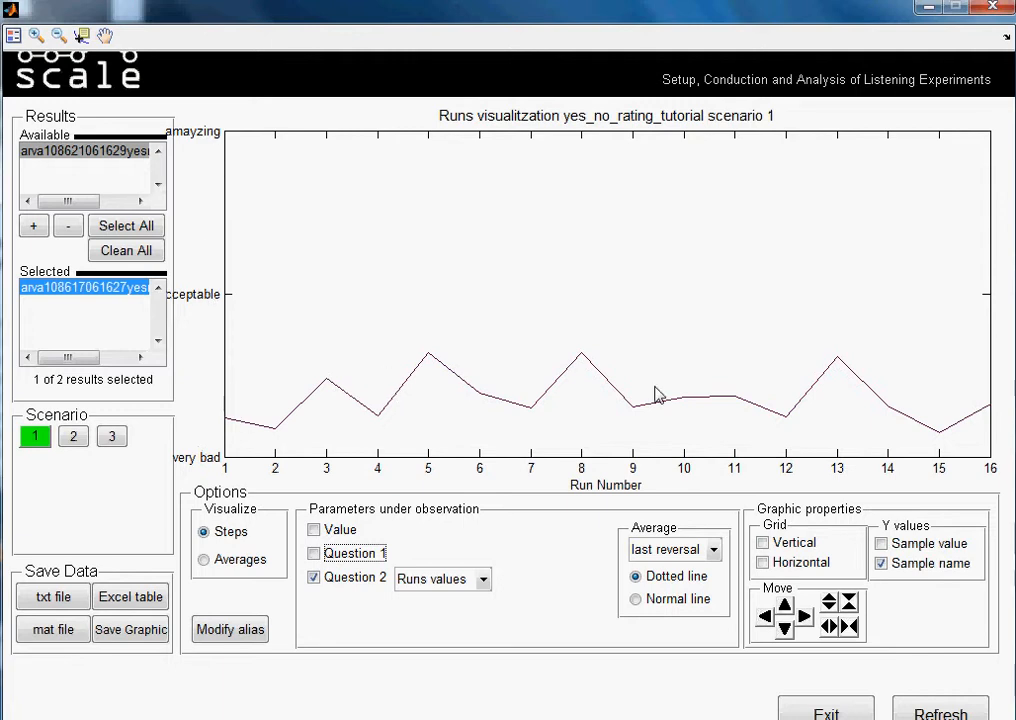
mouse_move(770, 292)
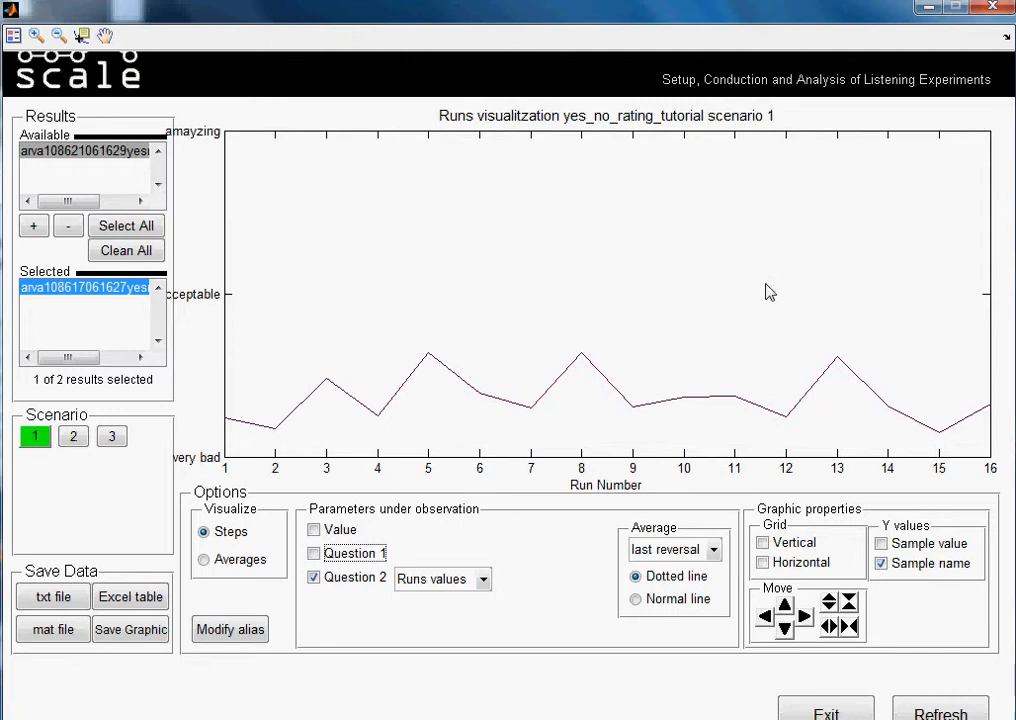
mouse_move(910, 364)
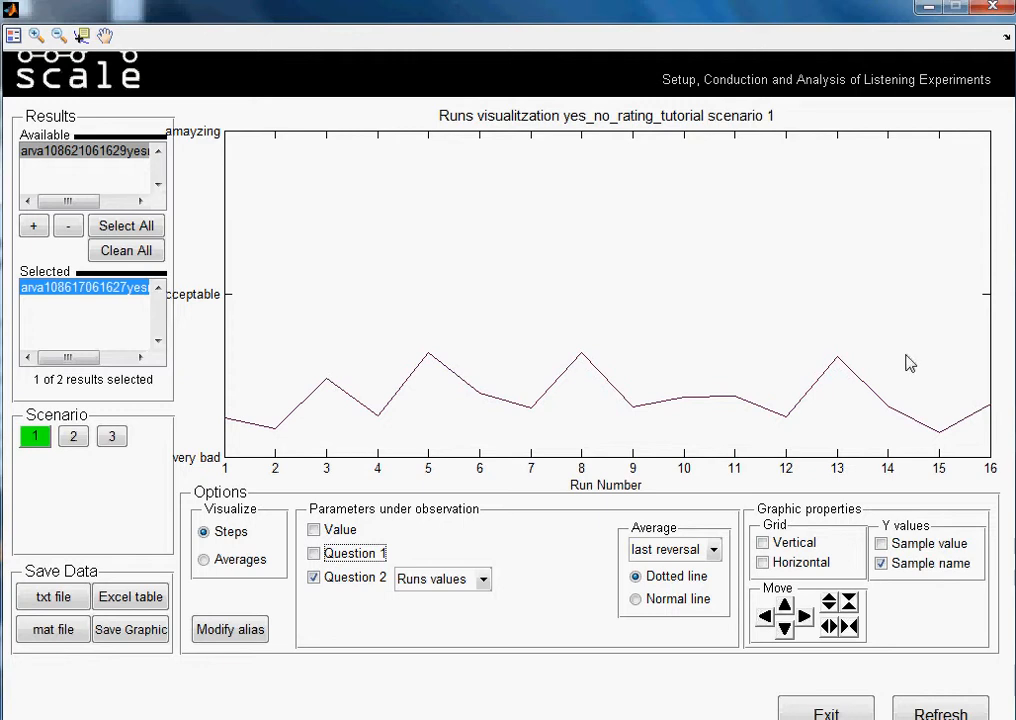
mouse_move(868, 388)
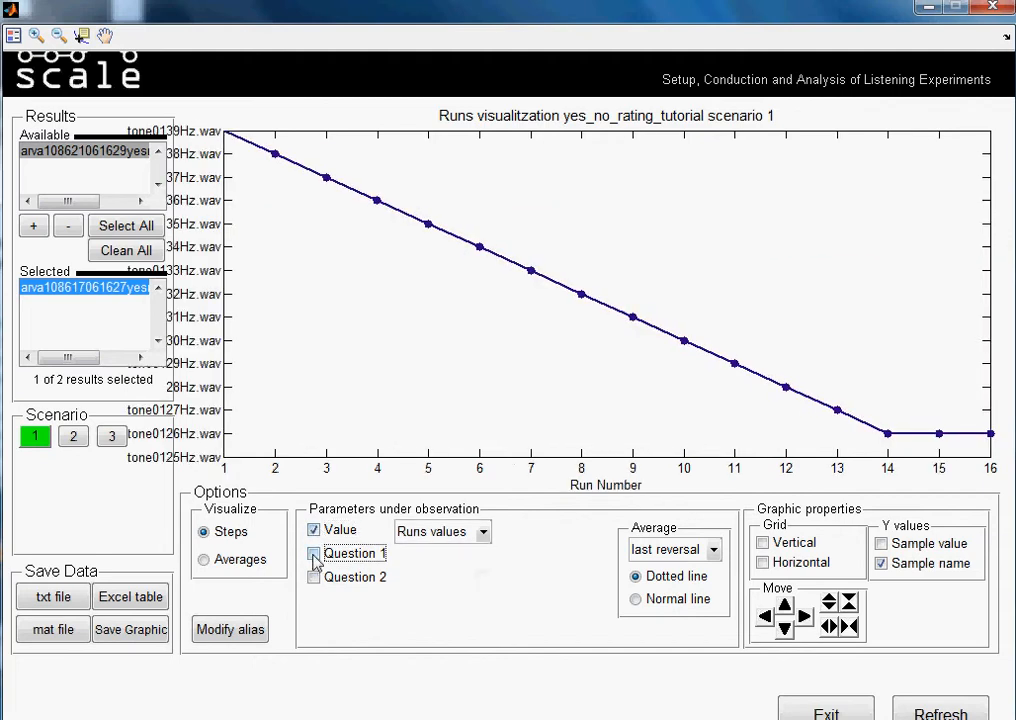
Step: Plot Value with both Question 1 and Question 2 curves
left_click(314, 578)
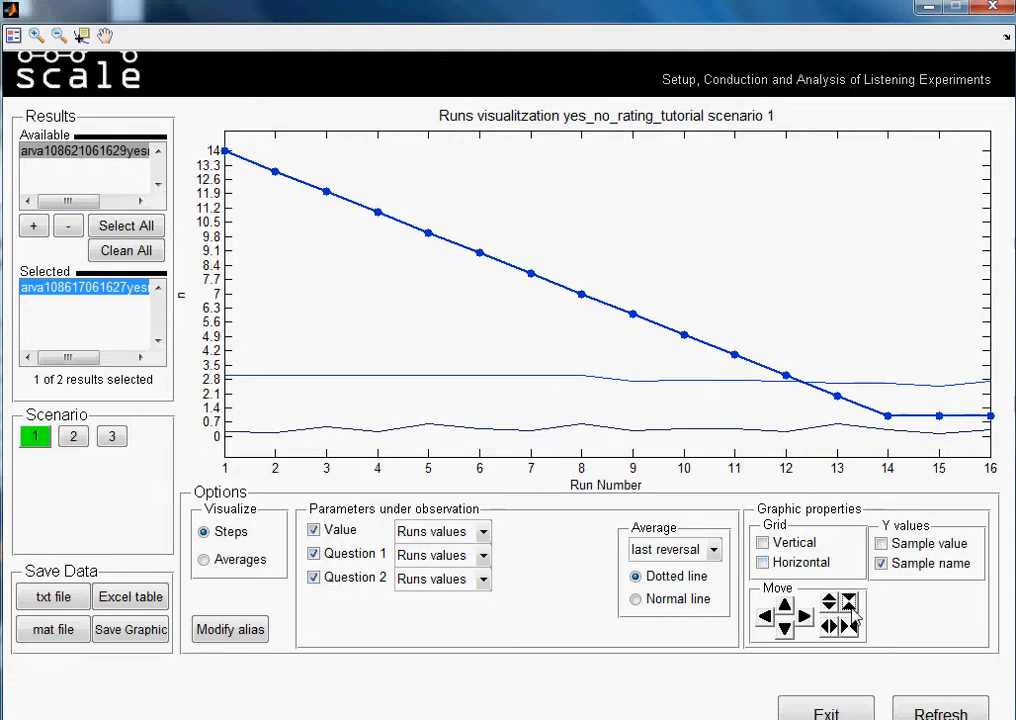
mouse_move(336, 292)
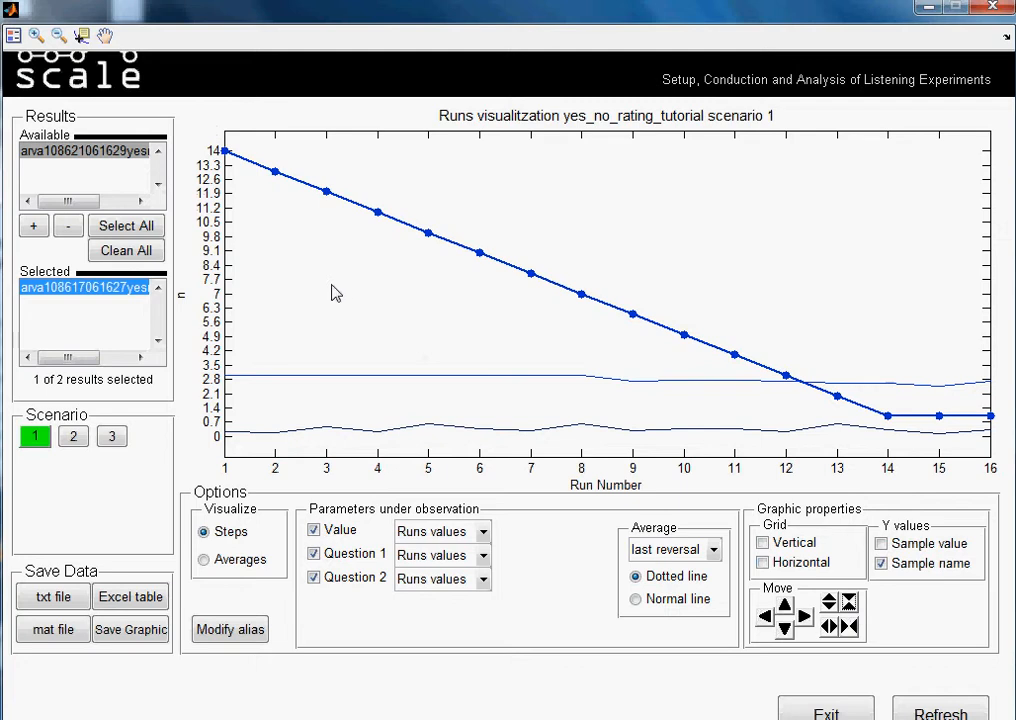
mouse_move(144, 424)
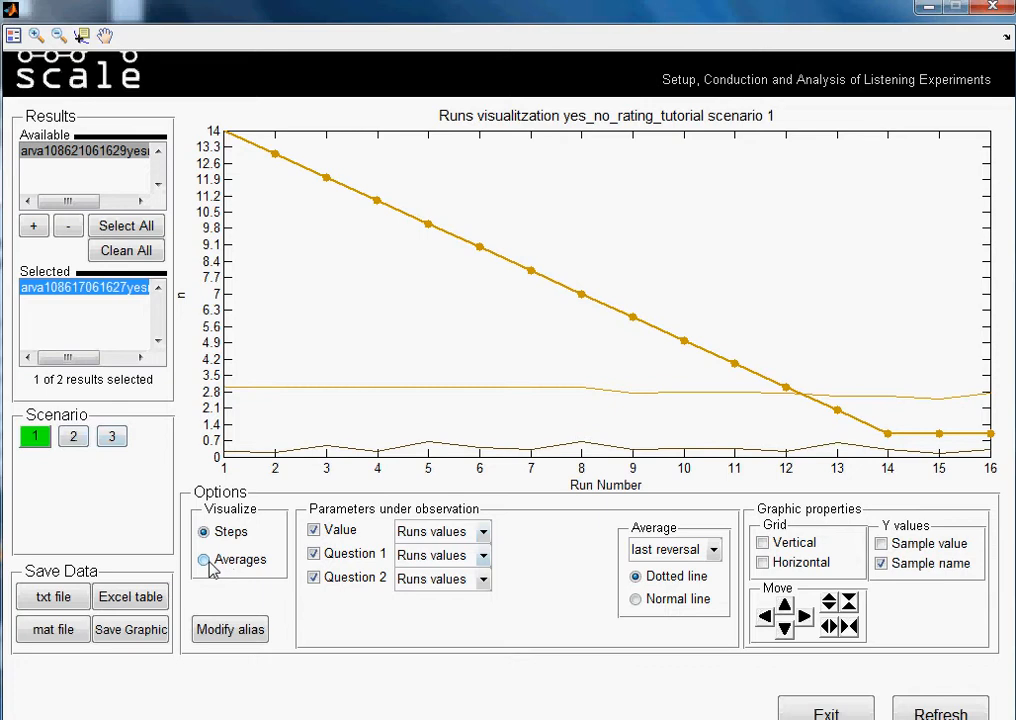
Step: Switch to averages and plot the Value averages for scenarios 1, 2 and 3
left_click(204, 560)
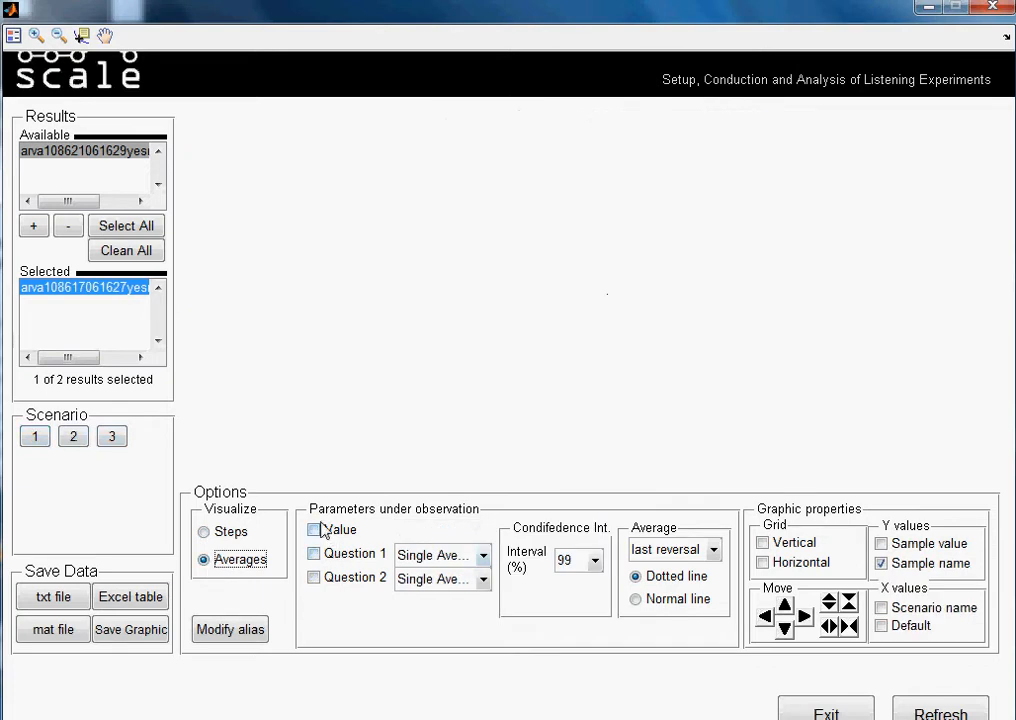
left_click(314, 528)
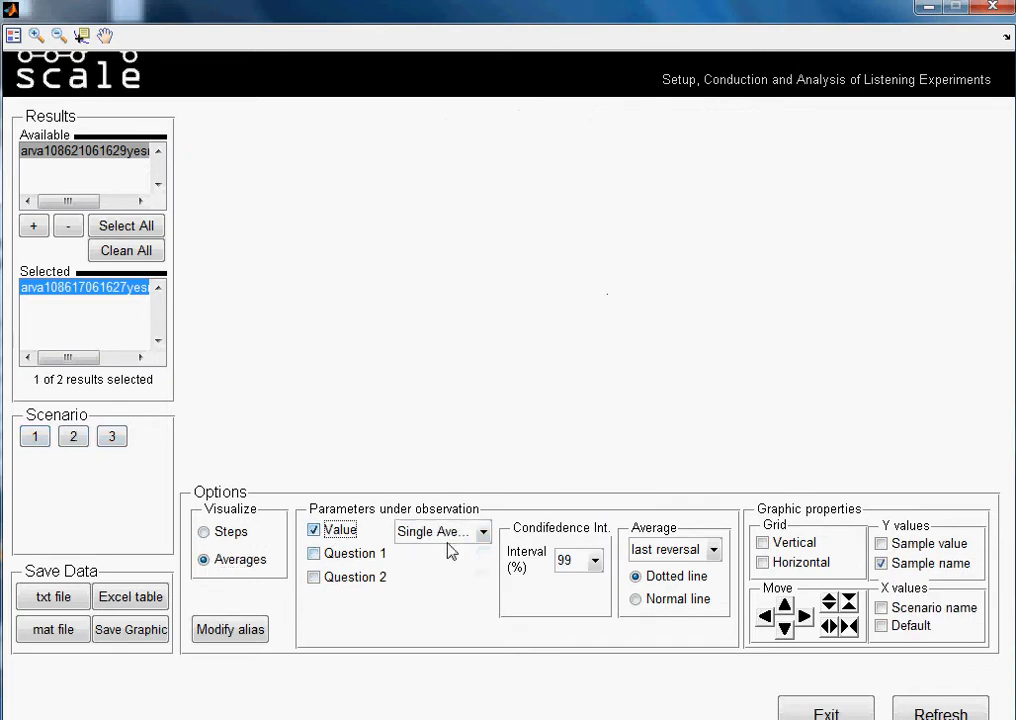
left_click(484, 532)
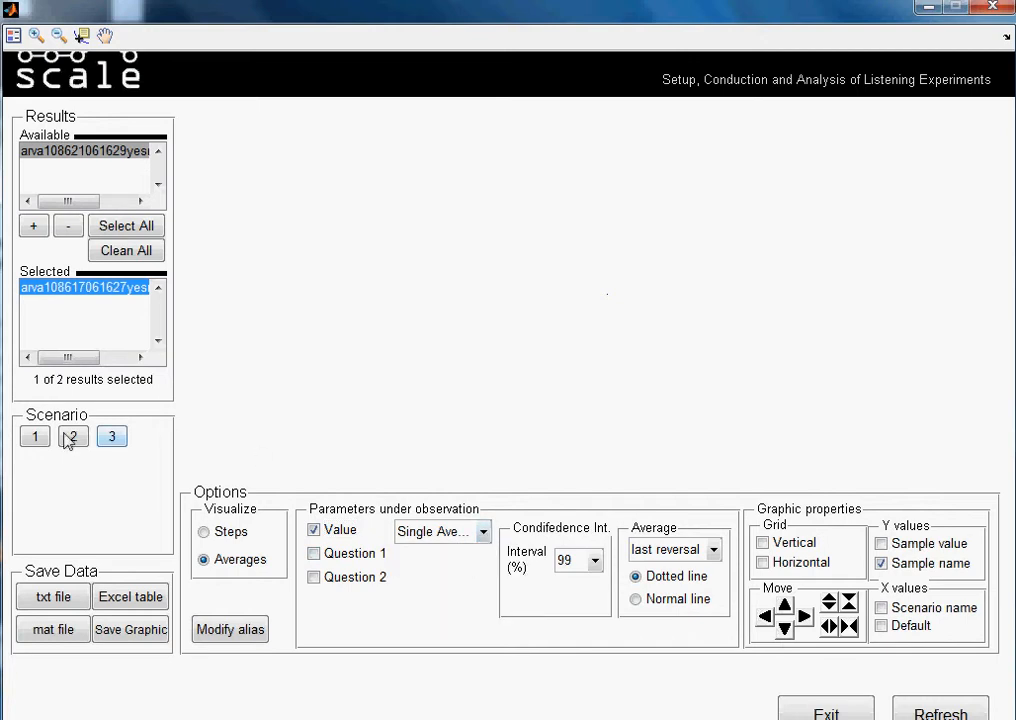
left_click(34, 436)
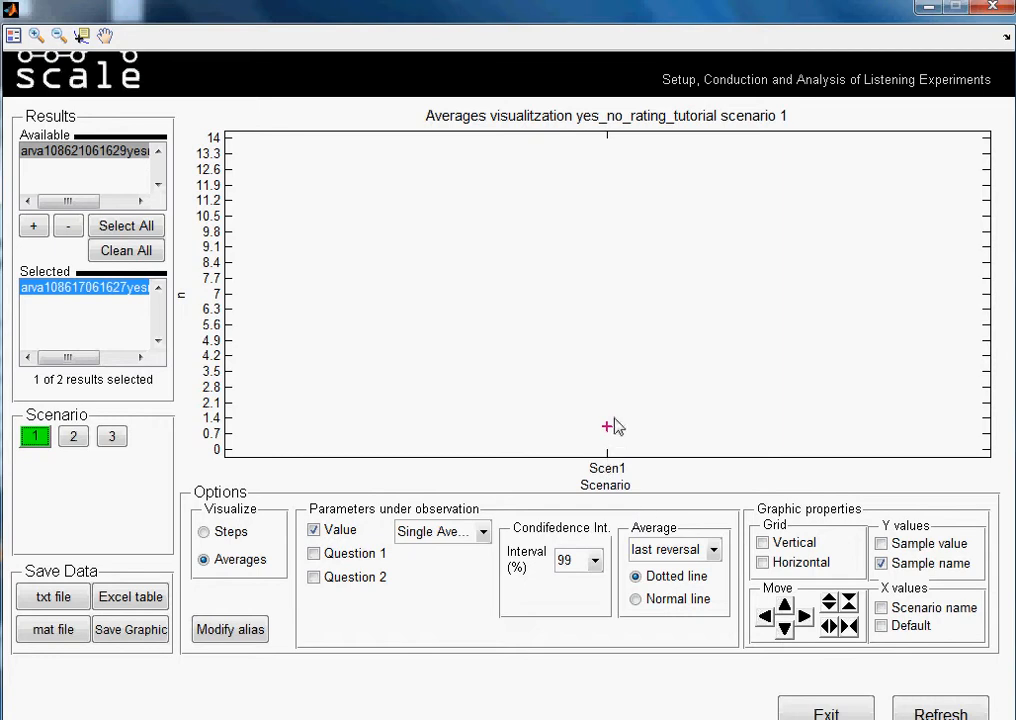
mouse_move(620, 428)
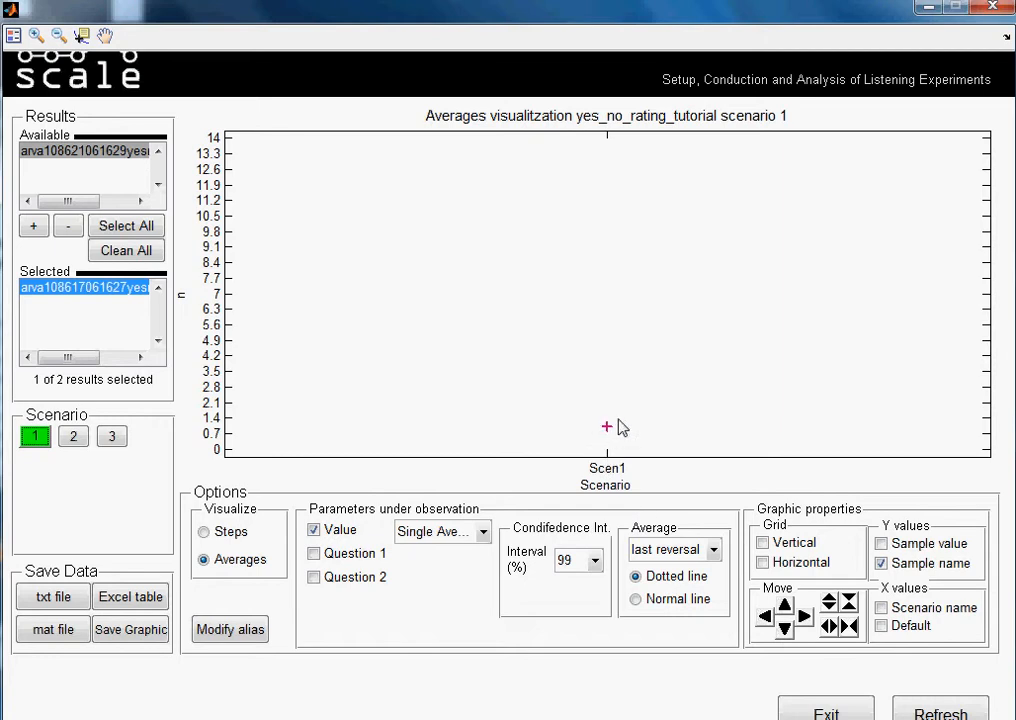
mouse_move(290, 544)
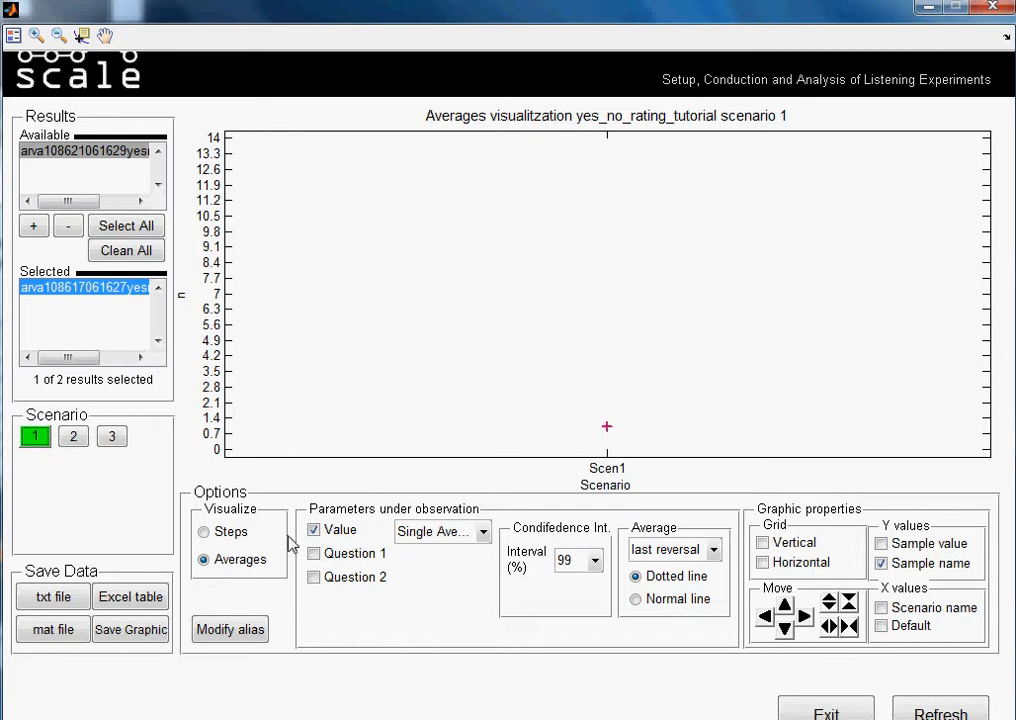
mouse_move(558, 456)
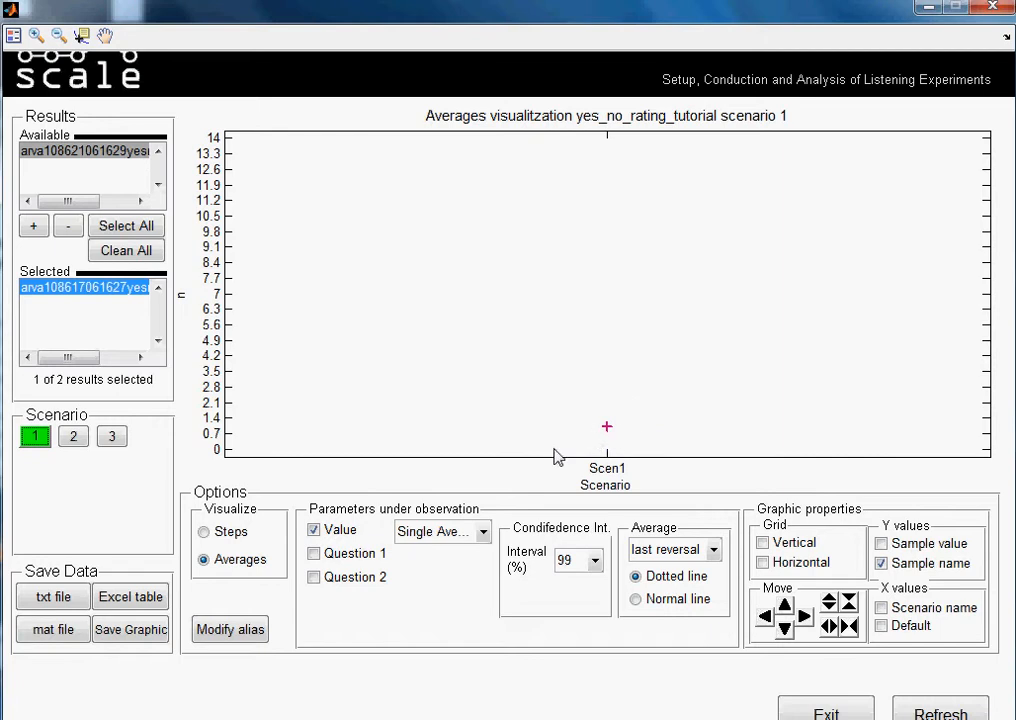
left_click(72, 436)
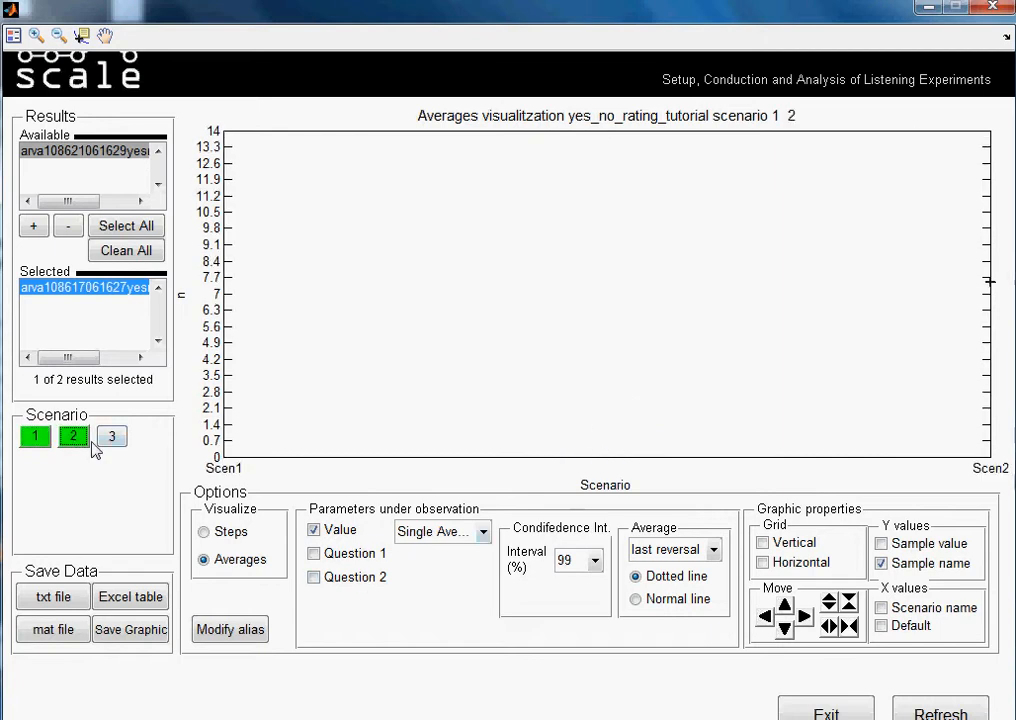
left_click(112, 436)
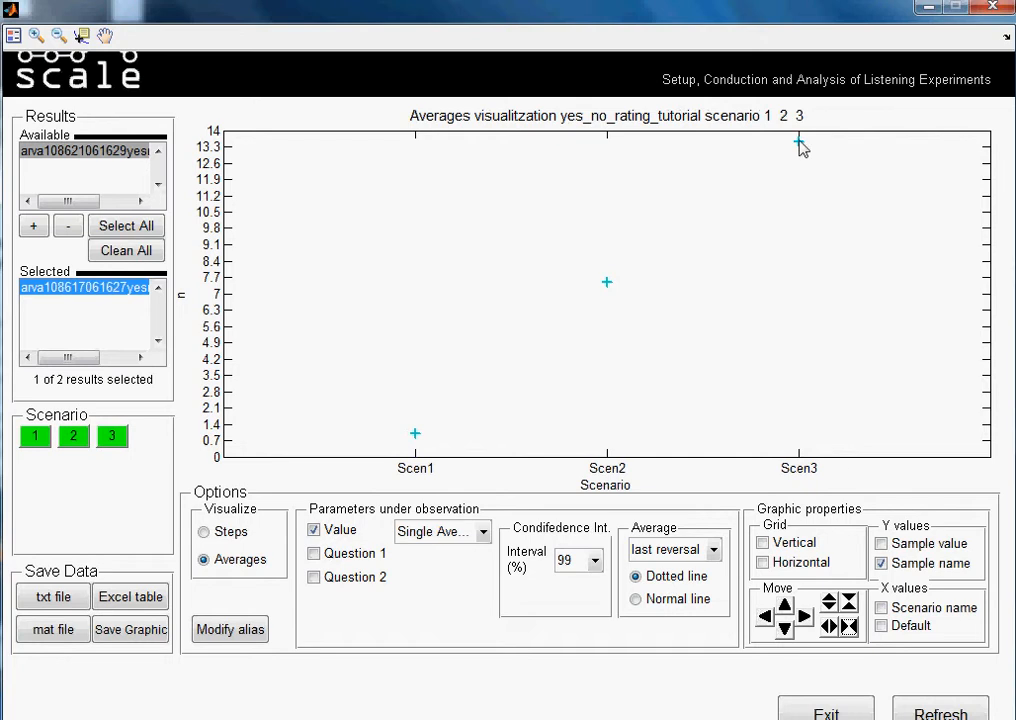
mouse_move(416, 450)
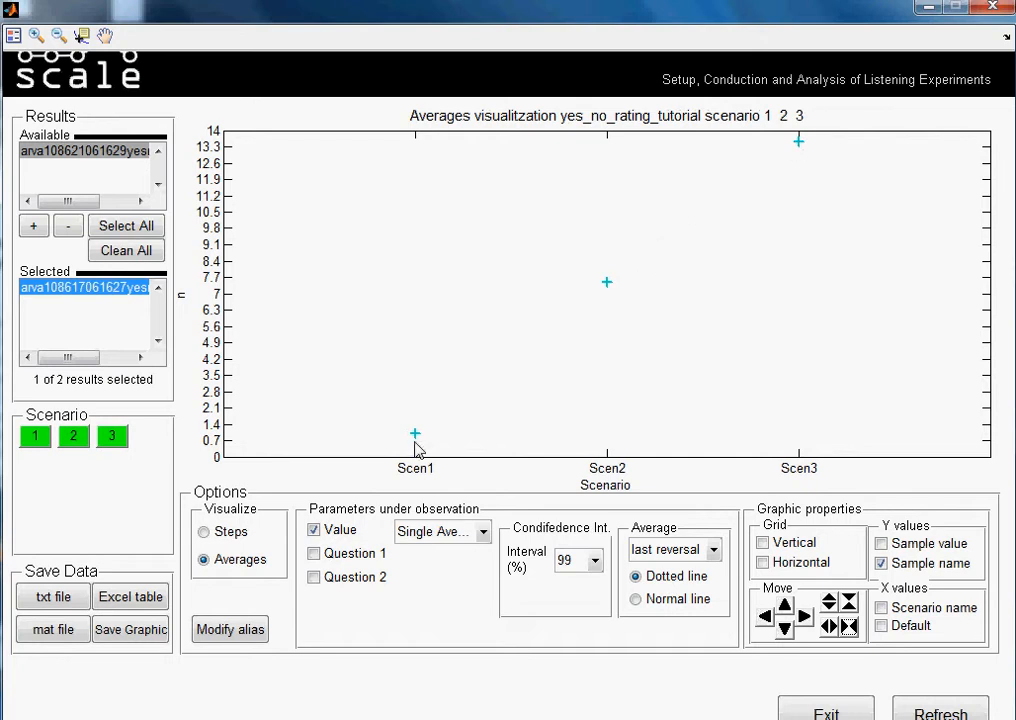
mouse_move(736, 184)
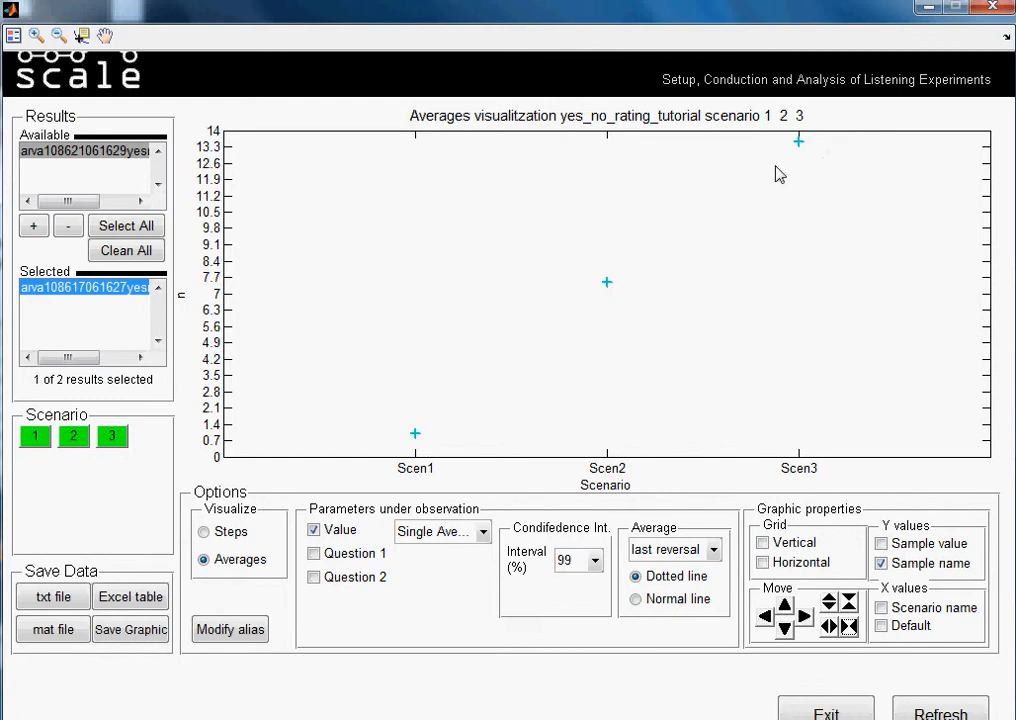
mouse_move(320, 484)
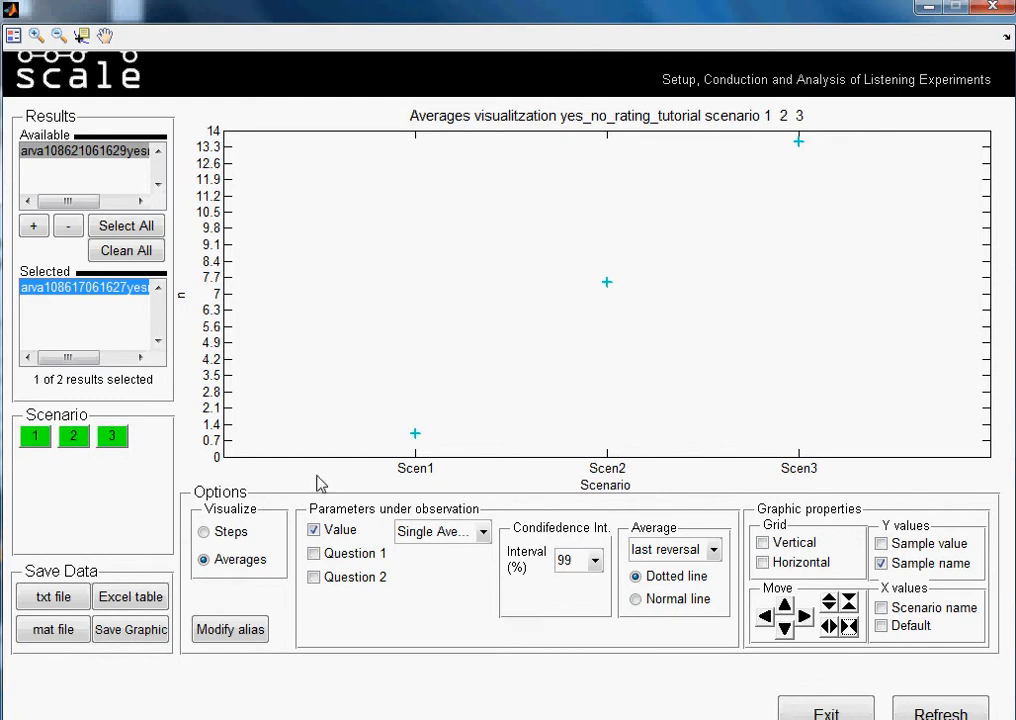
Step: Add Question 1 and Question 2 averages, shift the plot view with the Move arrows and restore it
left_click(314, 552)
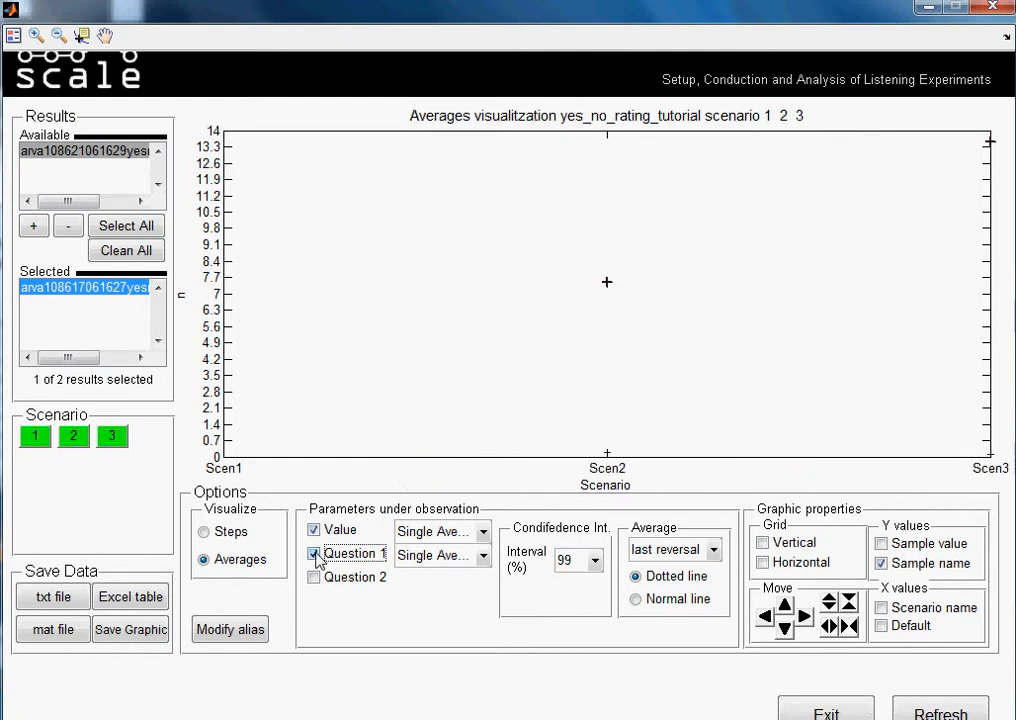
left_click(314, 578)
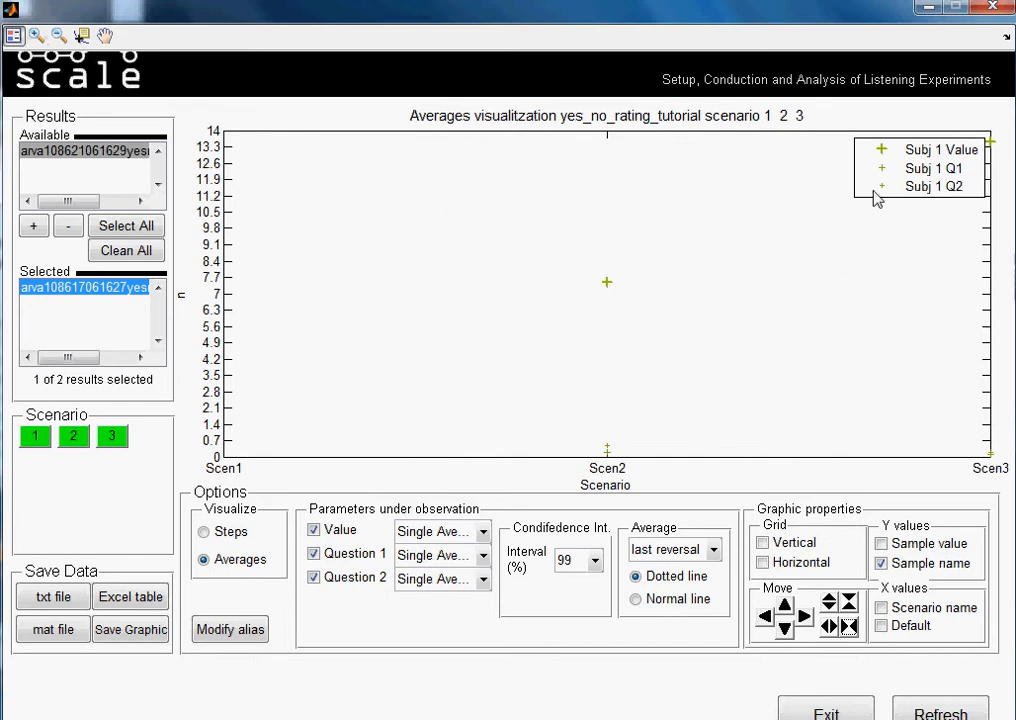
mouse_move(620, 486)
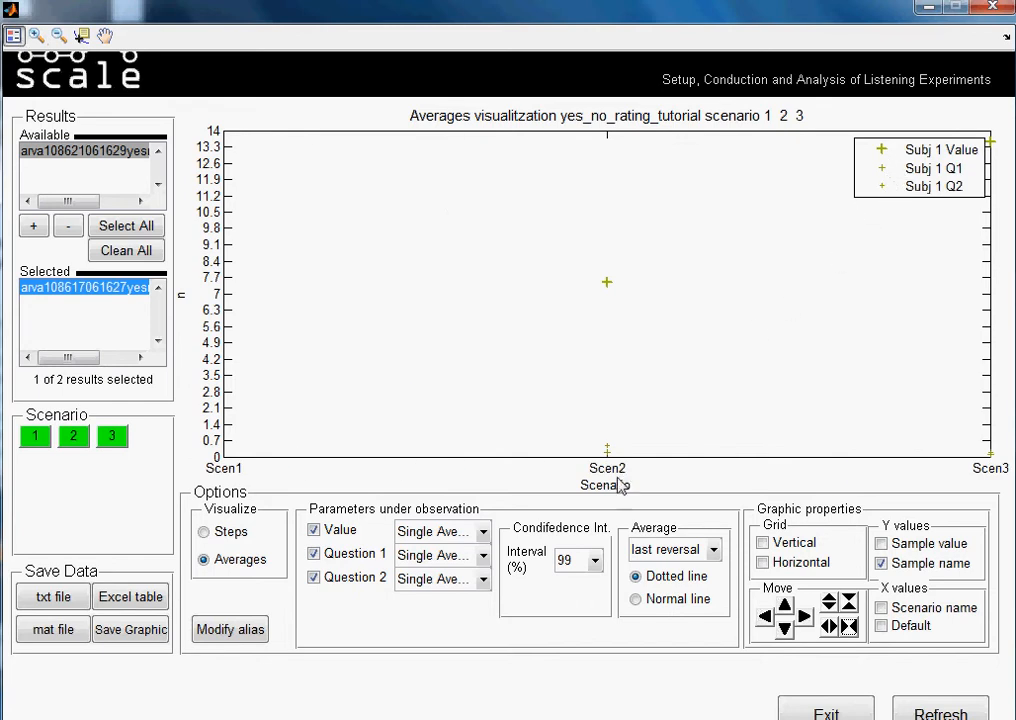
mouse_move(876, 178)
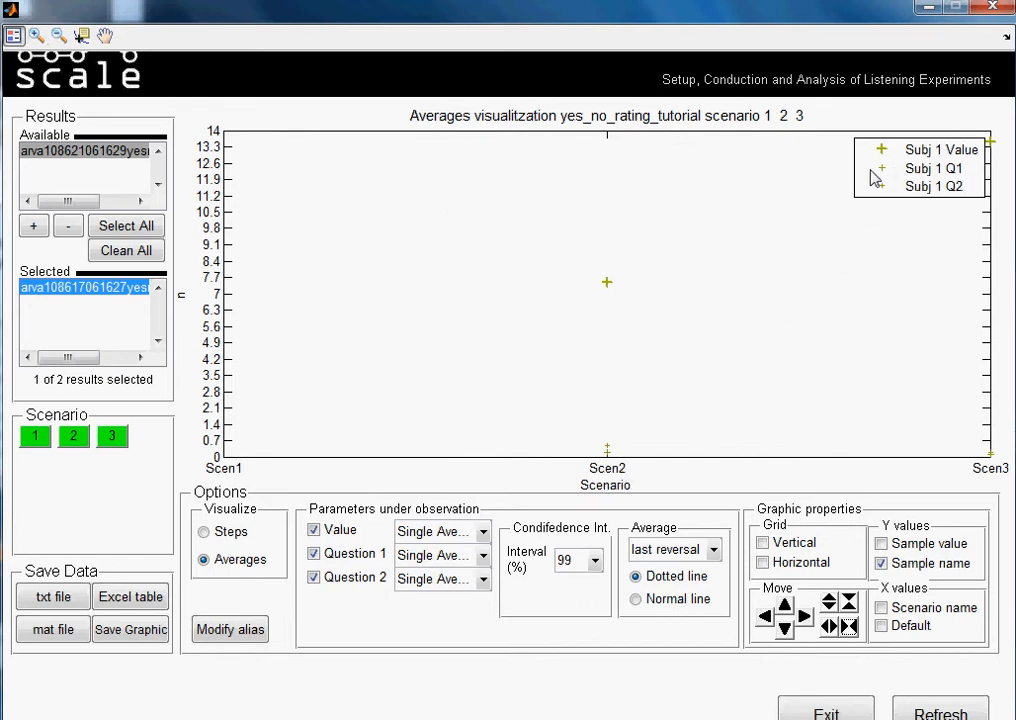
mouse_move(884, 176)
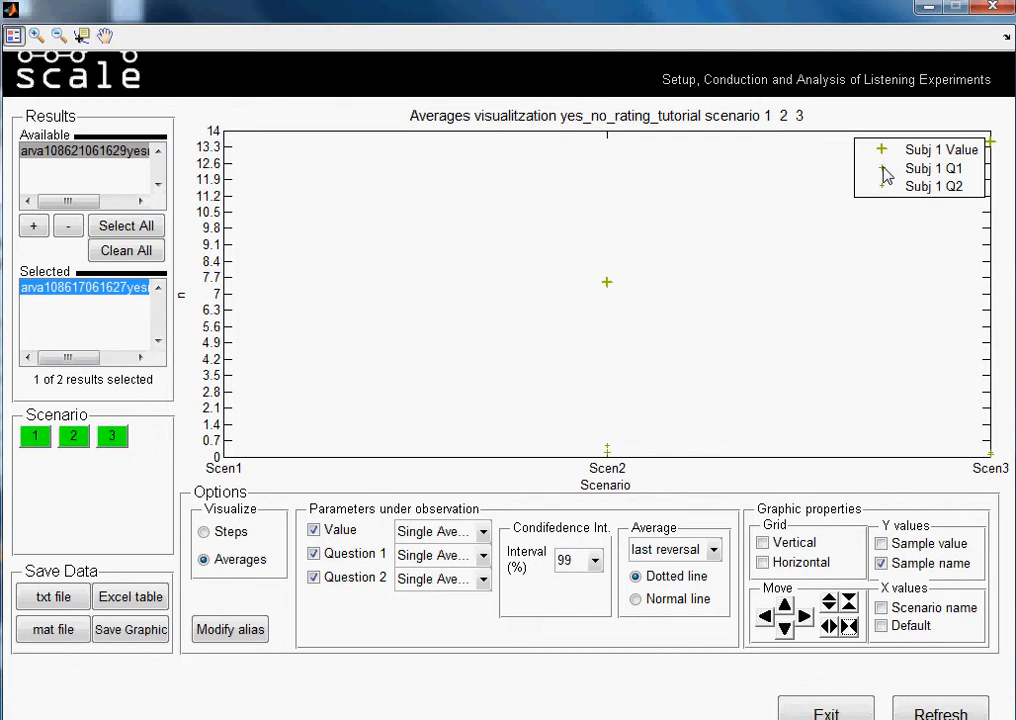
mouse_move(858, 512)
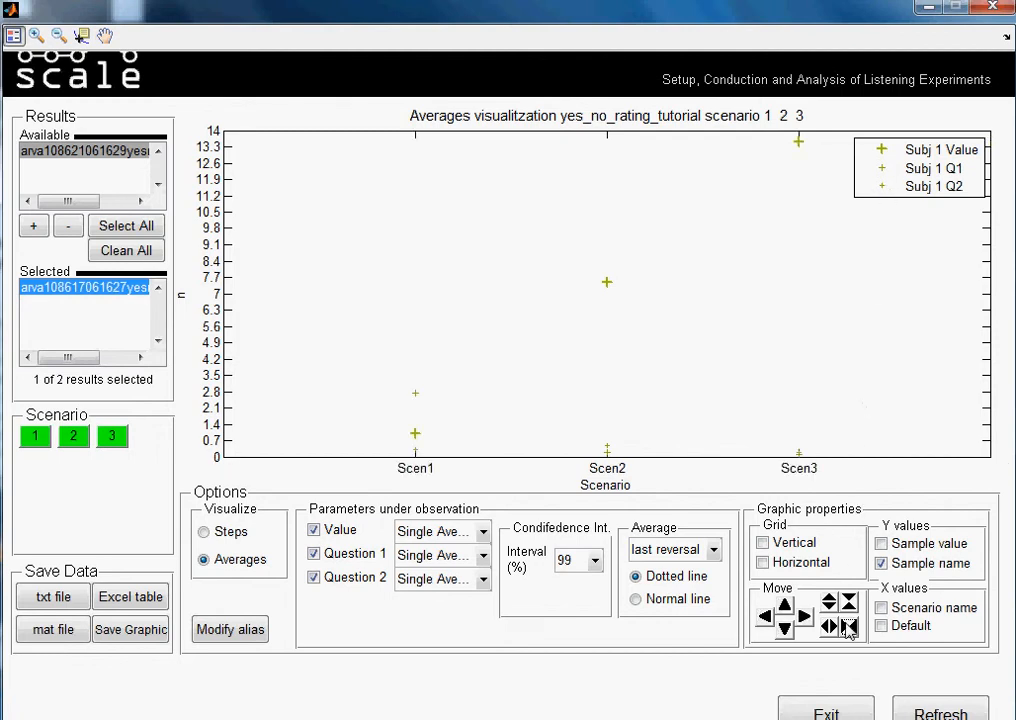
left_click(848, 616)
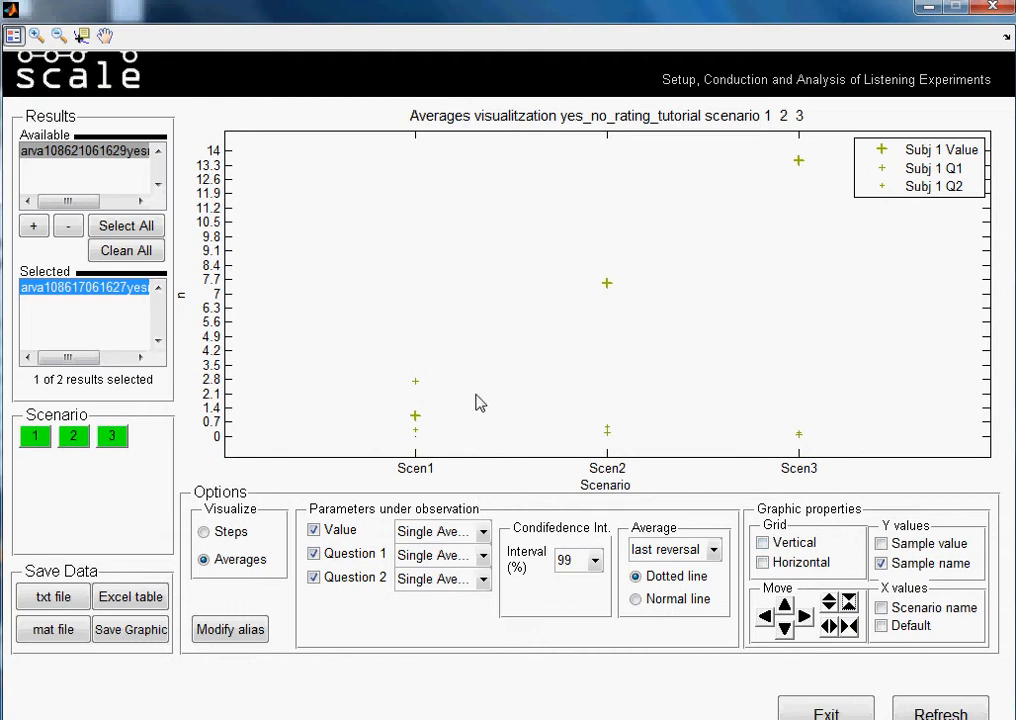
mouse_move(448, 456)
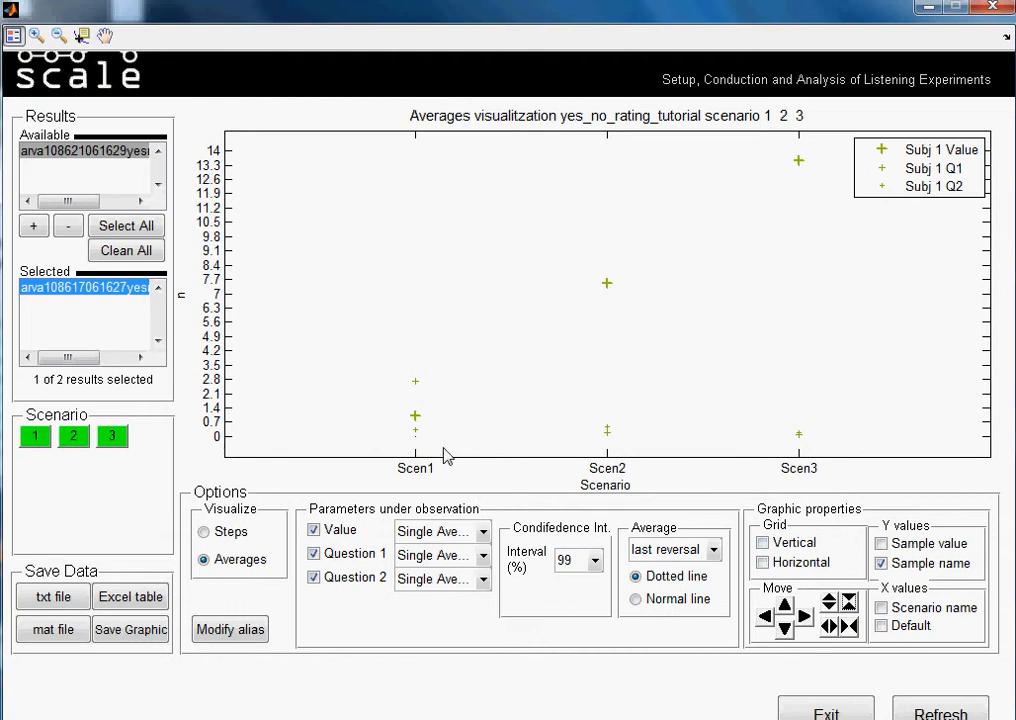
left_click(482, 532)
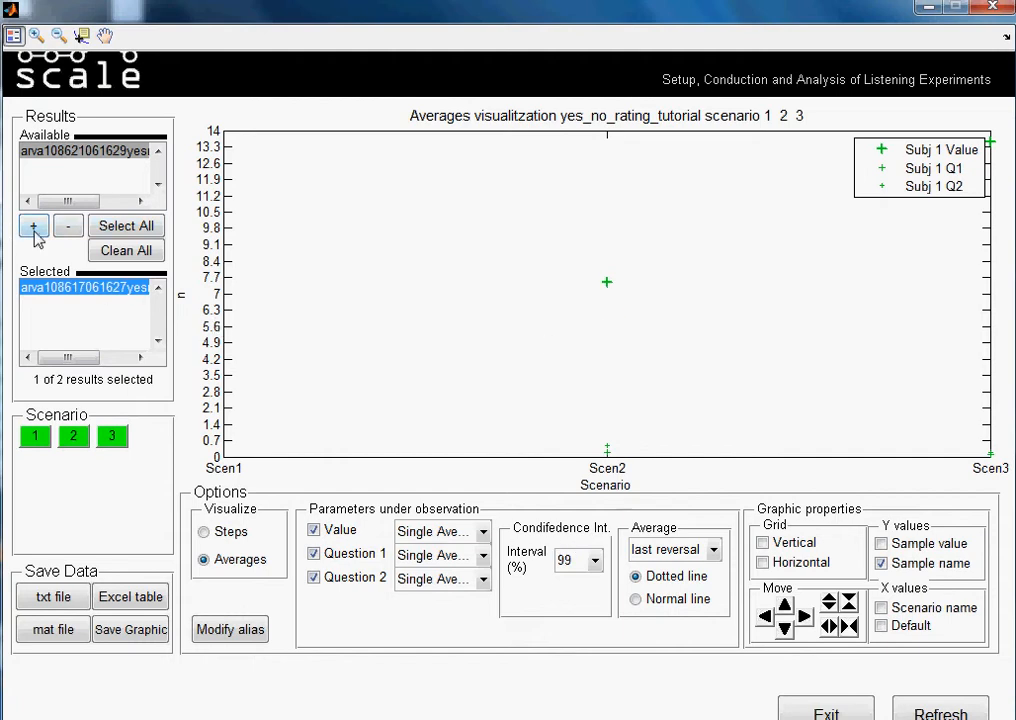
Step: Add the second subject's results and set Value, Question 1 and Question 2 averaging to Combined
left_click(32, 224)
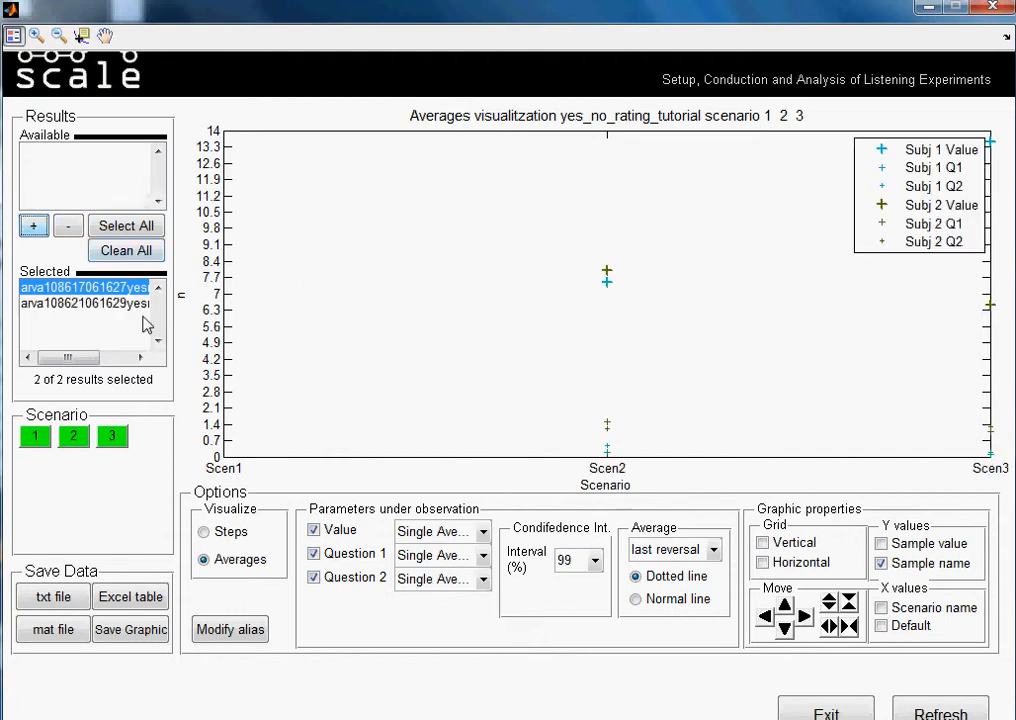
mouse_move(404, 324)
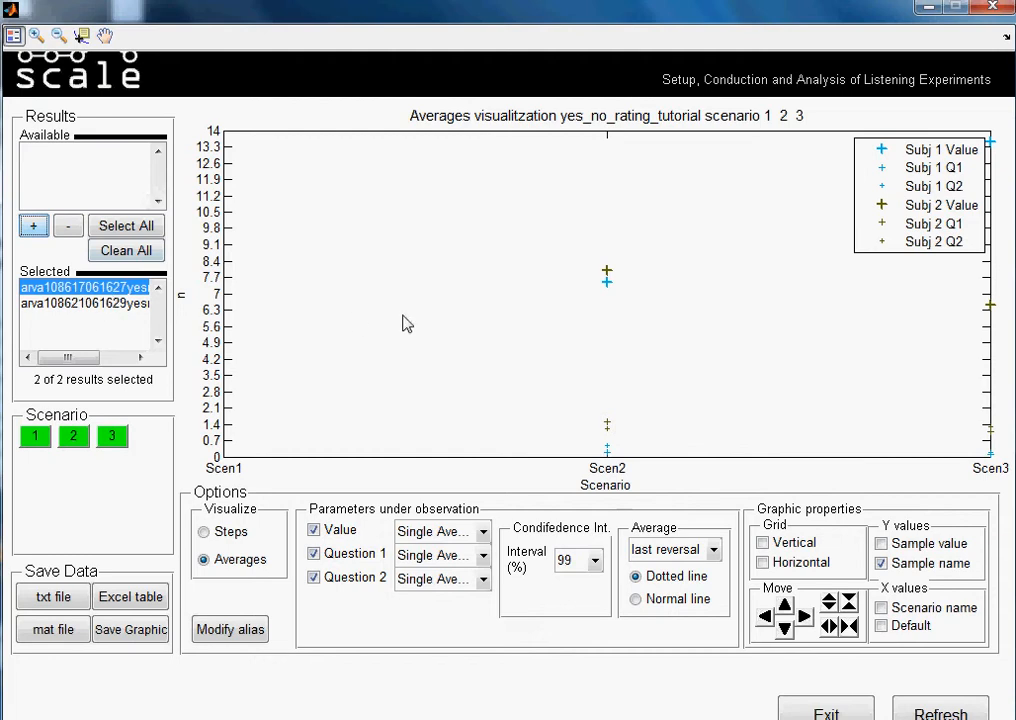
mouse_move(700, 284)
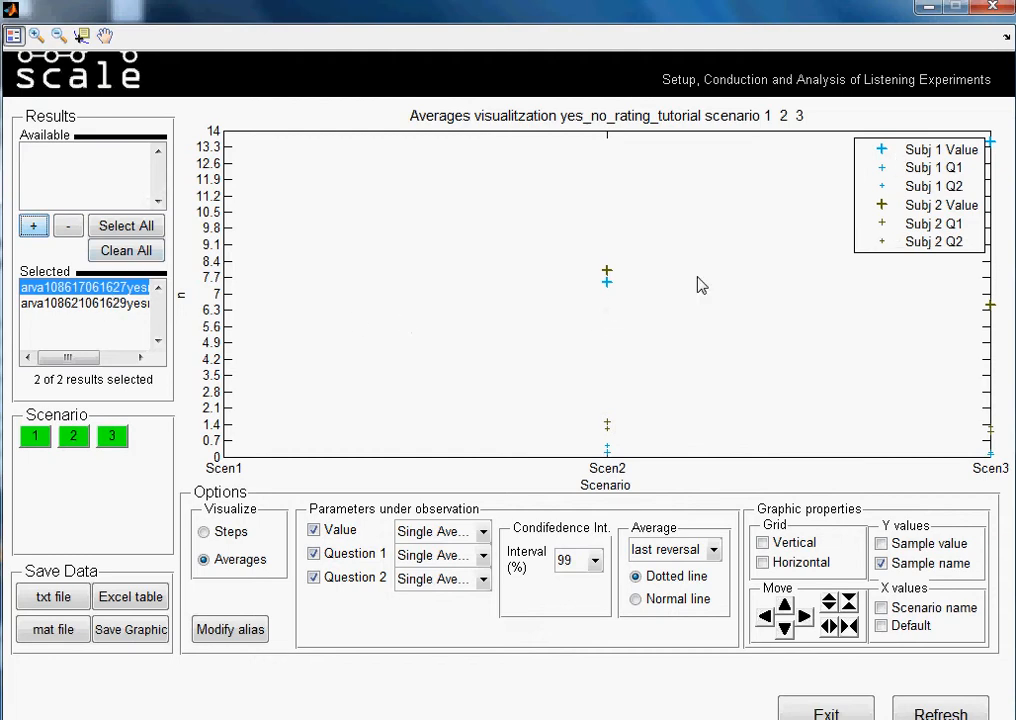
mouse_move(496, 572)
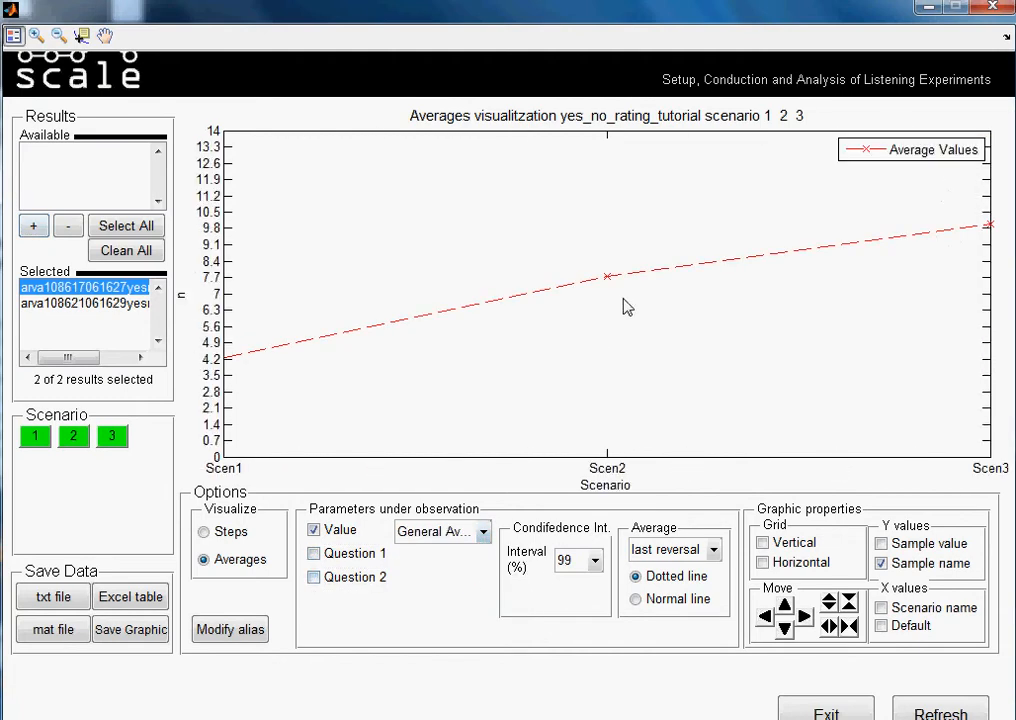
left_click(484, 532)
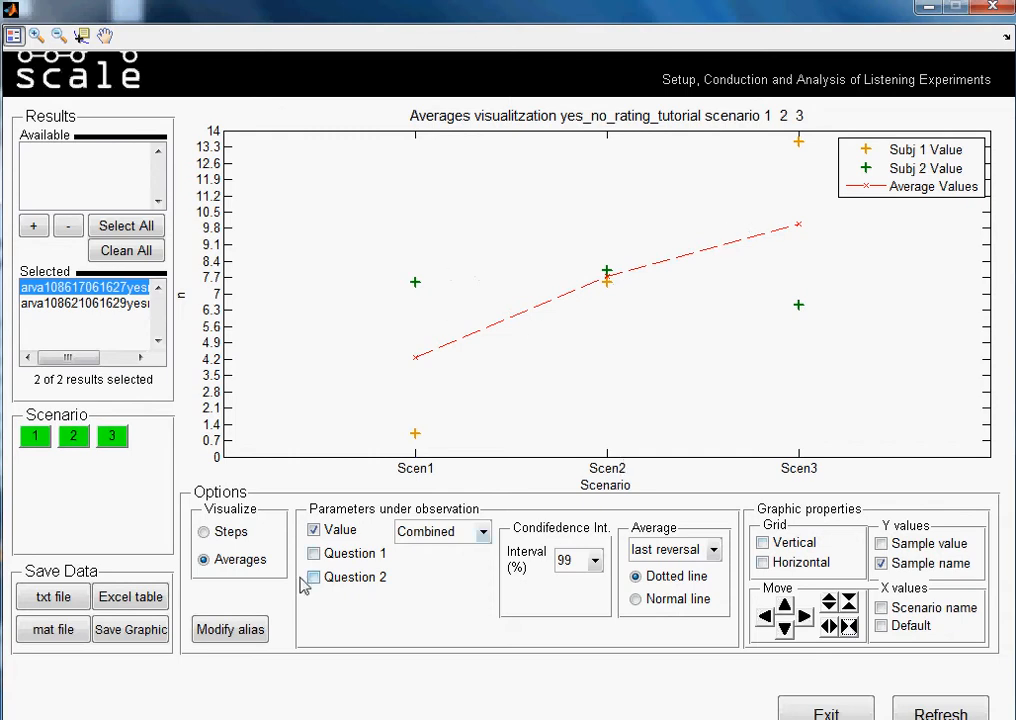
left_click(314, 552)
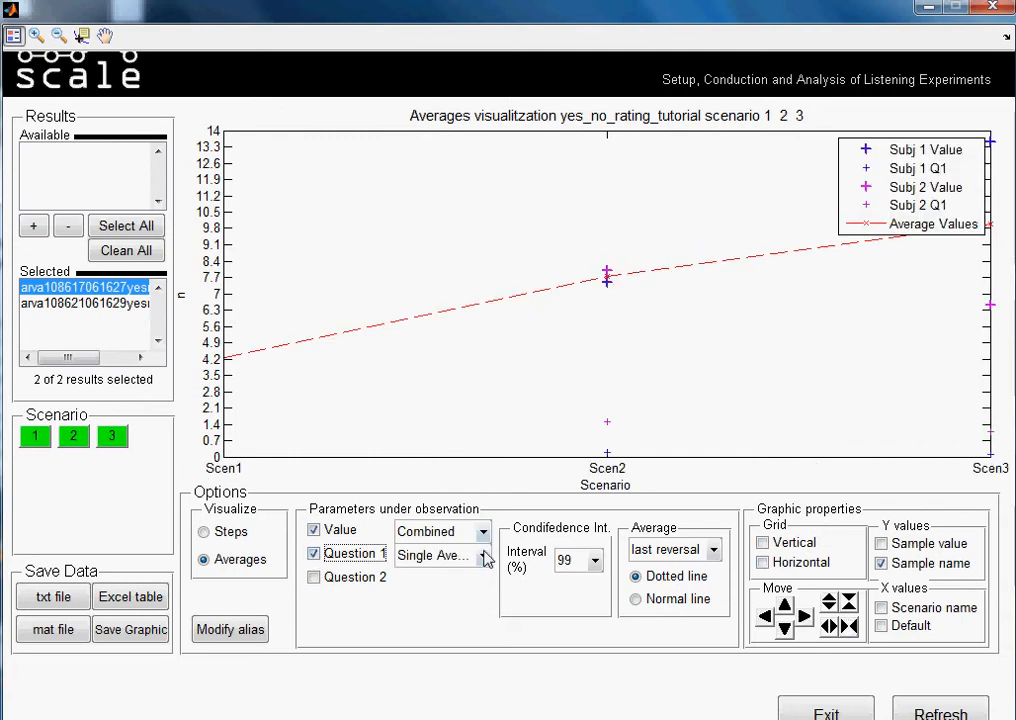
left_click(480, 556)
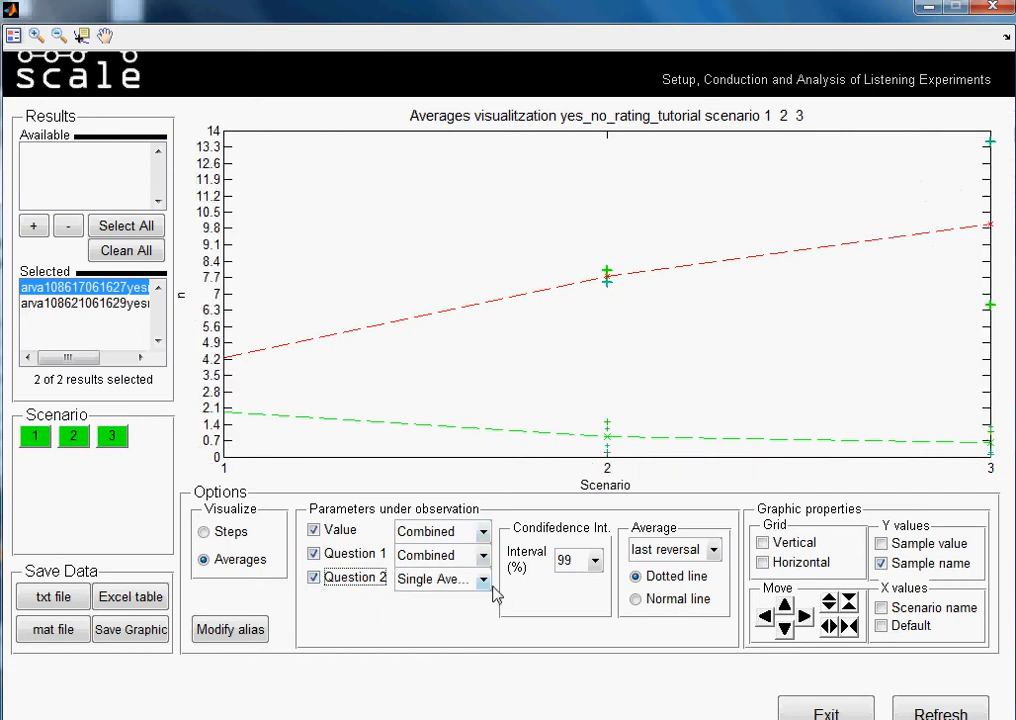
left_click(478, 580)
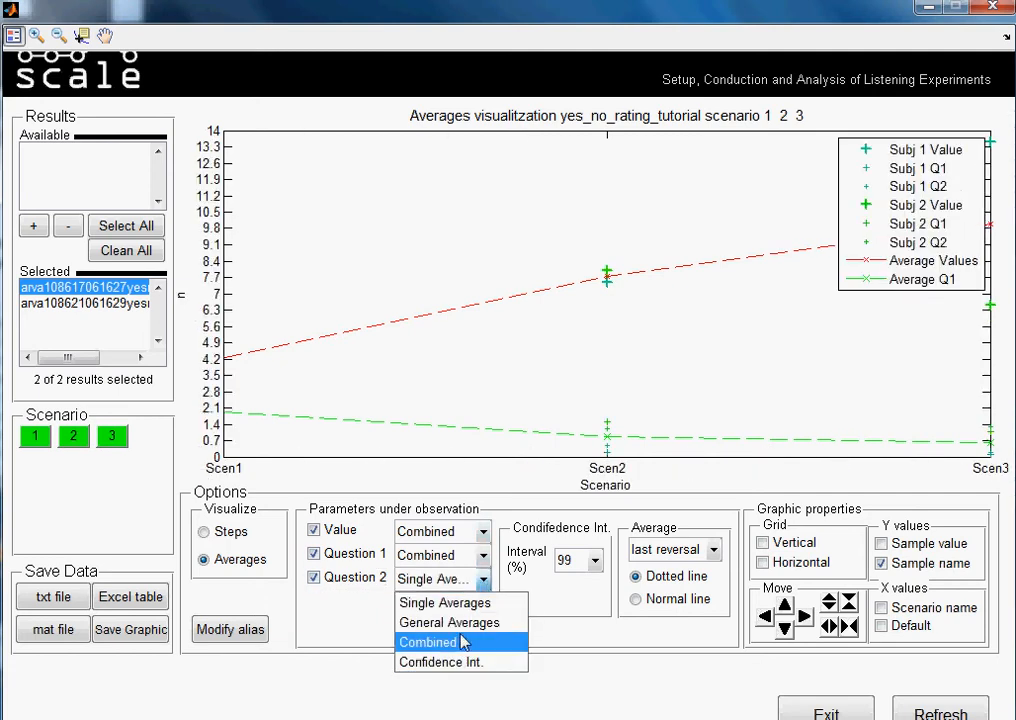
left_click(428, 642)
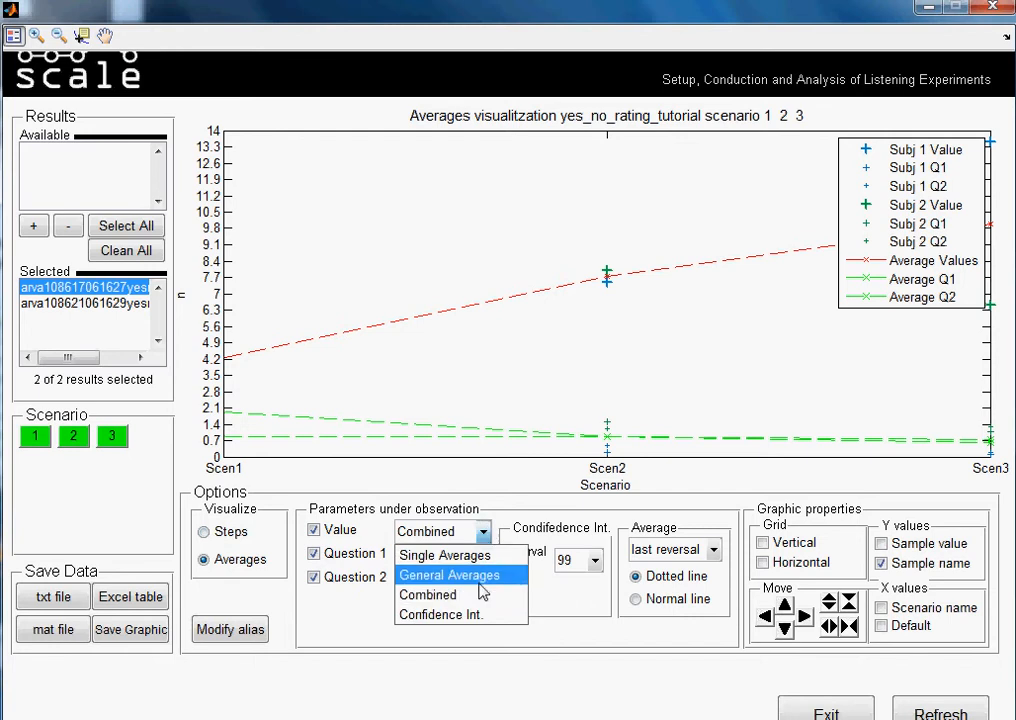
Step: Show Value with 90% confidence interval bars, then return it to single averages
left_click(440, 614)
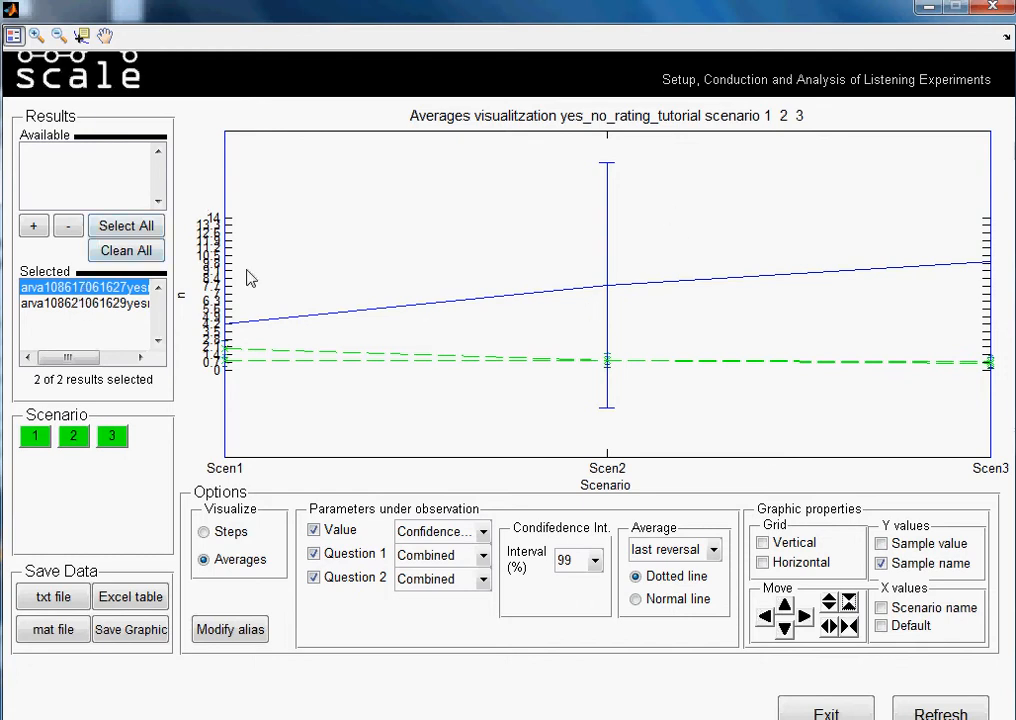
mouse_move(674, 256)
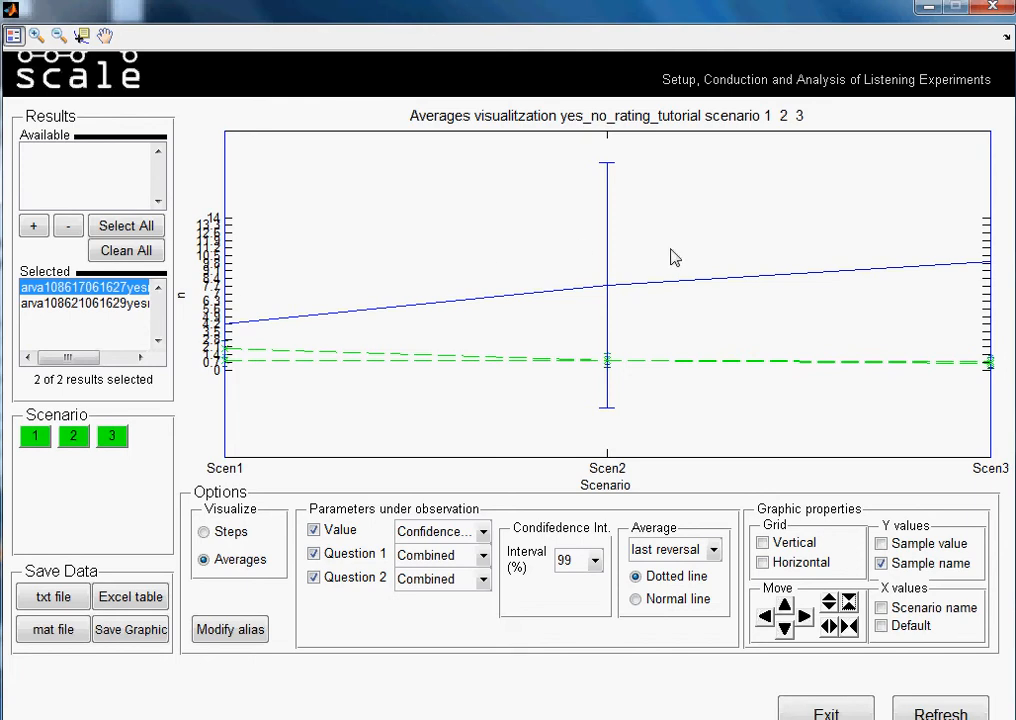
mouse_move(760, 492)
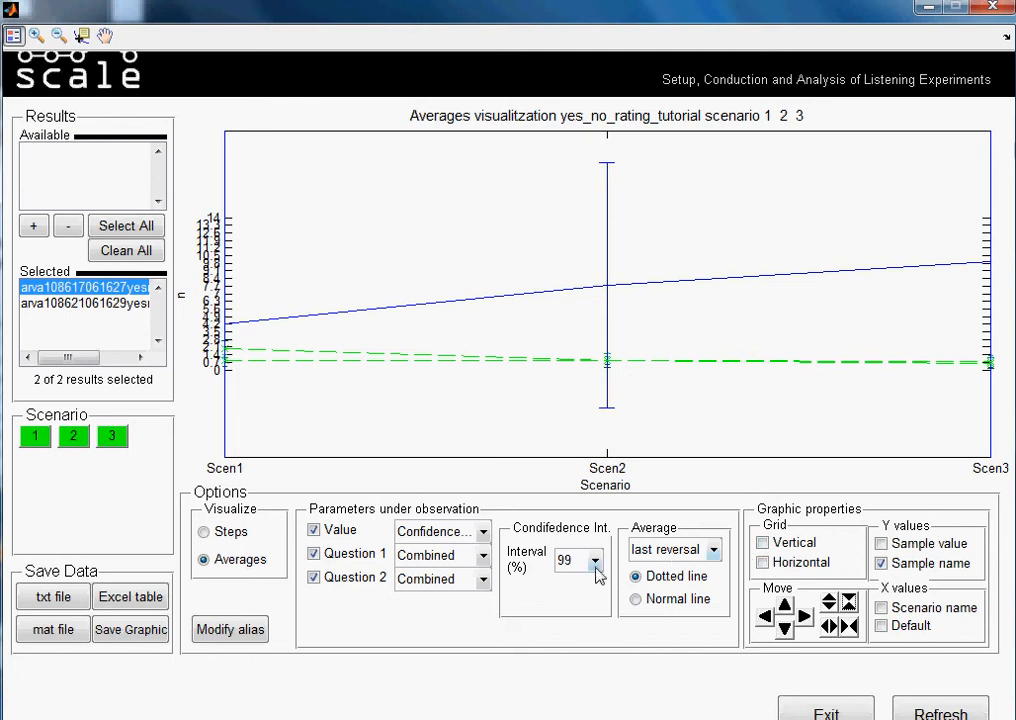
left_click(596, 560)
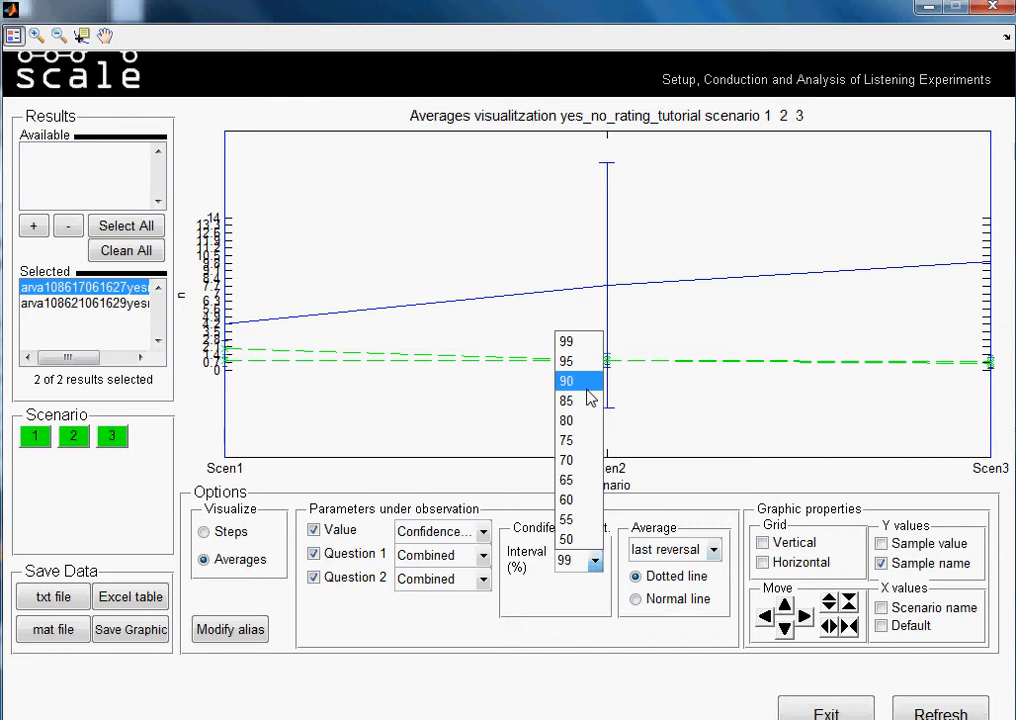
left_click(576, 380)
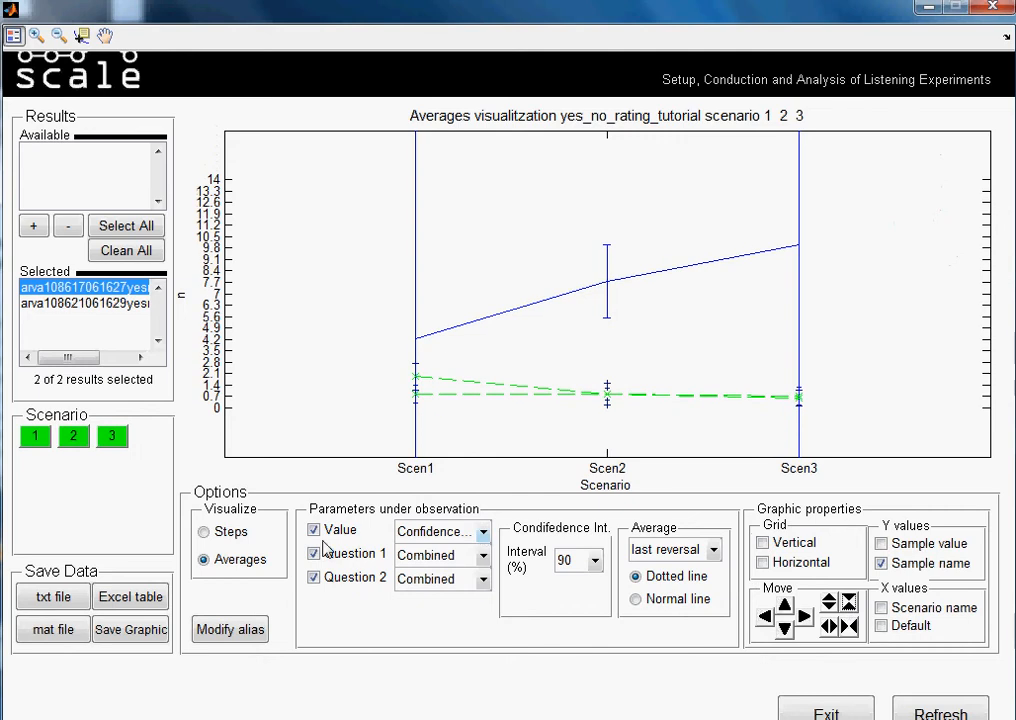
left_click(484, 532)
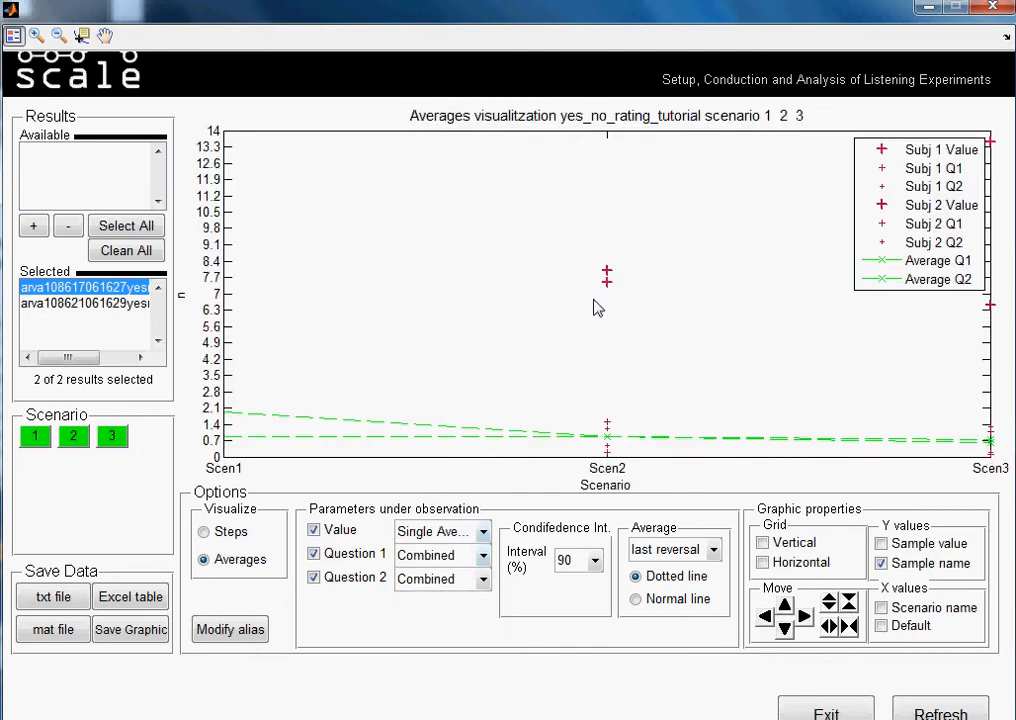
mouse_move(450, 364)
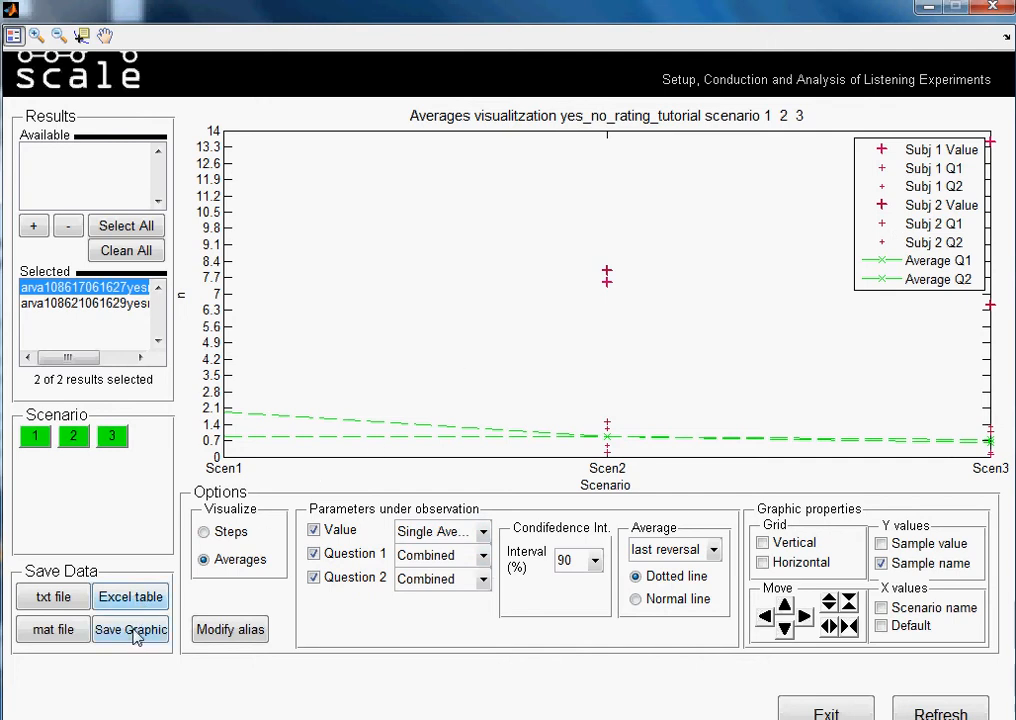
Step: Start exporting the plotted averages as a txt file from Save Data
left_click(130, 628)
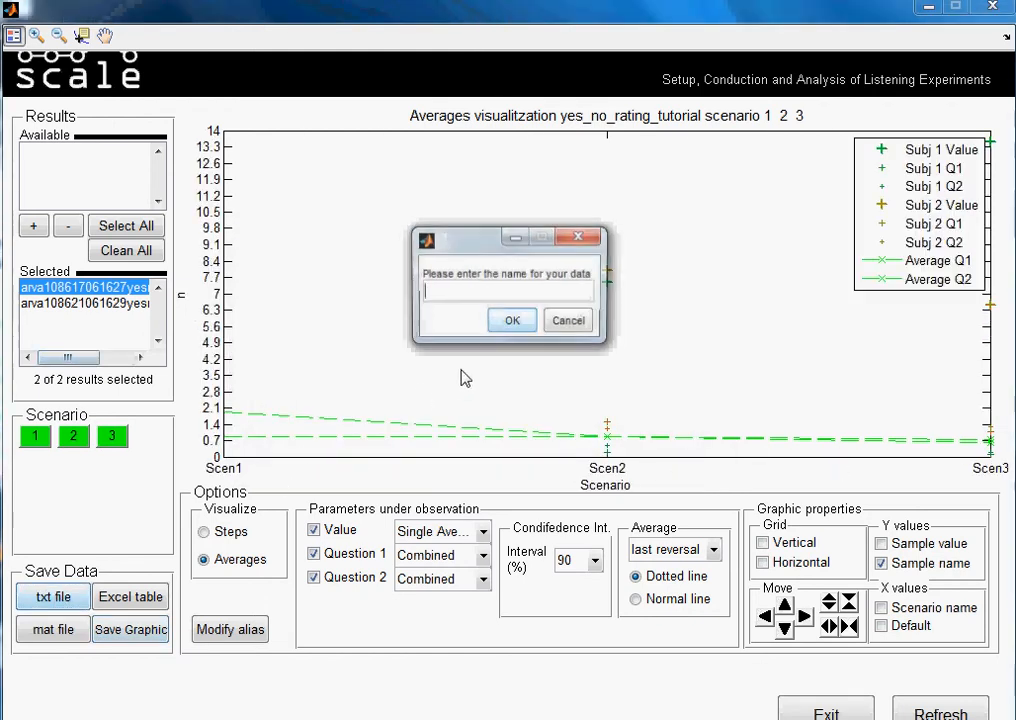
Step: Name the exported data 'tutorial' and save it to the Desktop folder
type("tu")
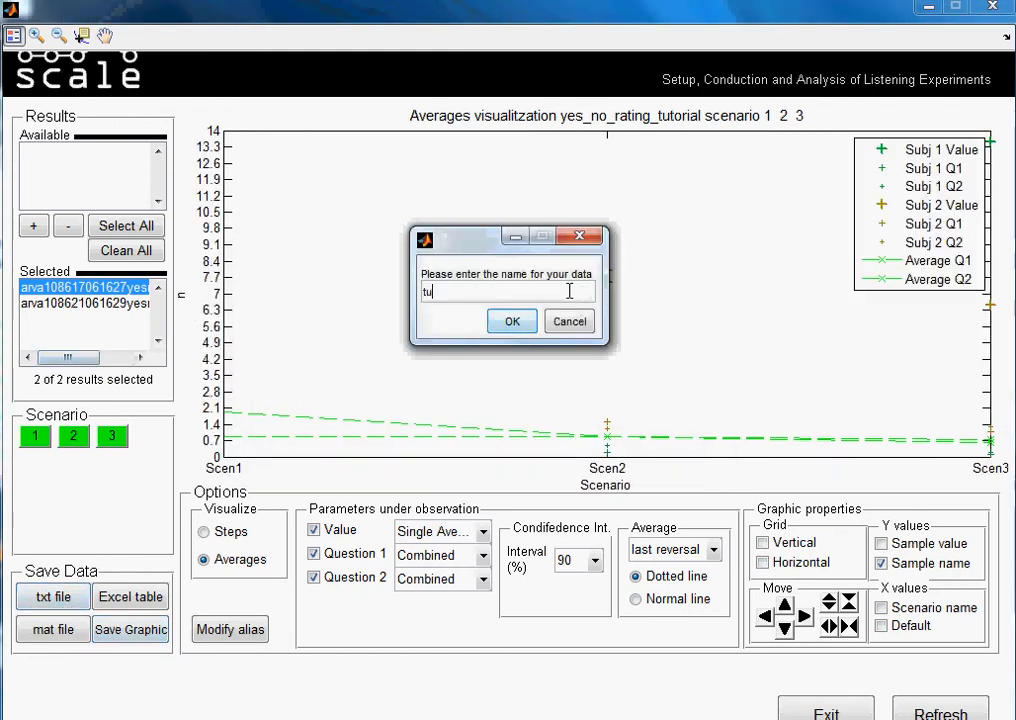
type("torial")
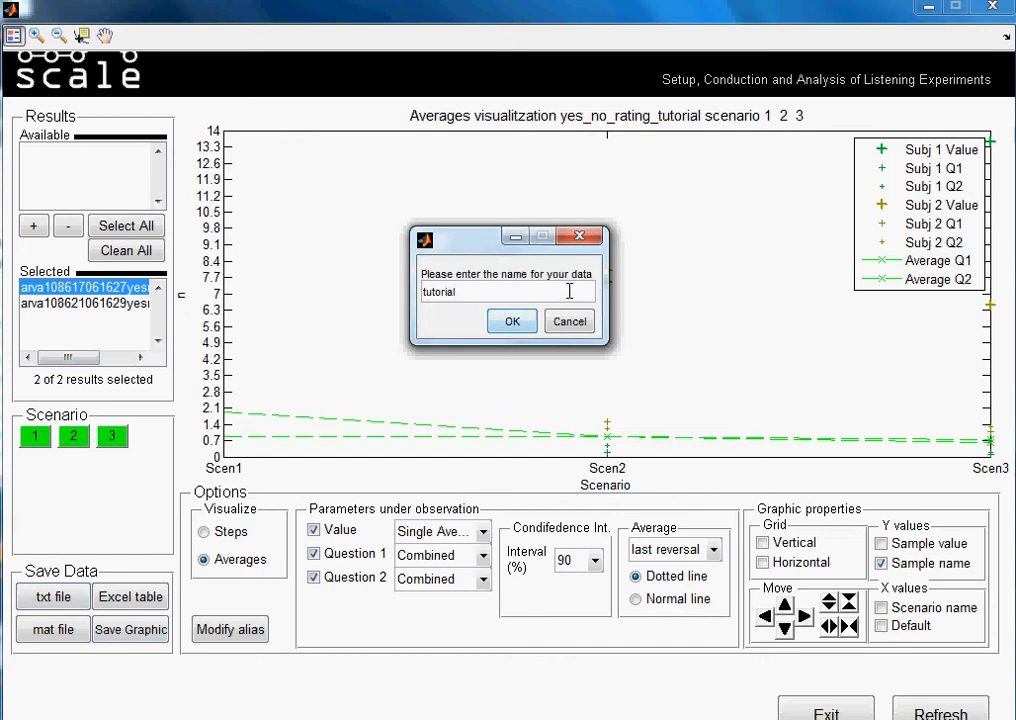
left_click(512, 320)
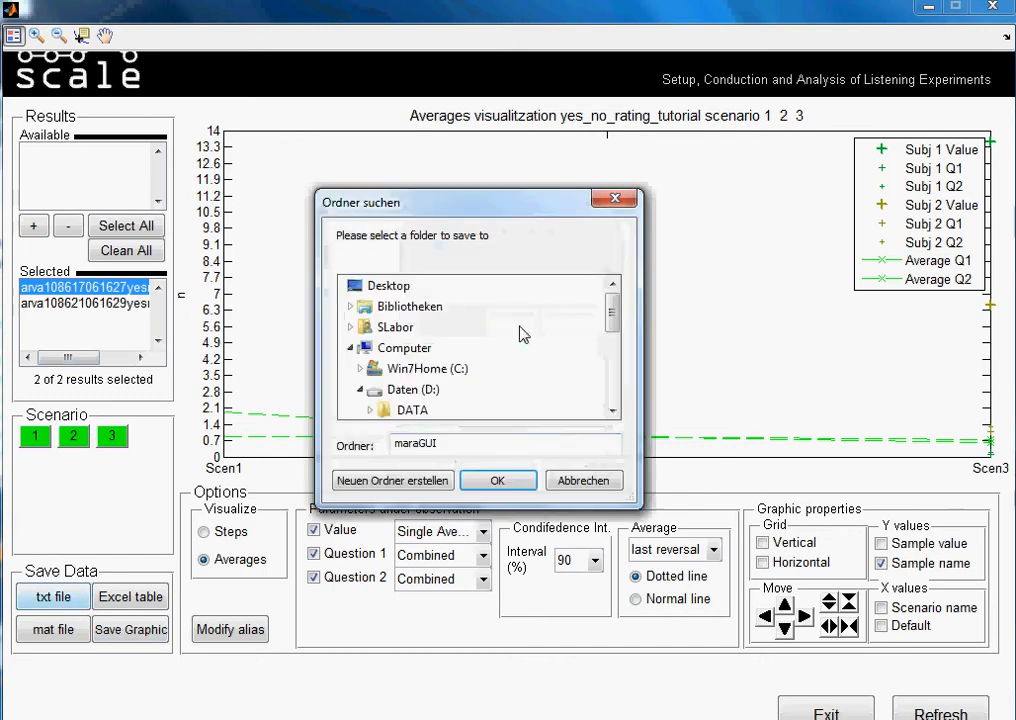
left_click(388, 284)
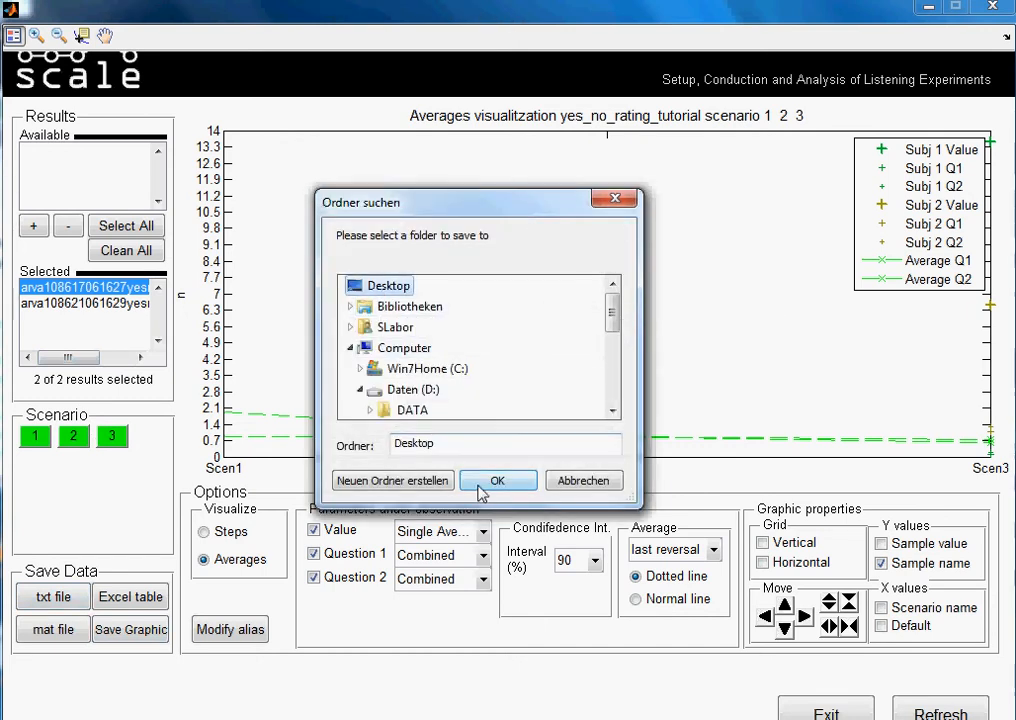
left_click(496, 480)
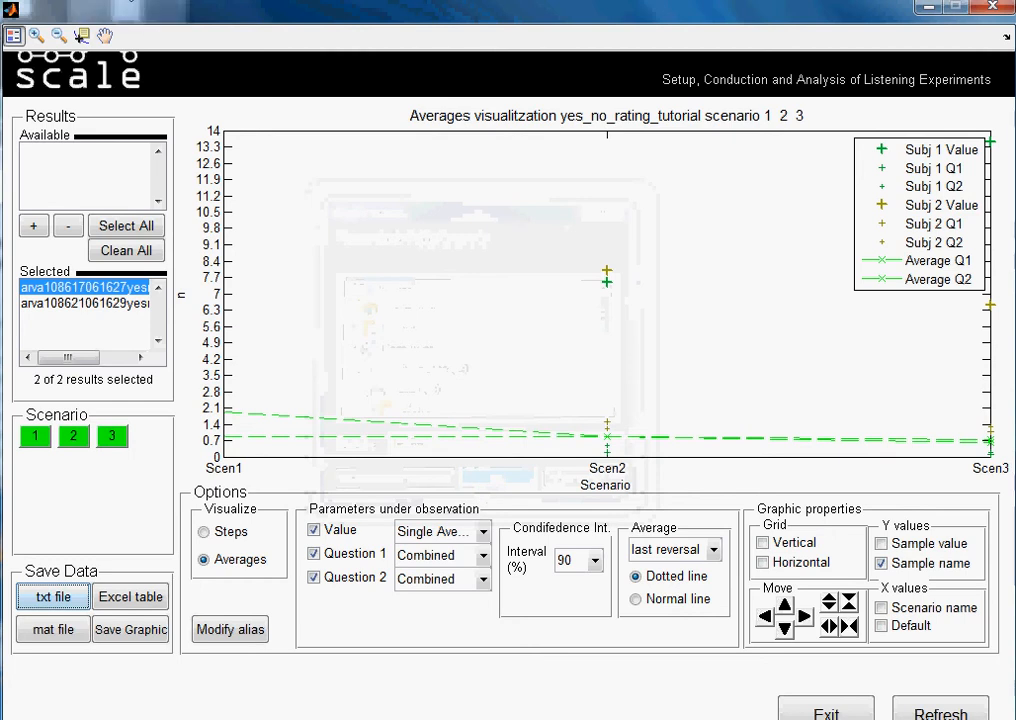
Step: Inspect tutorial.txt in Notepad, repositioning and maximizing the window to see all columns
left_click(52, 596)
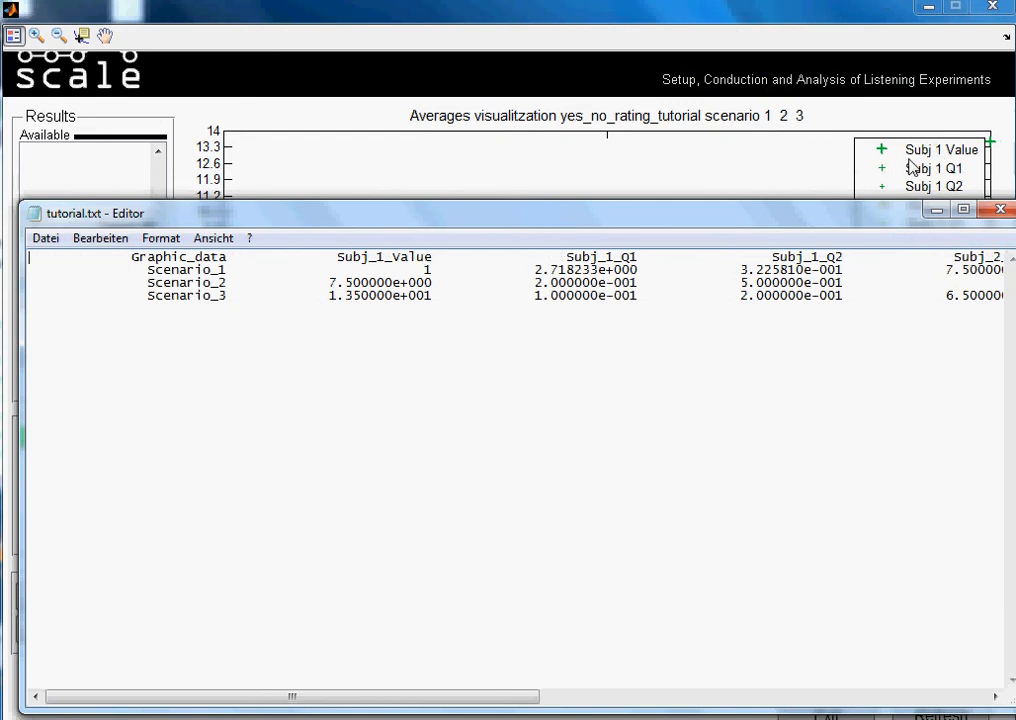
mouse_move(964, 168)
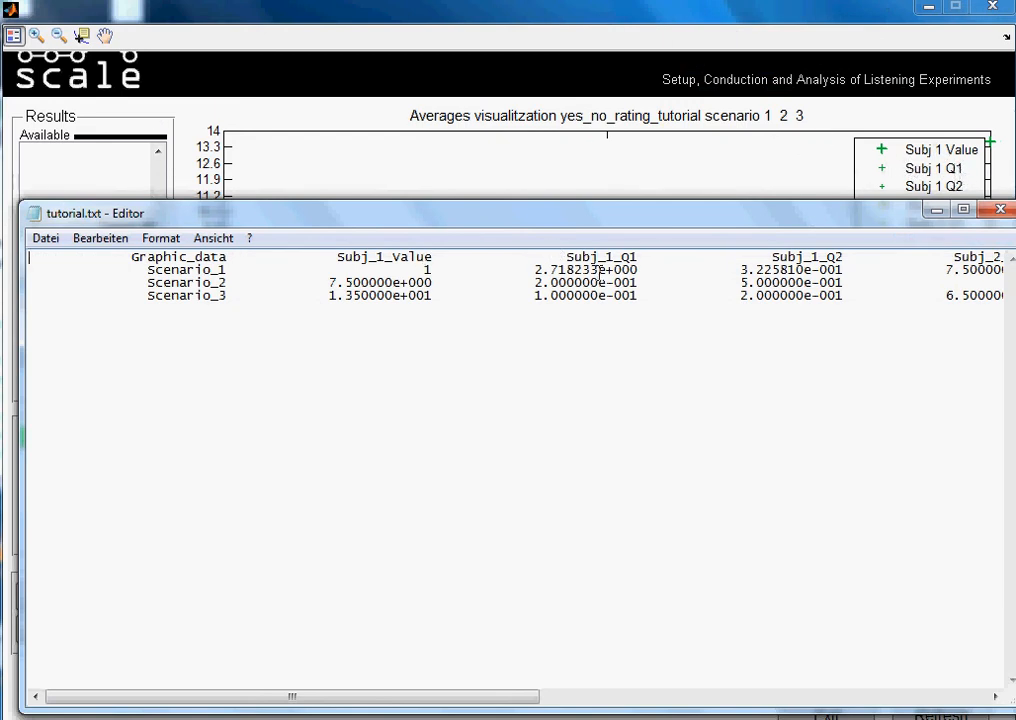
mouse_move(862, 242)
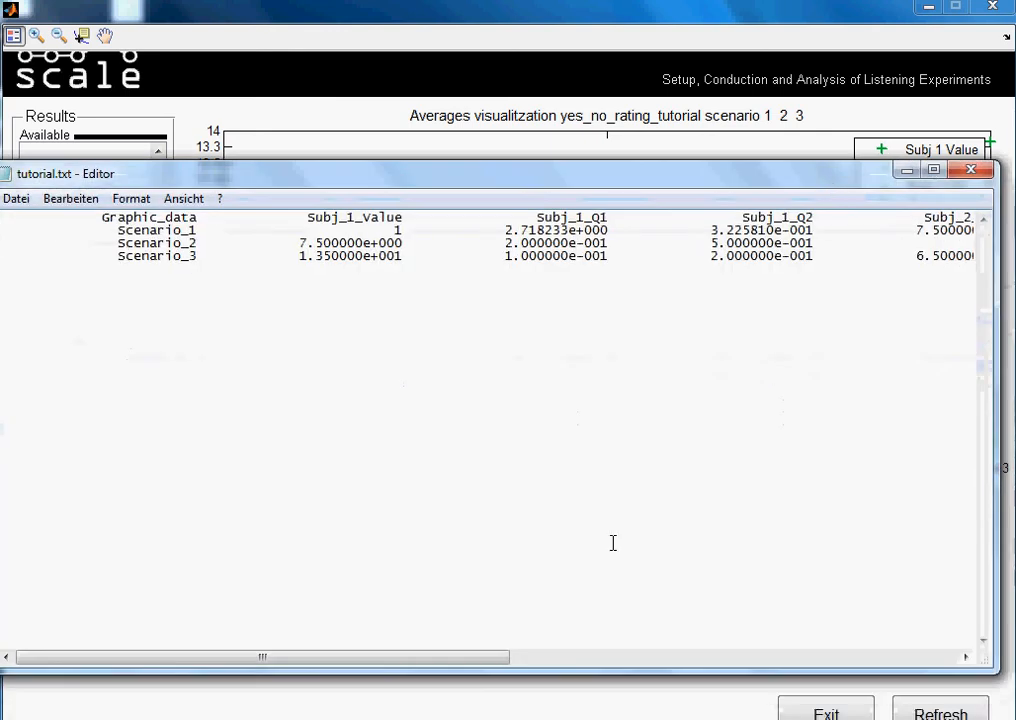
left_click_drag(260, 656, 596, 656)
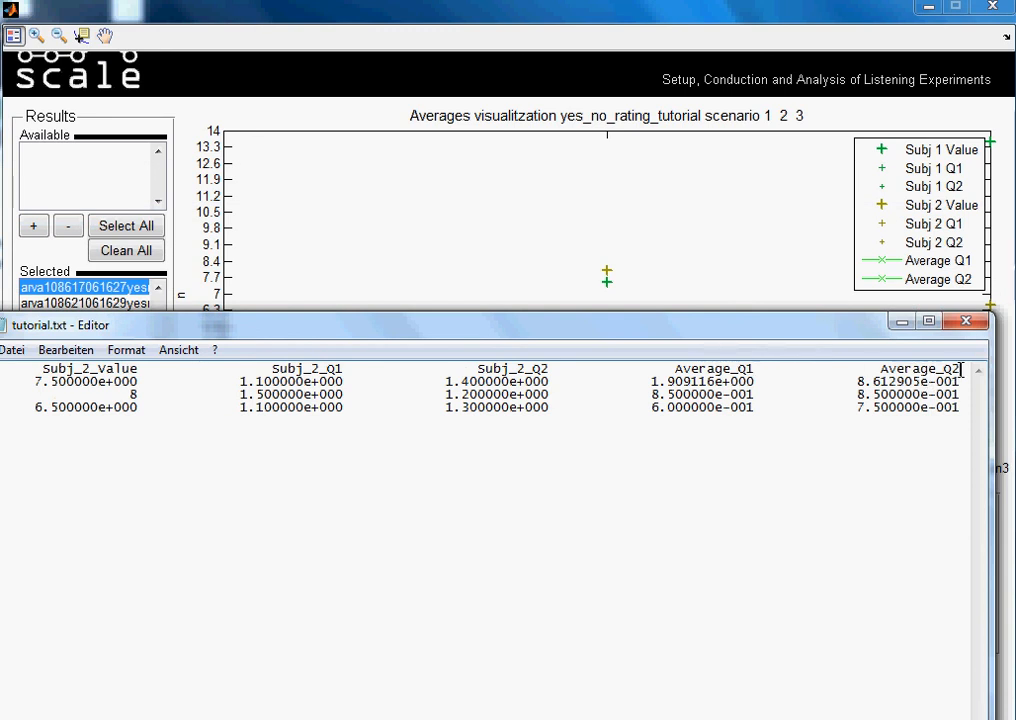
mouse_move(866, 330)
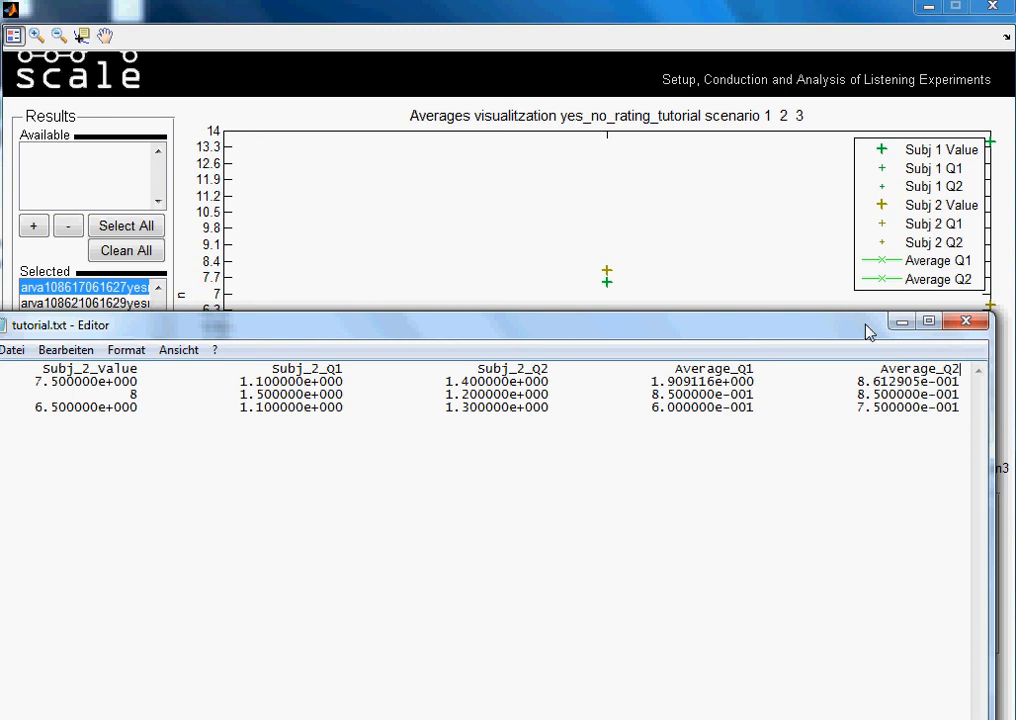
mouse_move(698, 400)
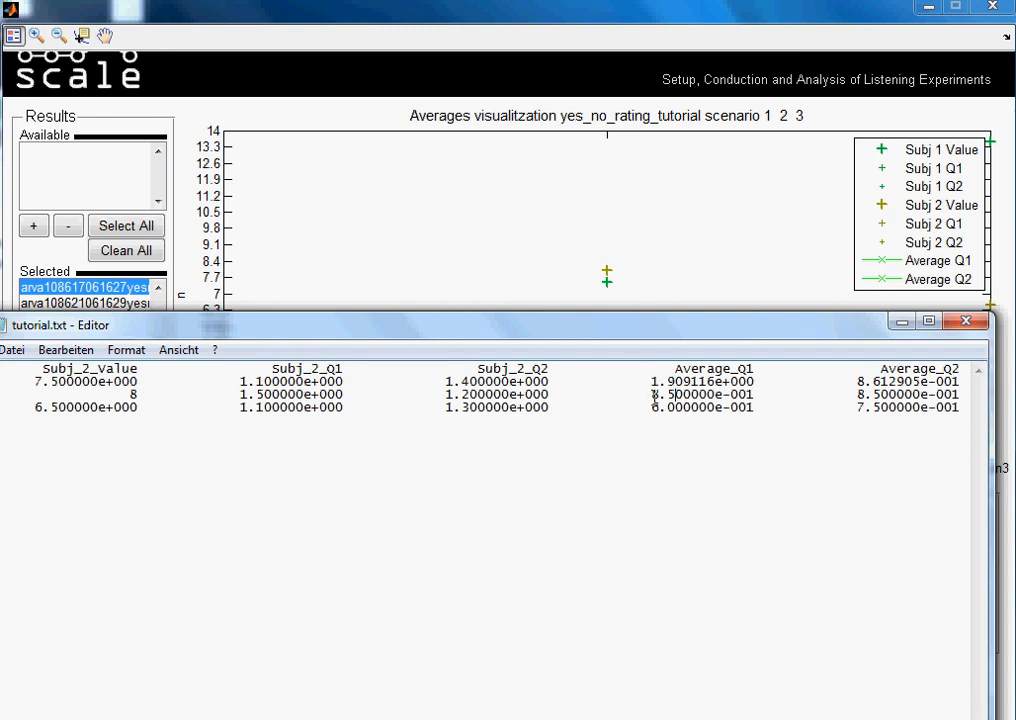
double_click(668, 394)
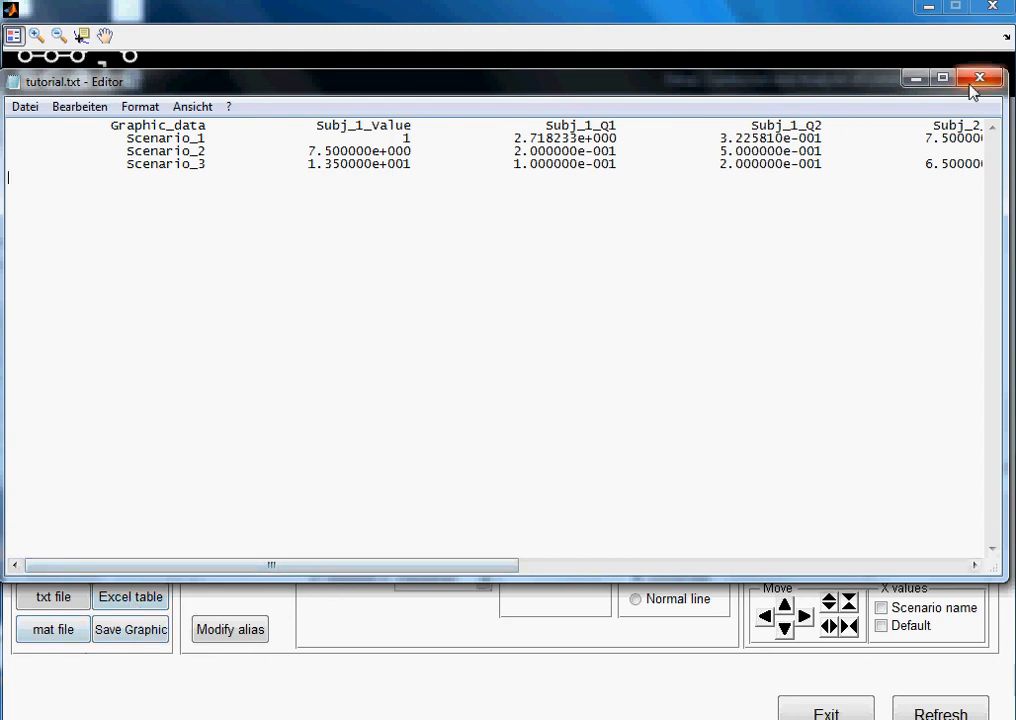
Step: Close Notepad to return to SCALE's scenario averages chart
left_click(980, 78)
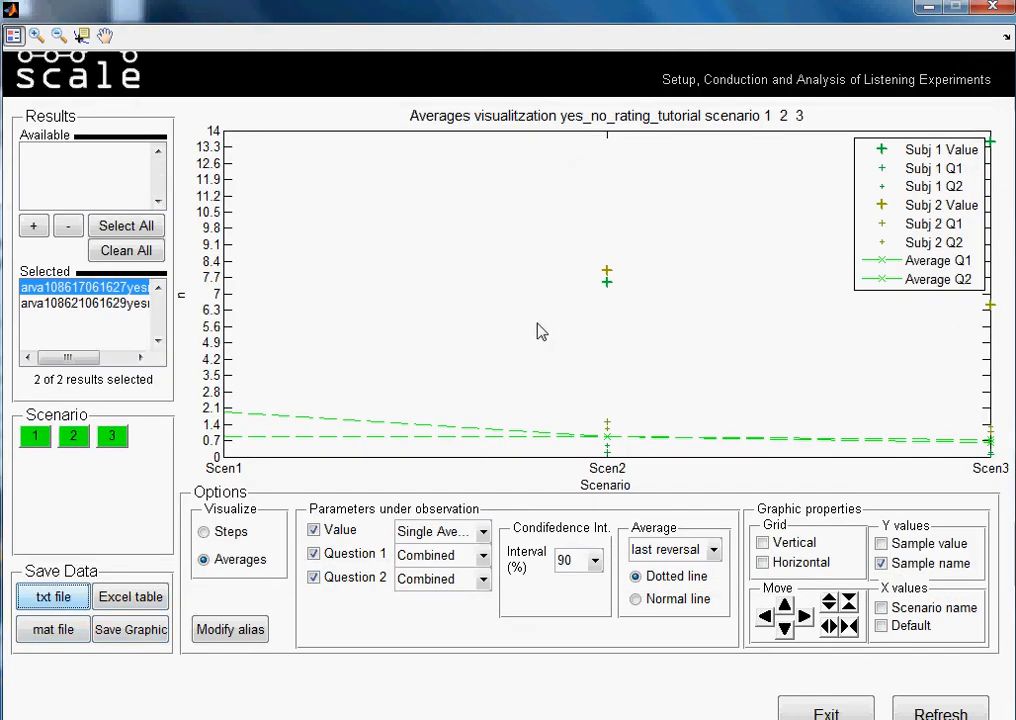
mouse_move(370, 390)
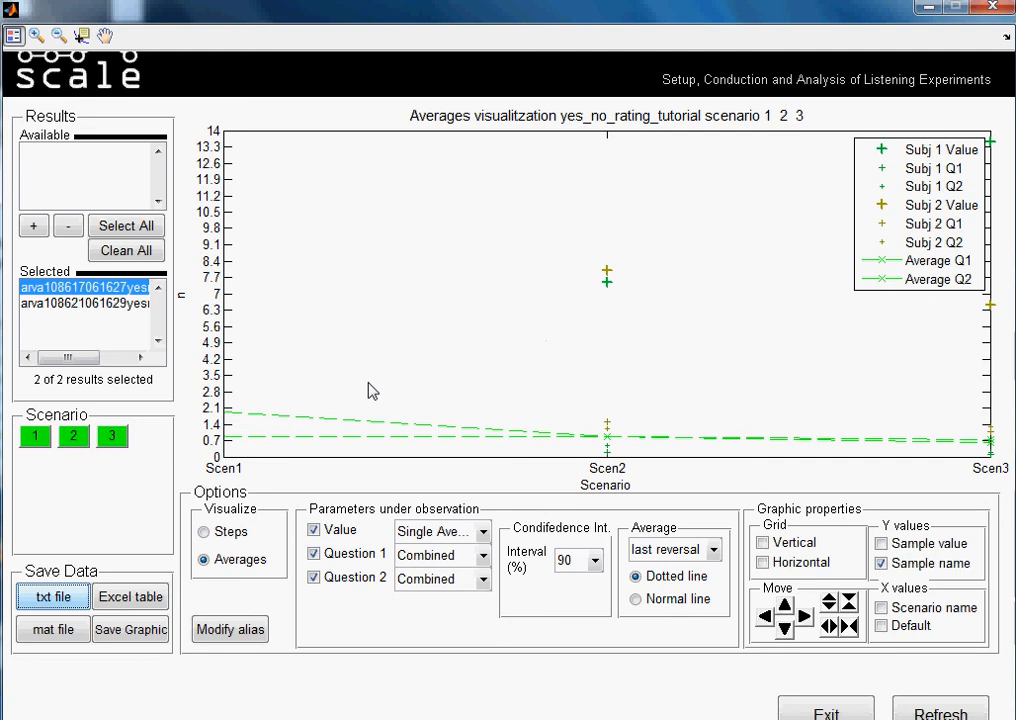
mouse_move(534, 222)
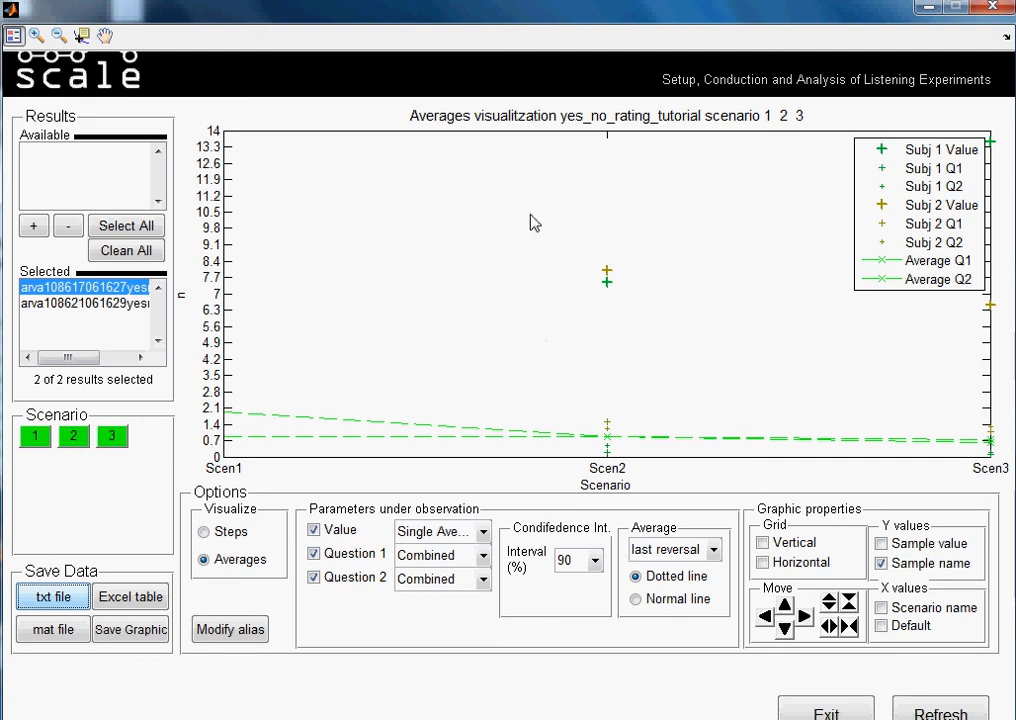
mouse_move(326, 228)
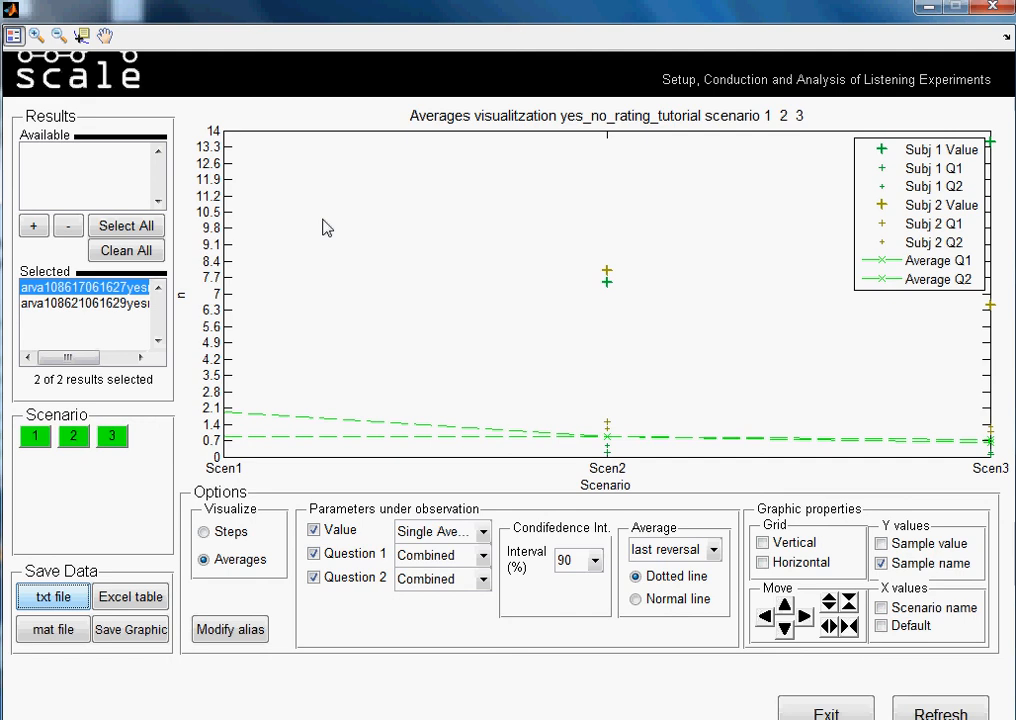
mouse_move(218, 164)
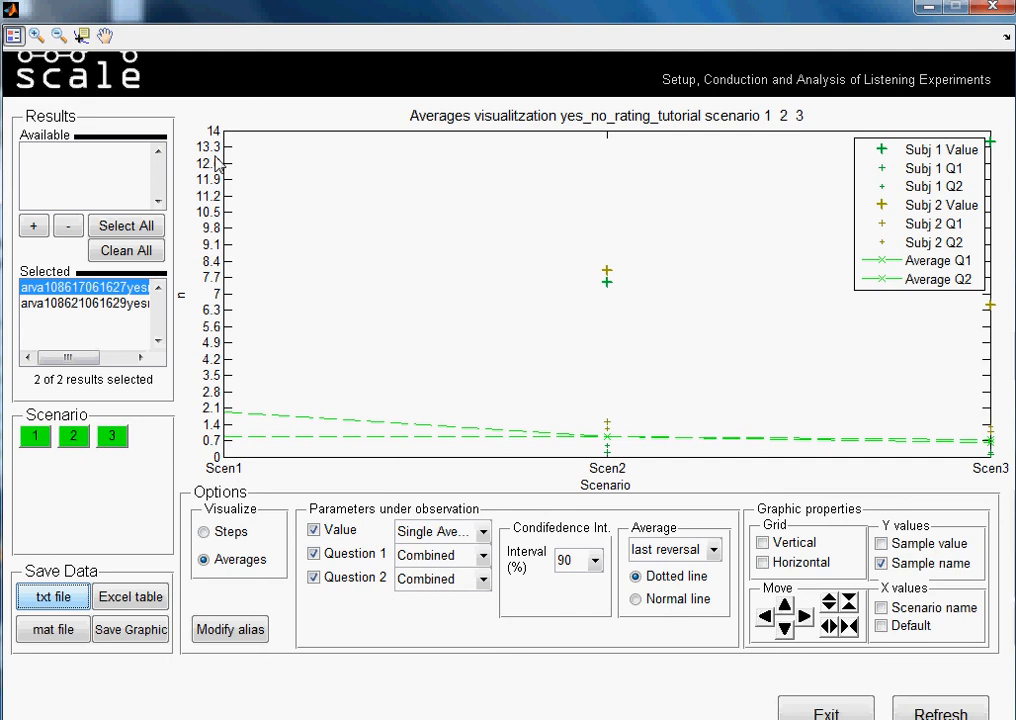